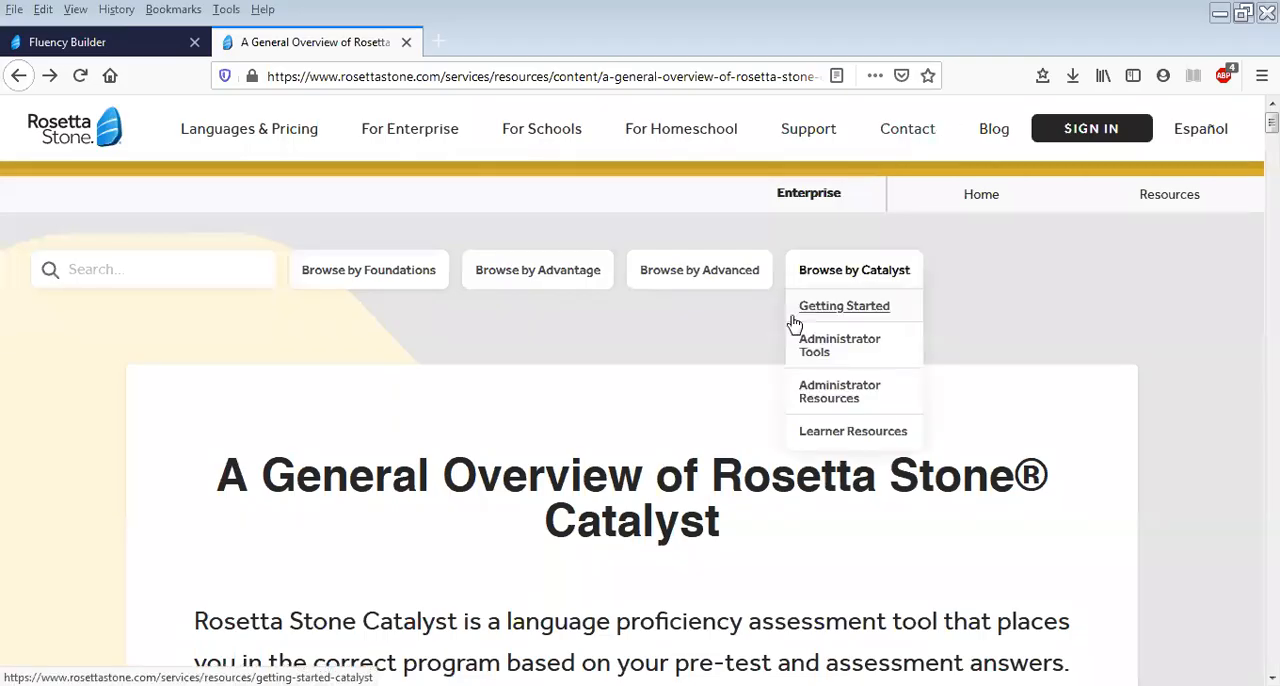
pyautogui.moveTo(852, 424)
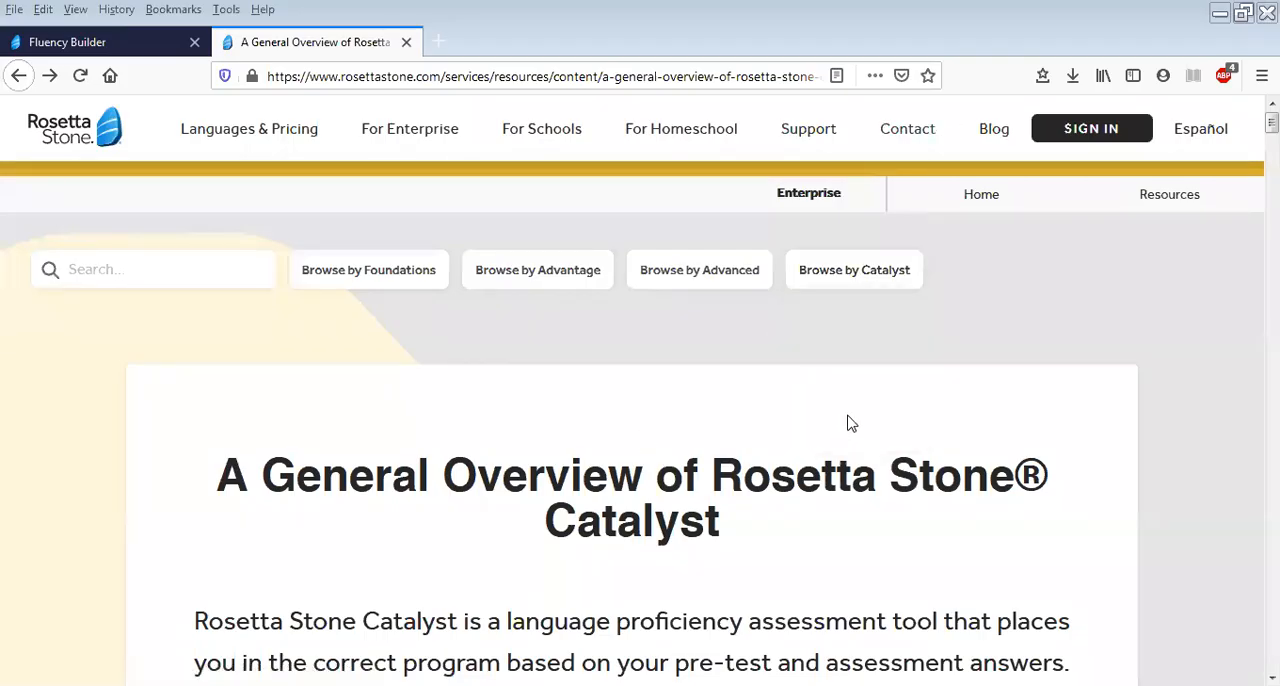
pyautogui.moveTo(880, 448)
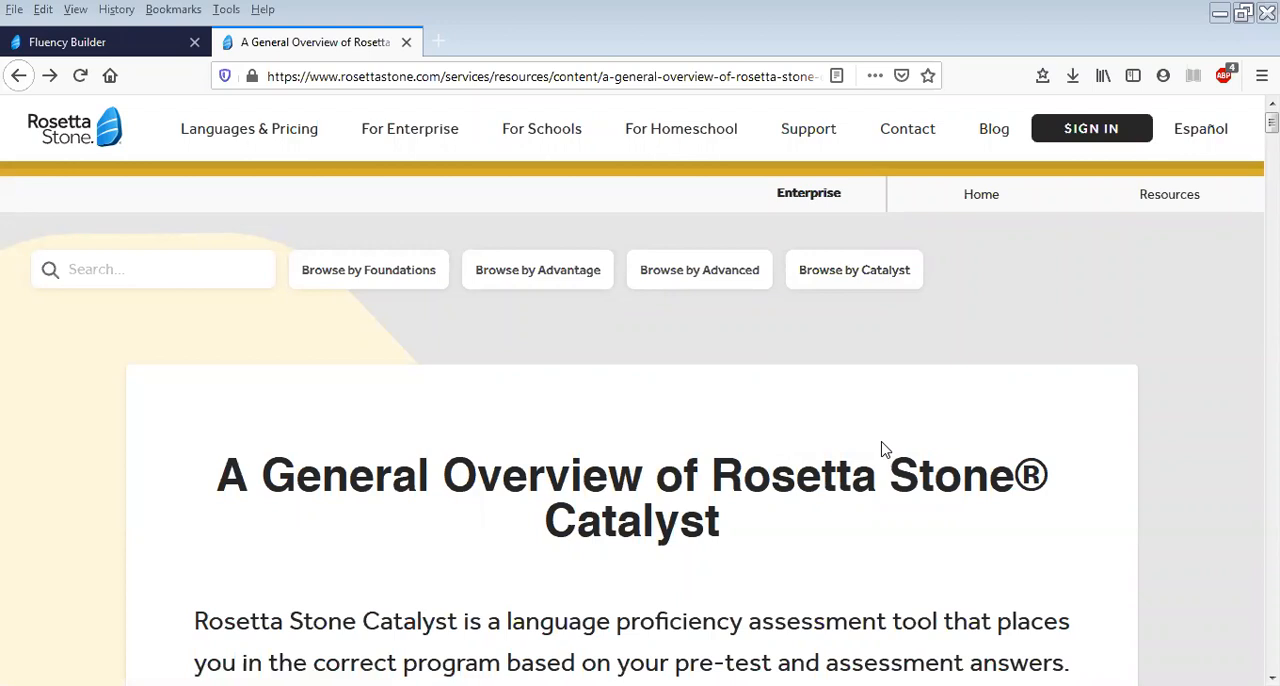
pyautogui.moveTo(1006, 524)
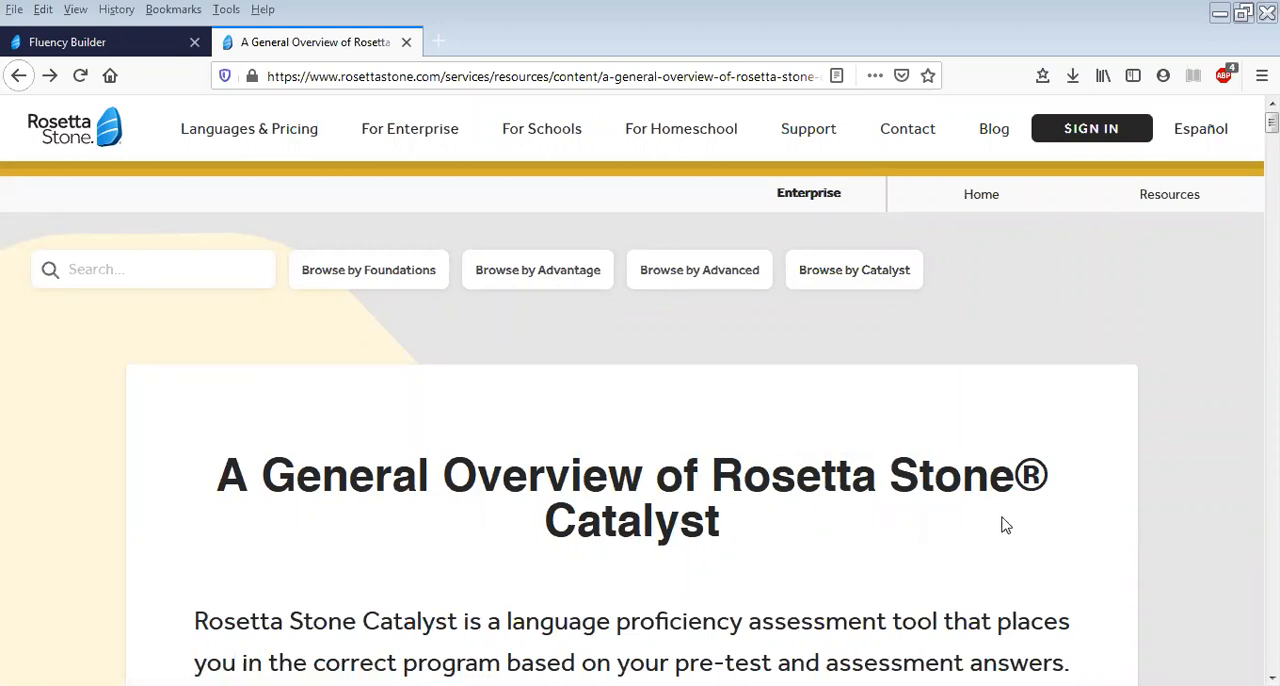
pyautogui.moveTo(1100, 490)
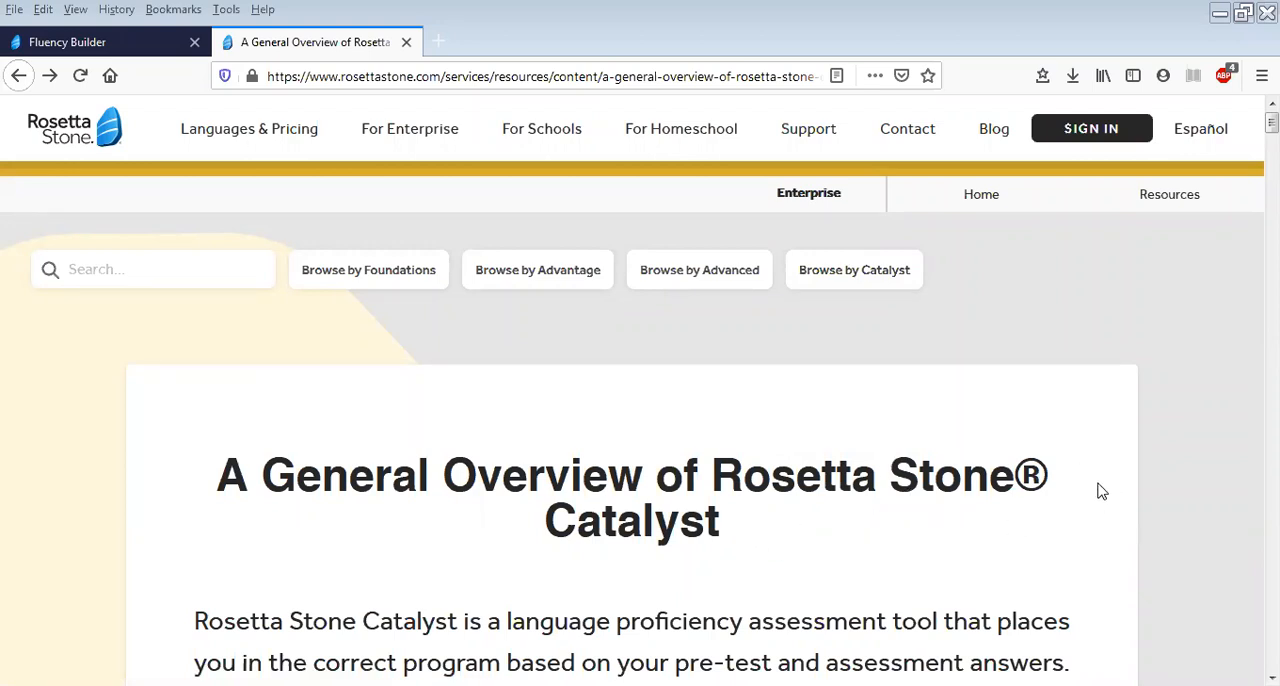
pyautogui.moveTo(938, 568)
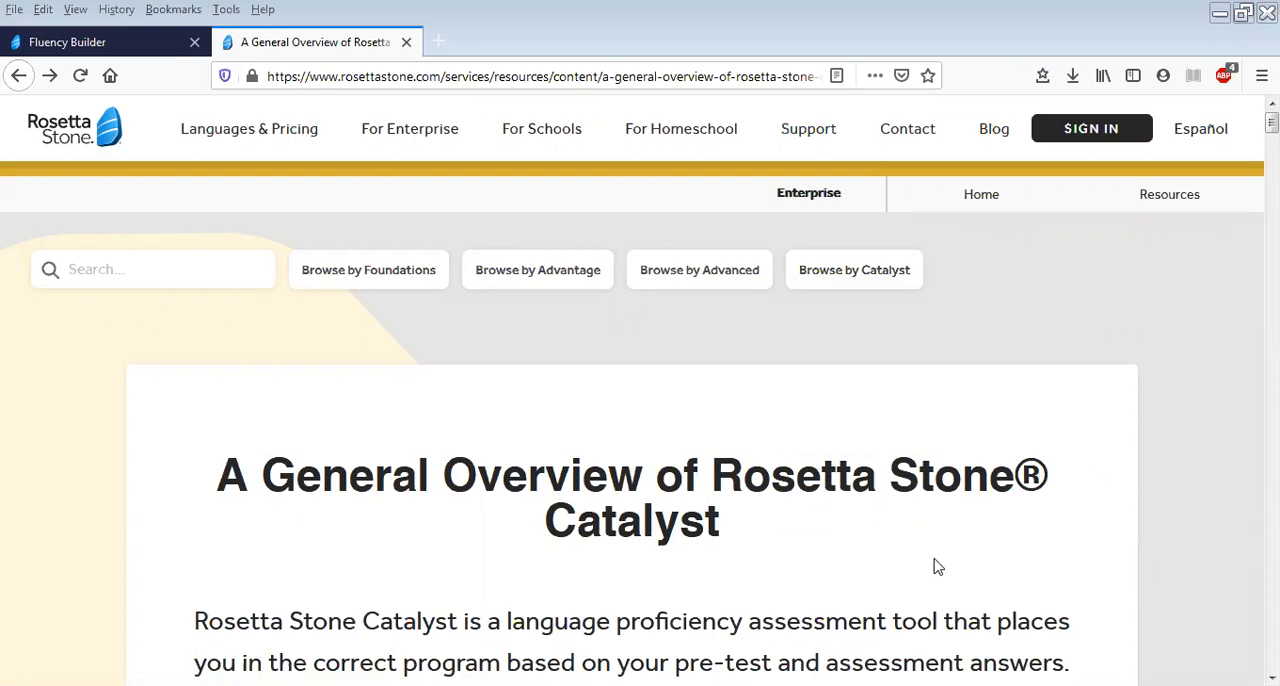
pyautogui.moveTo(832, 512)
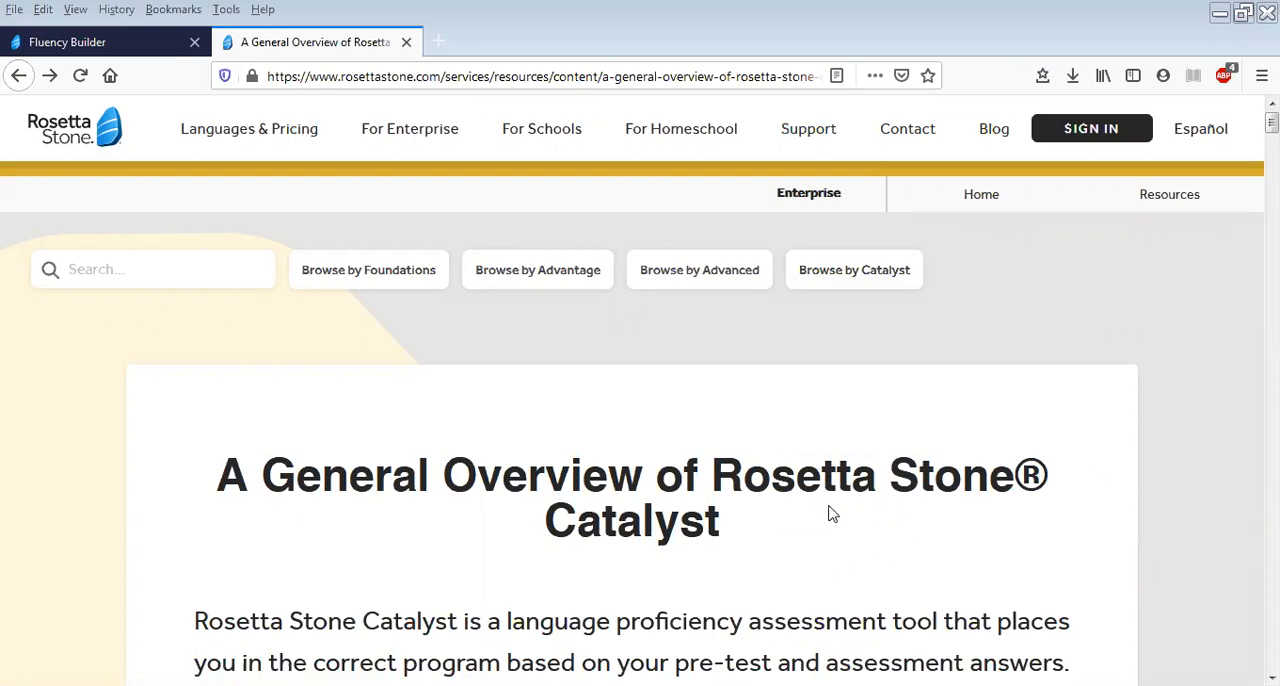
pyautogui.moveTo(928, 500)
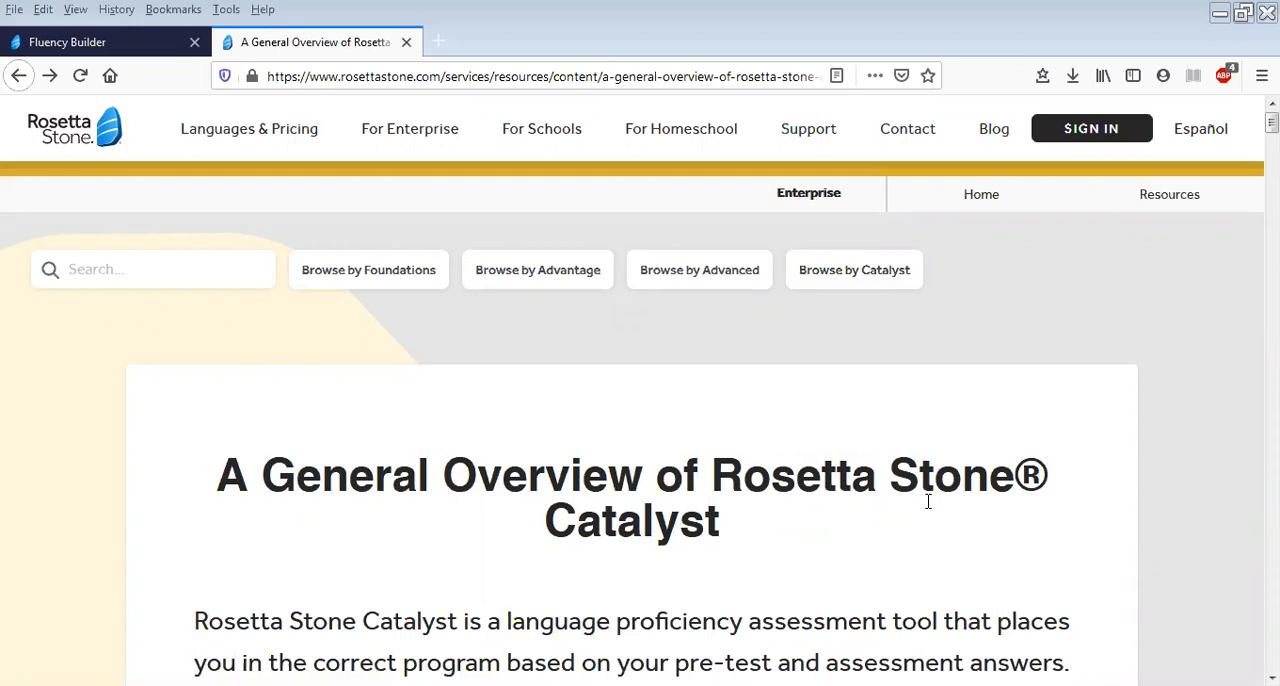
pyautogui.moveTo(928, 492)
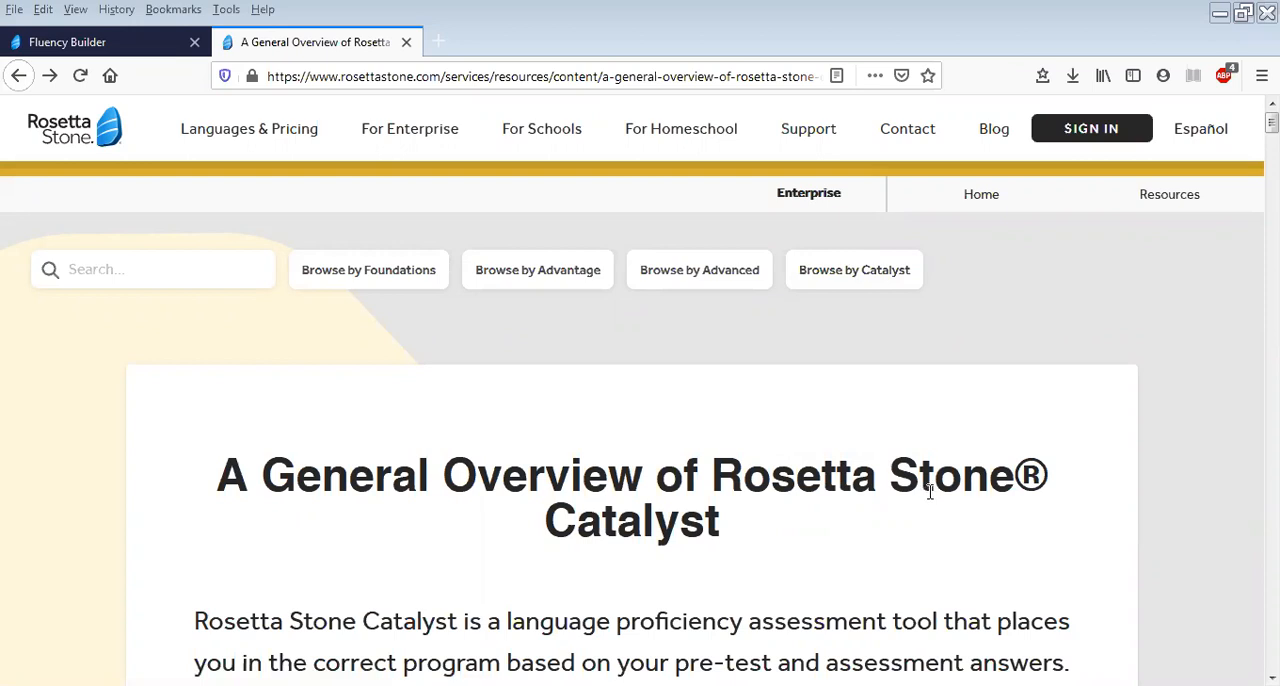
pyautogui.moveTo(1002, 472)
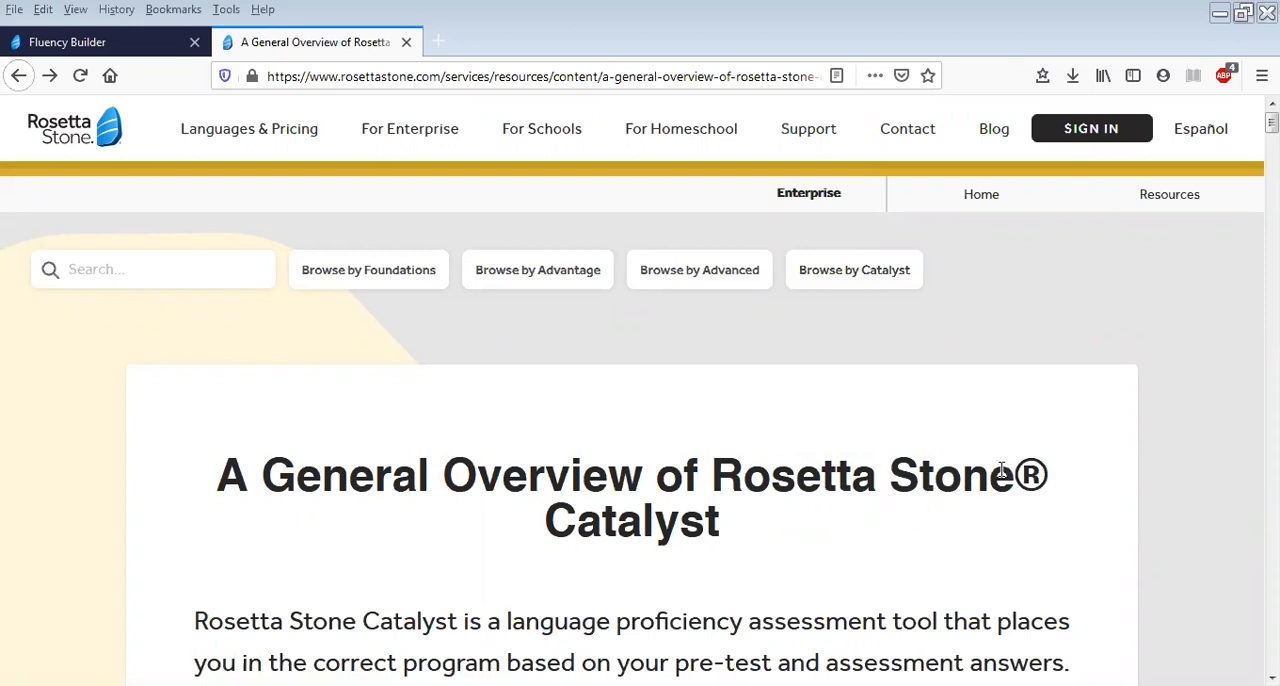
pyautogui.moveTo(998, 466)
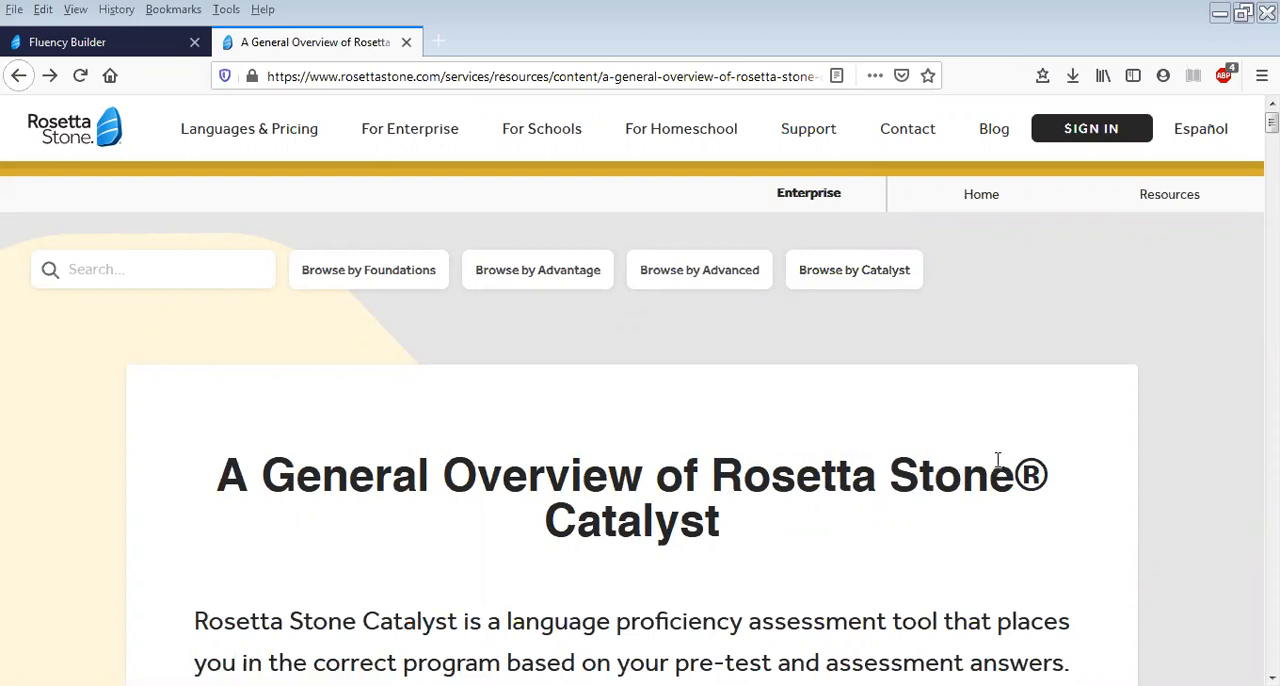
pyautogui.moveTo(996, 452)
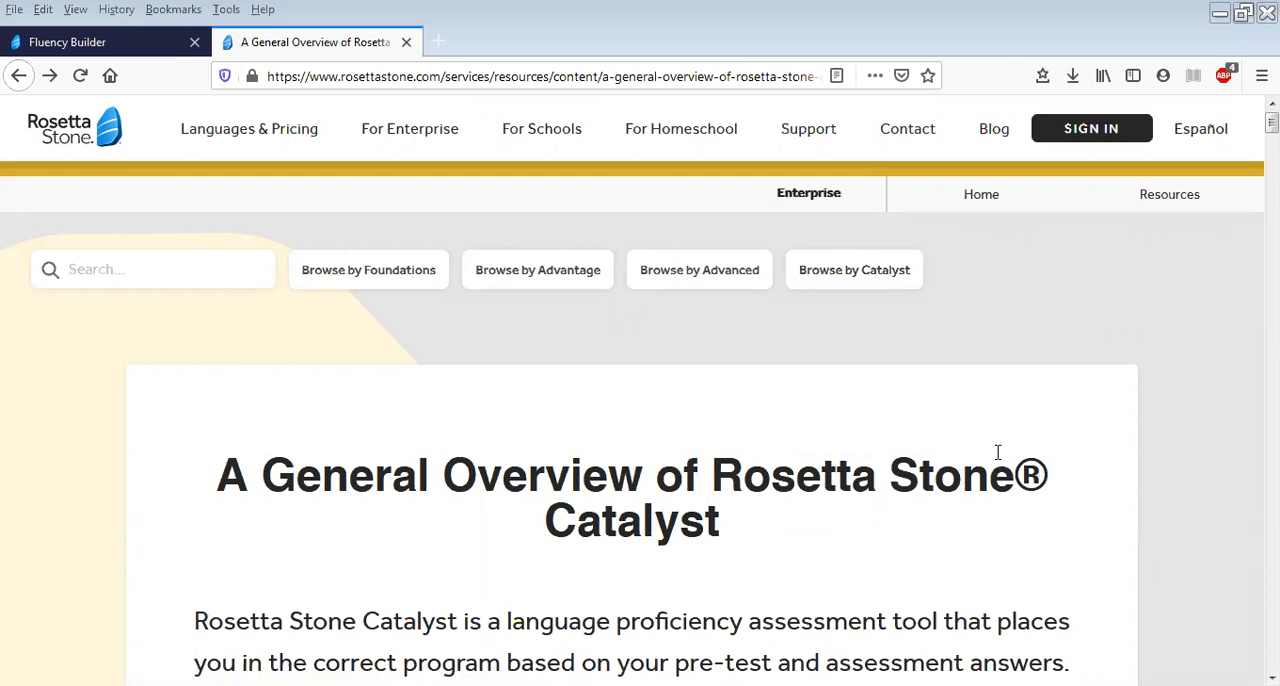
pyautogui.moveTo(998, 452)
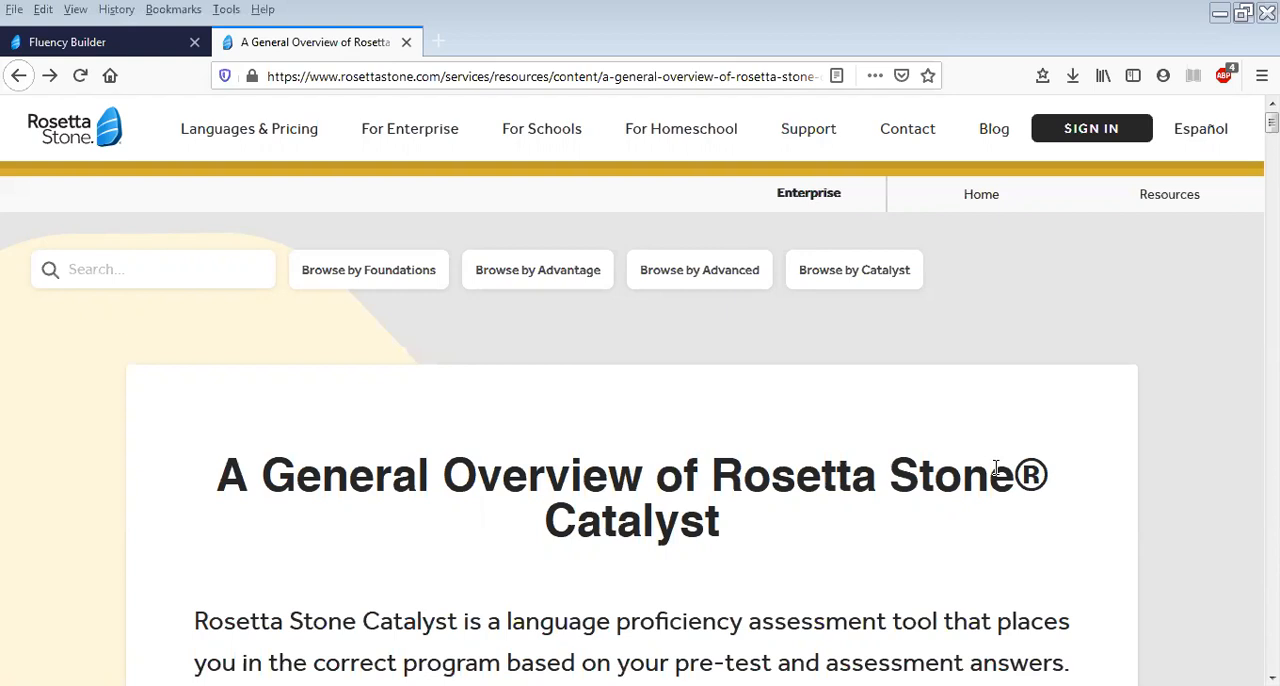
pyautogui.moveTo(1020, 478)
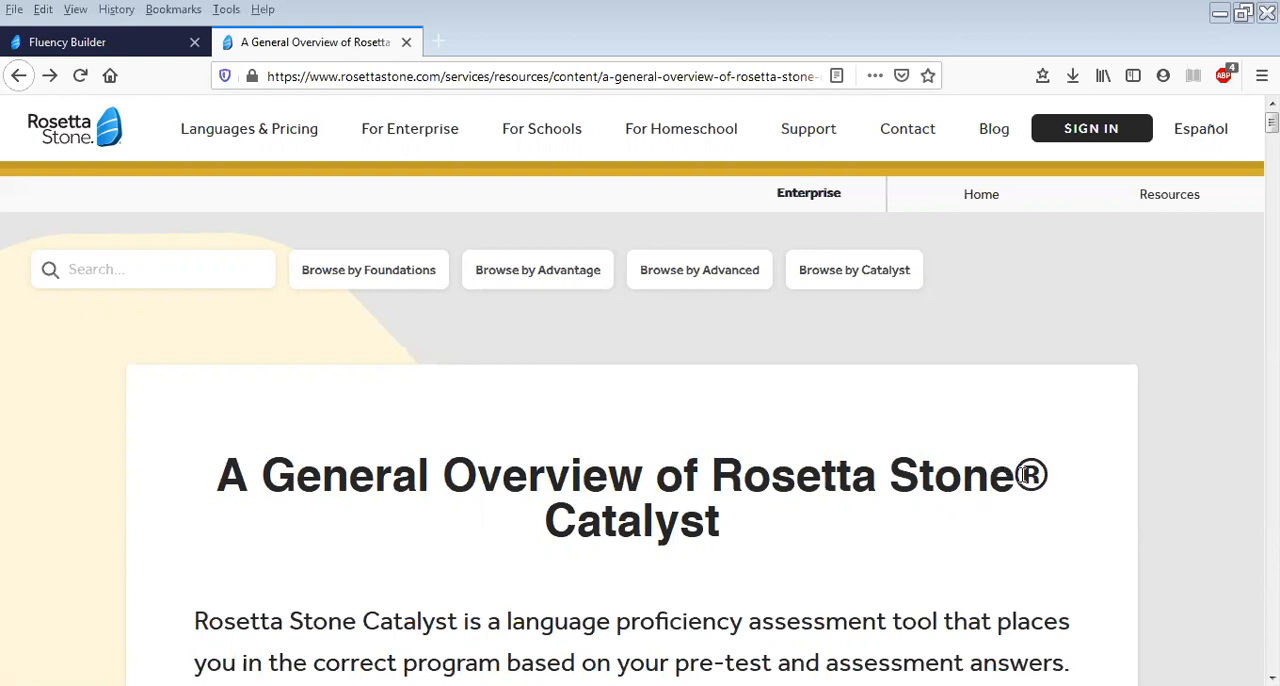
pyautogui.moveTo(1000, 478)
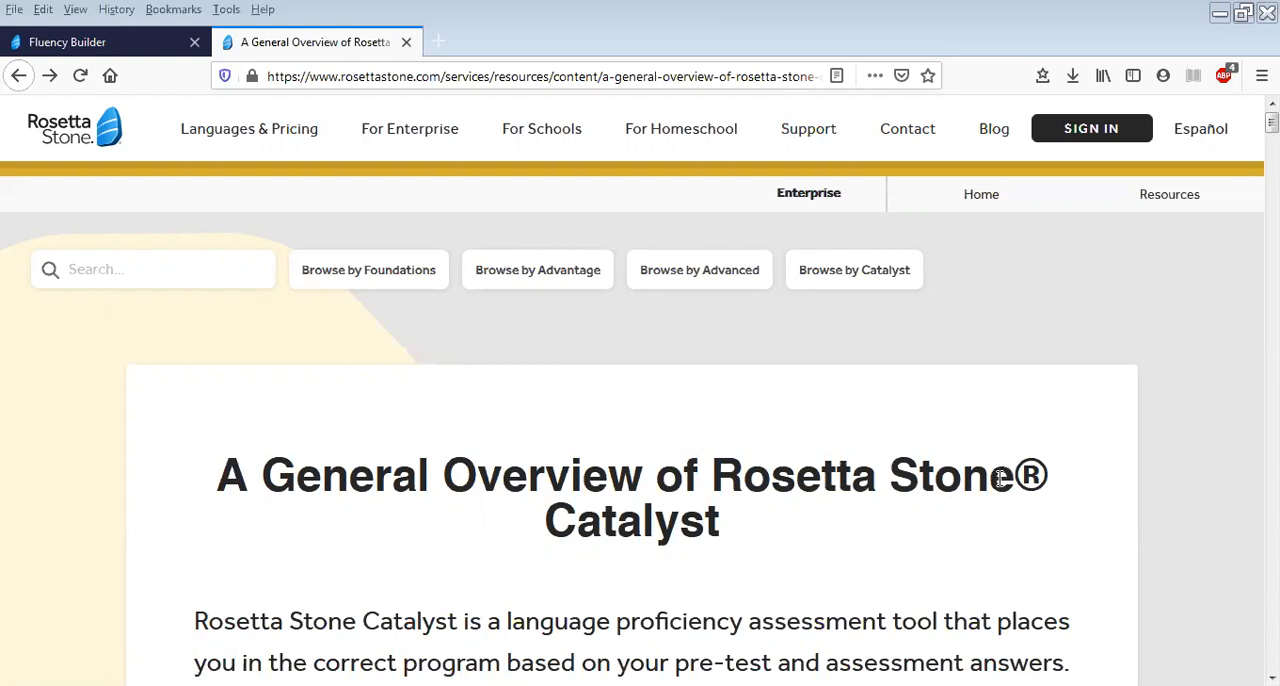
pyautogui.moveTo(862, 484)
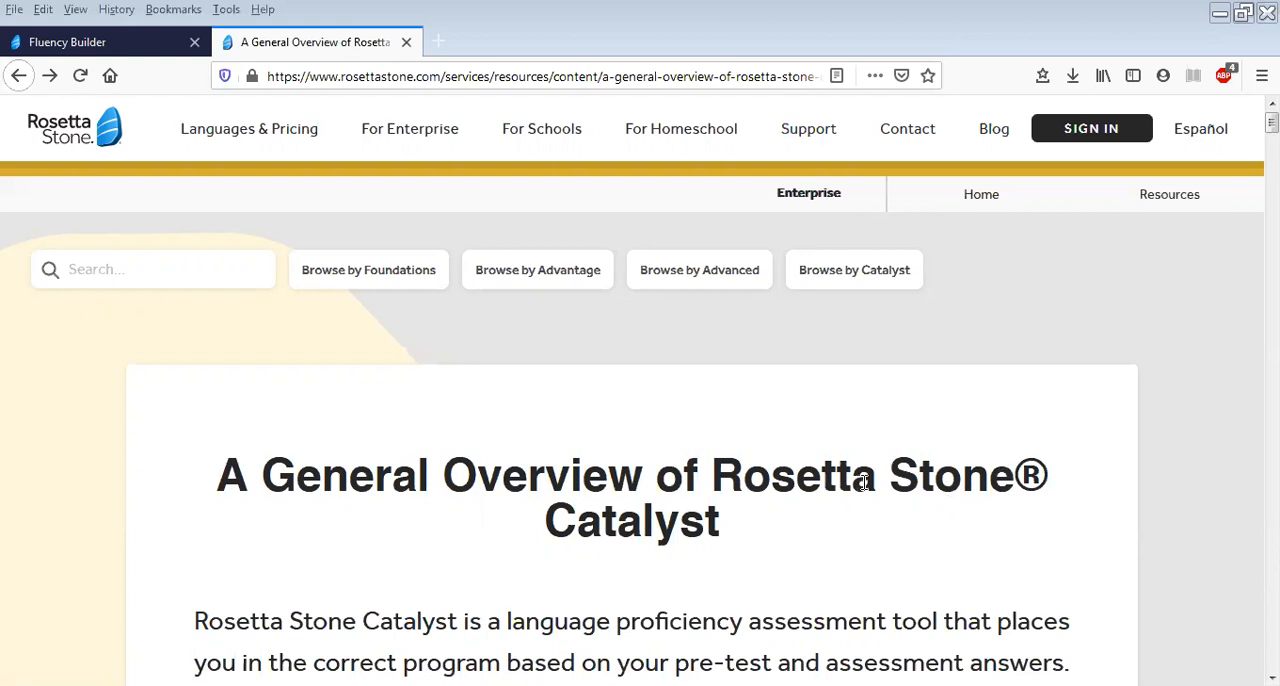
pyautogui.moveTo(972, 484)
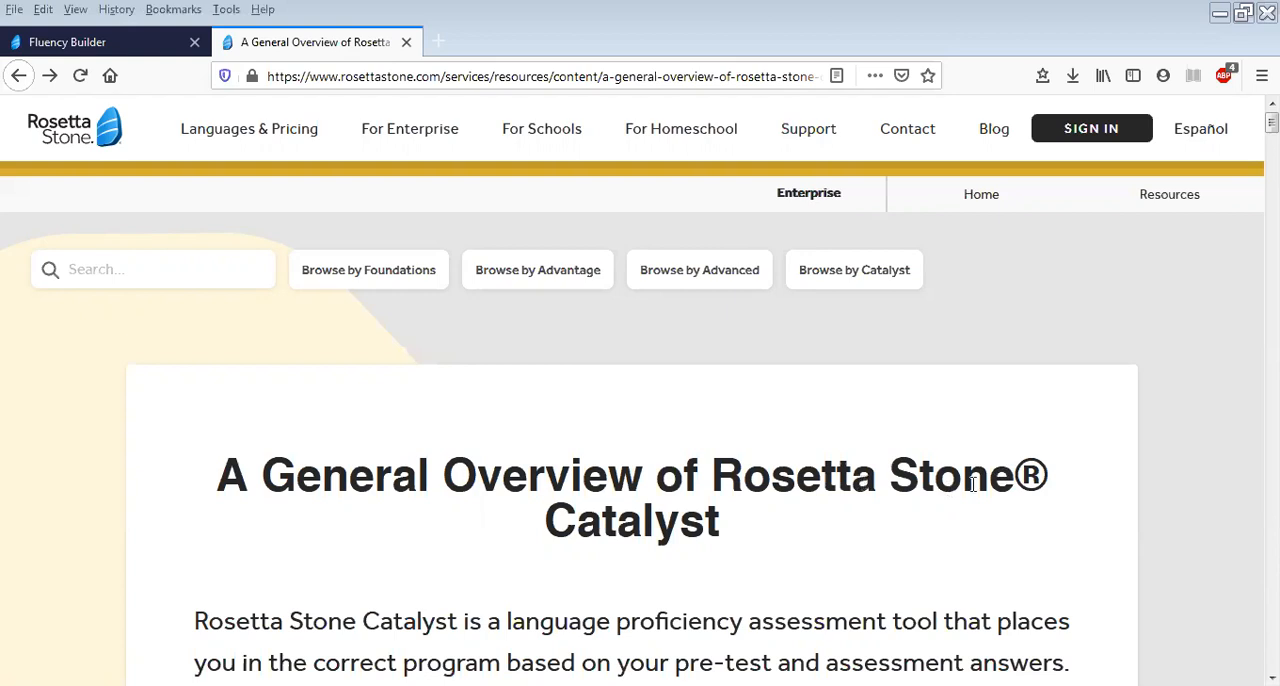
pyautogui.moveTo(724, 470)
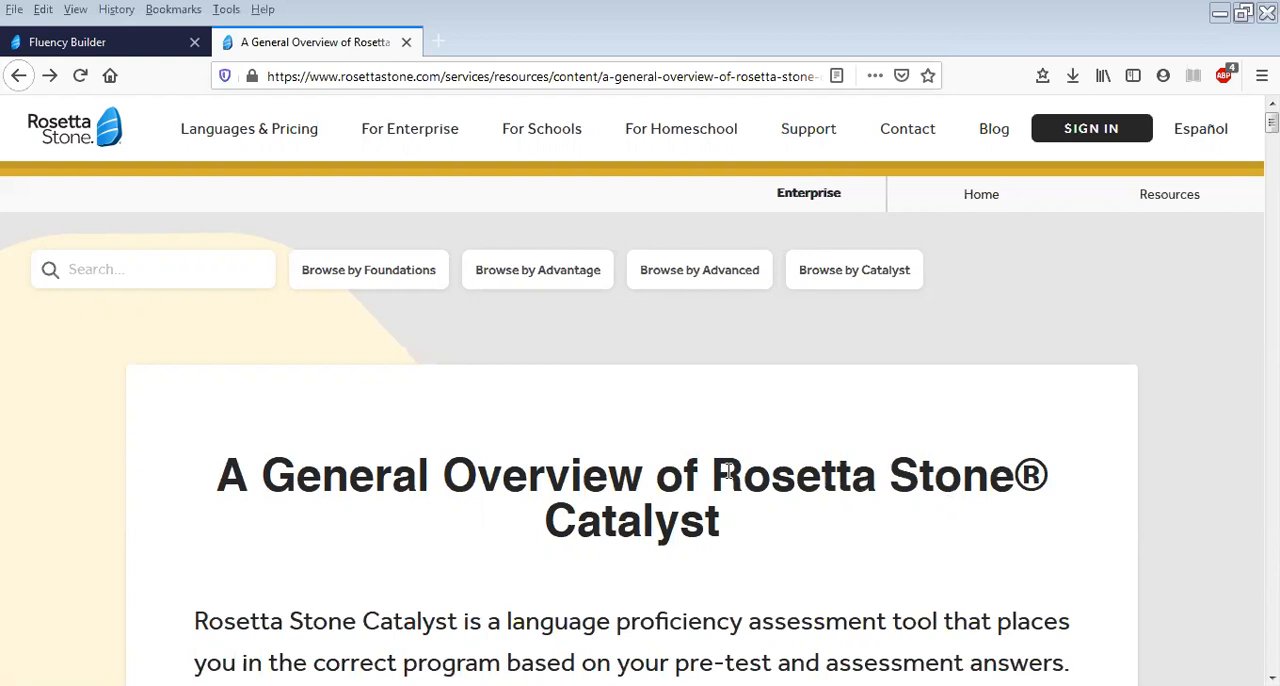
pyautogui.moveTo(730, 534)
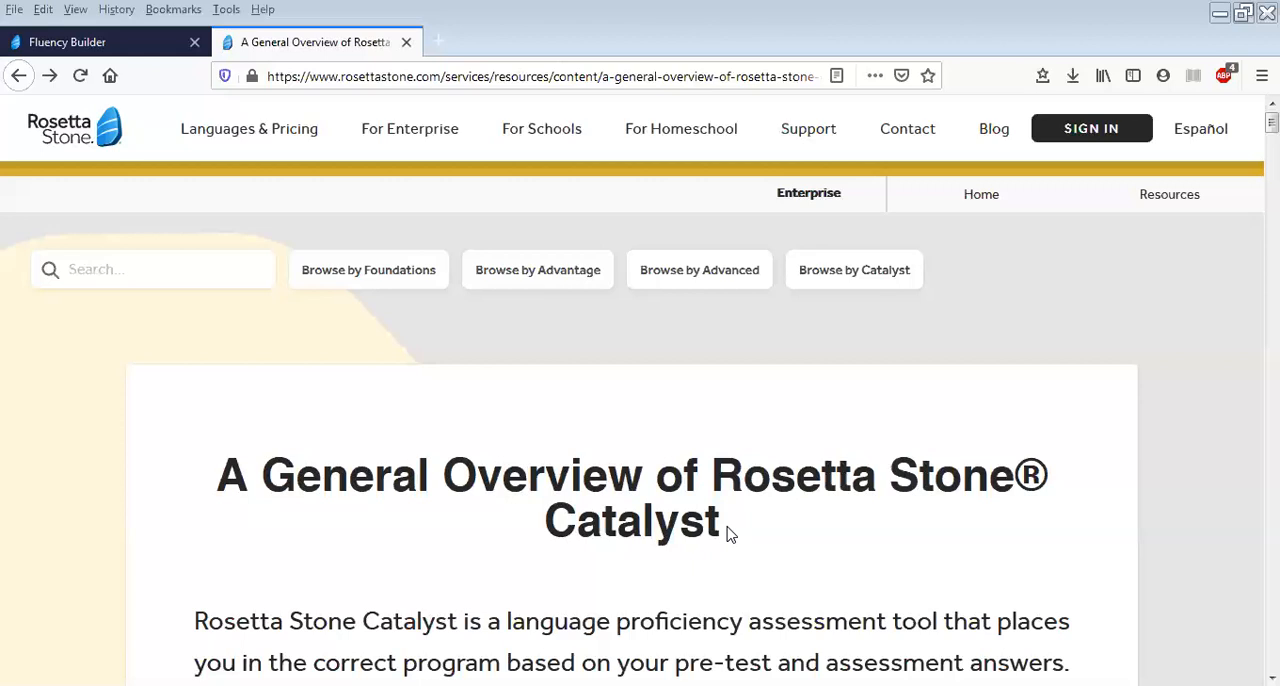
pyautogui.moveTo(748, 548)
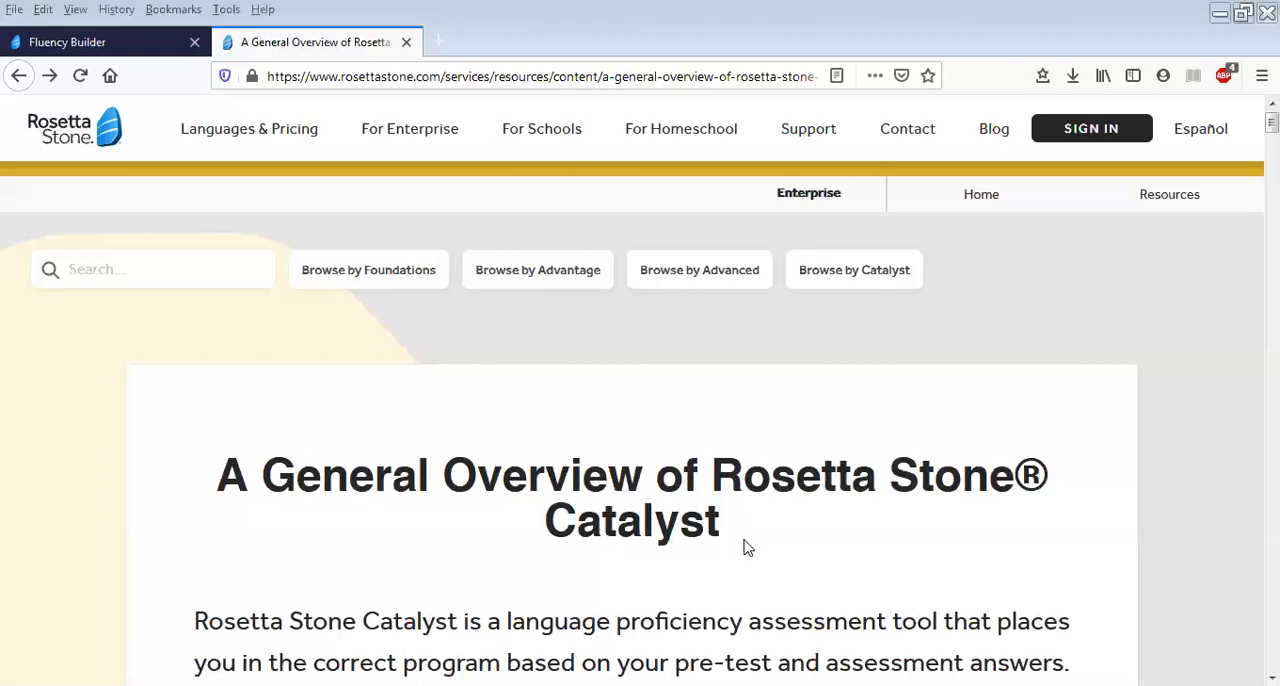
pyautogui.moveTo(864, 572)
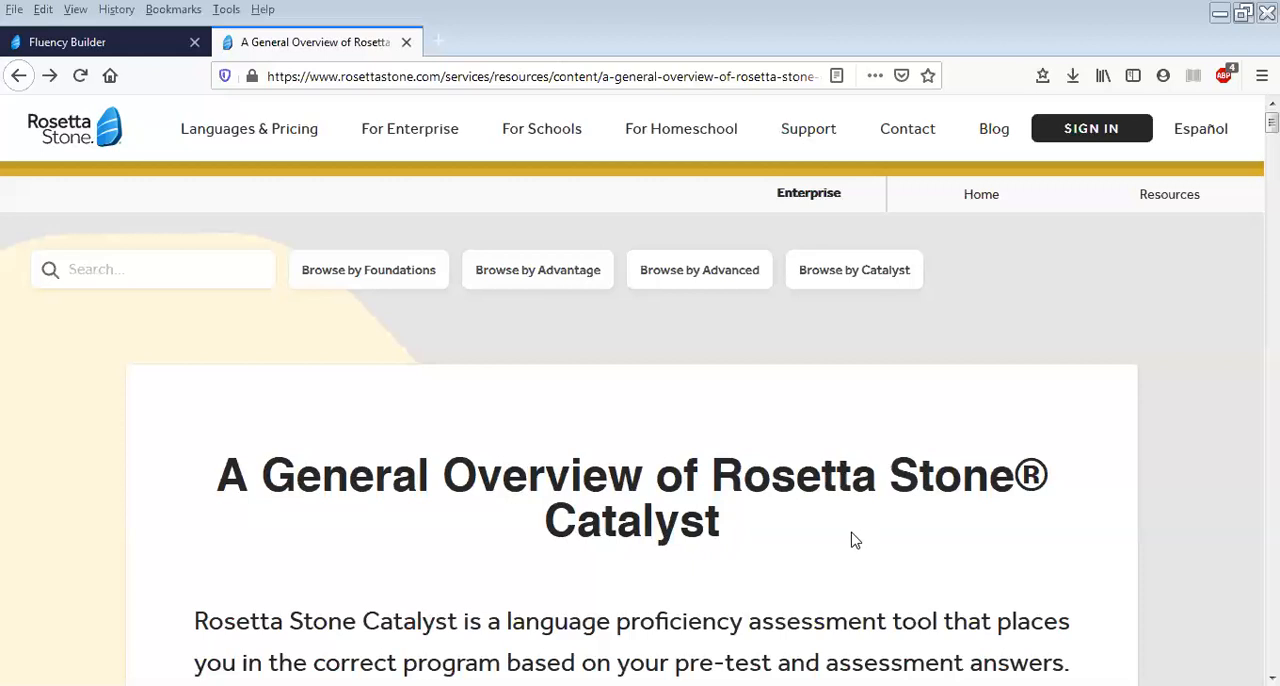
pyautogui.moveTo(756, 528)
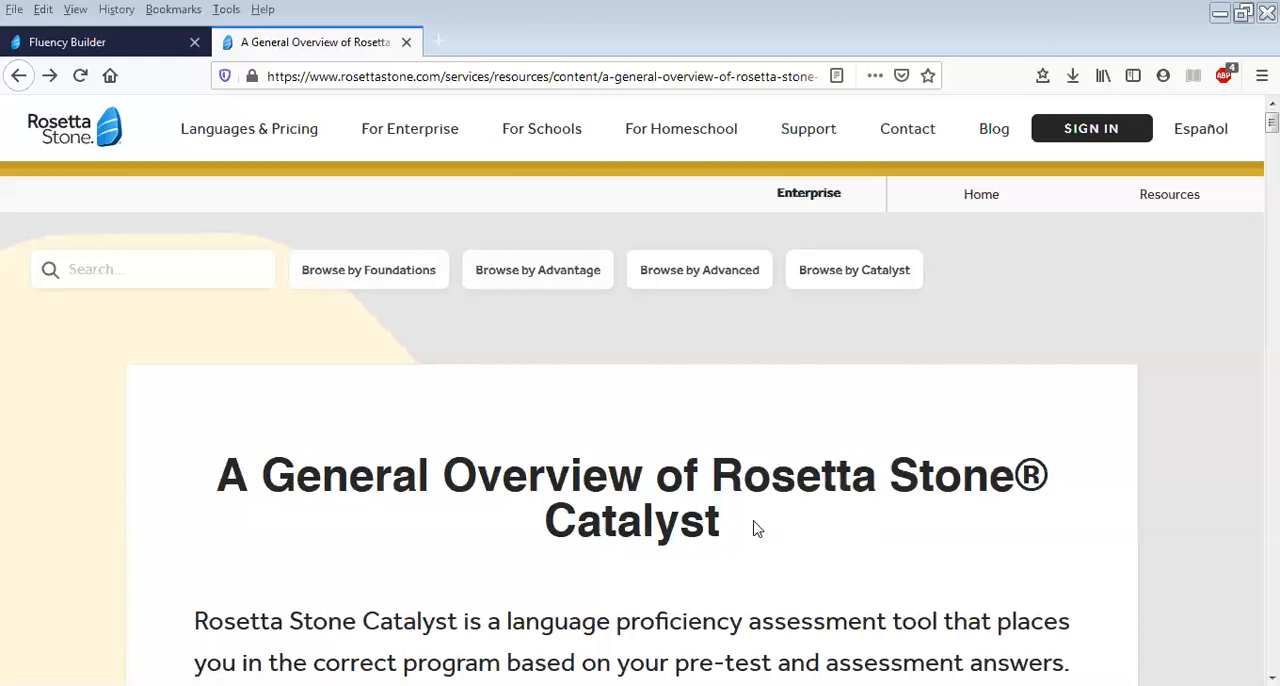
pyautogui.moveTo(804, 518)
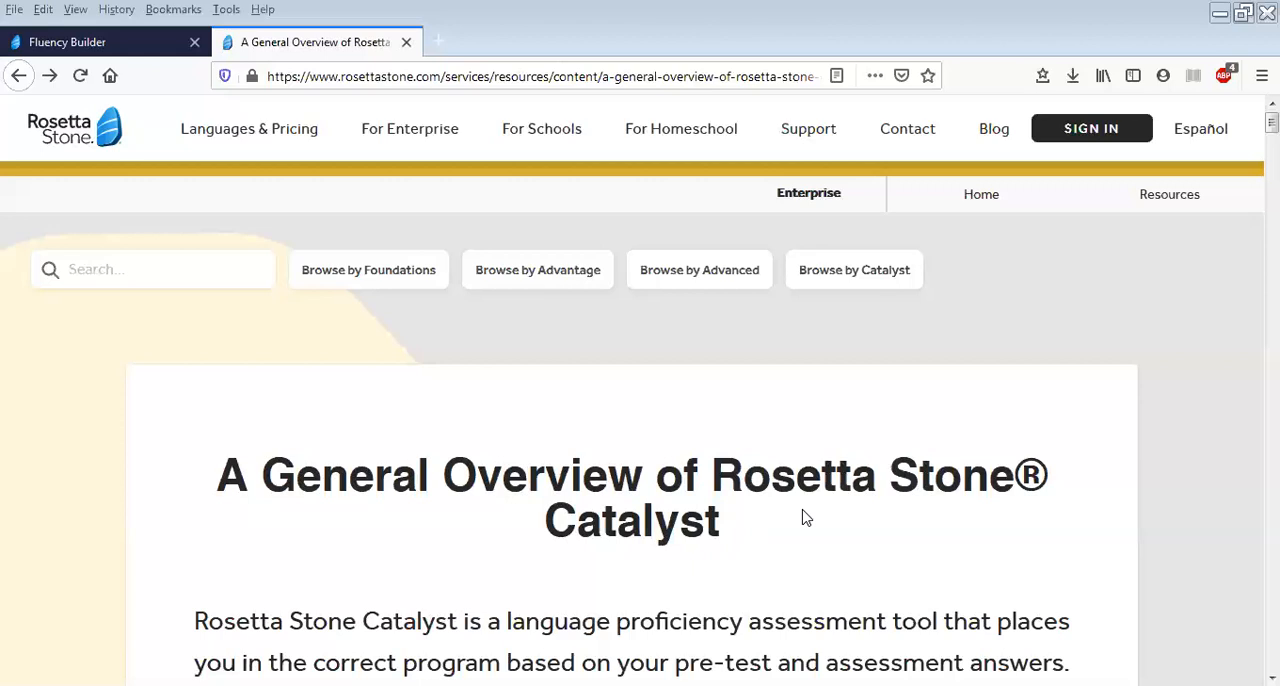
pyautogui.moveTo(808, 512)
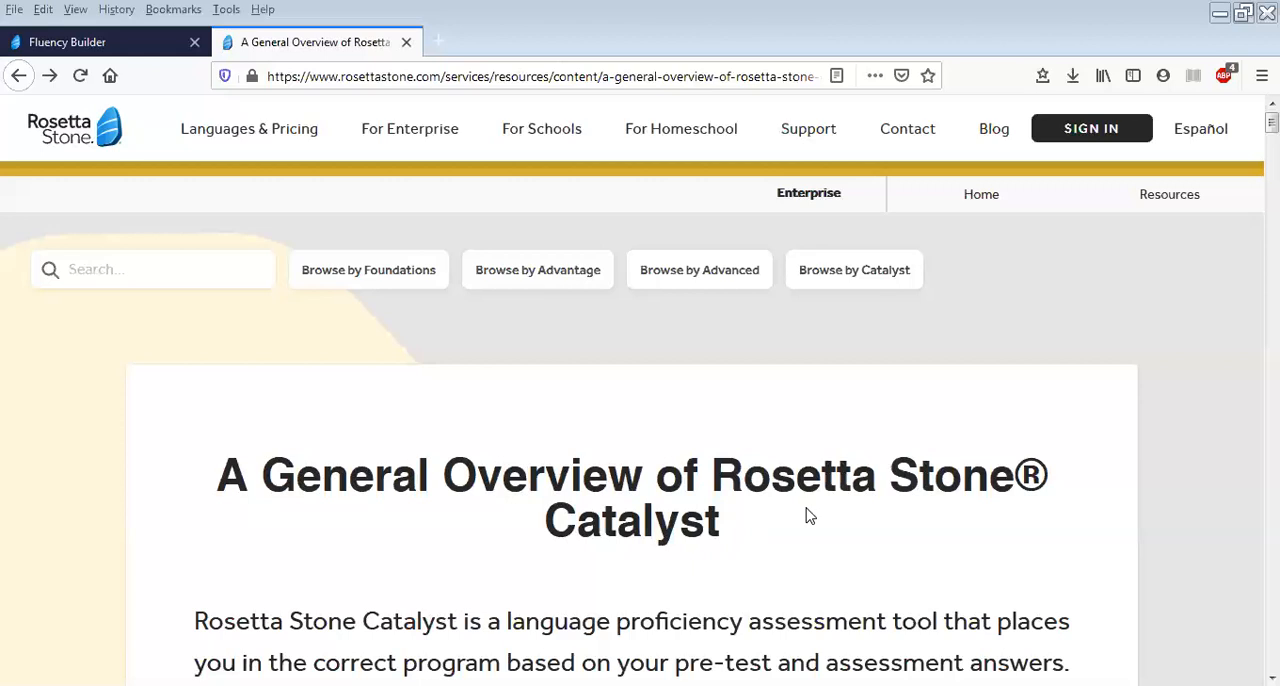
pyautogui.moveTo(816, 510)
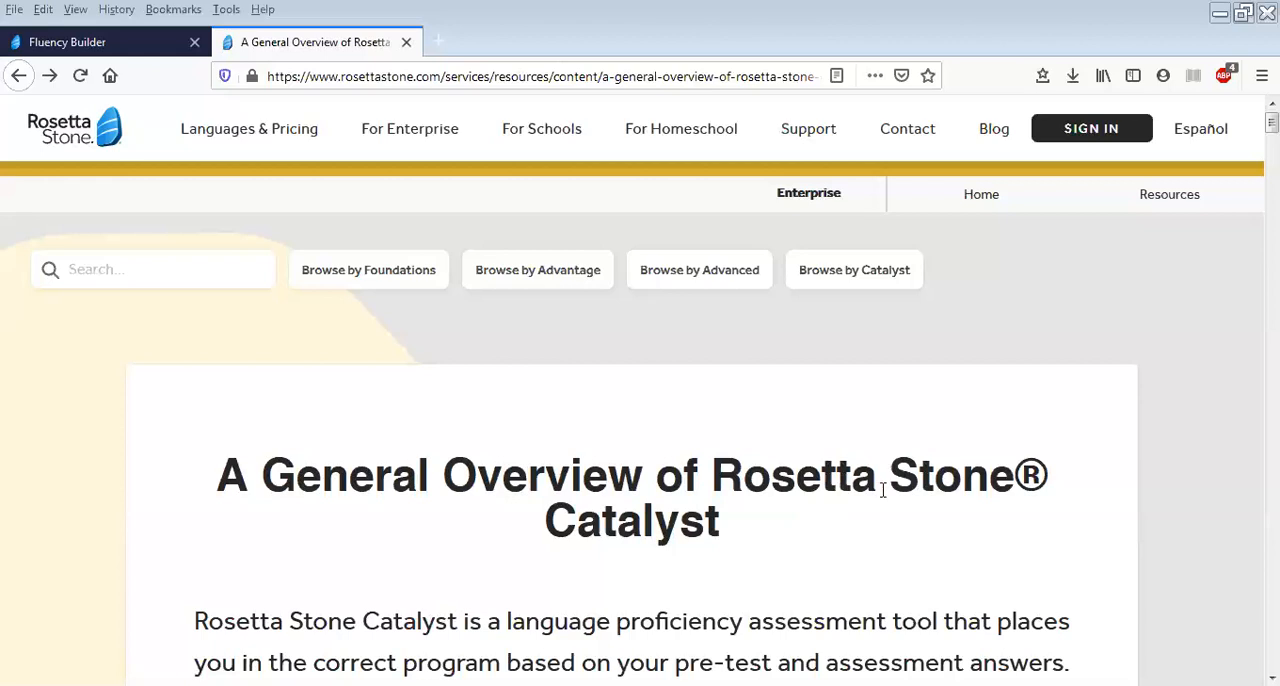
pyautogui.moveTo(660, 404)
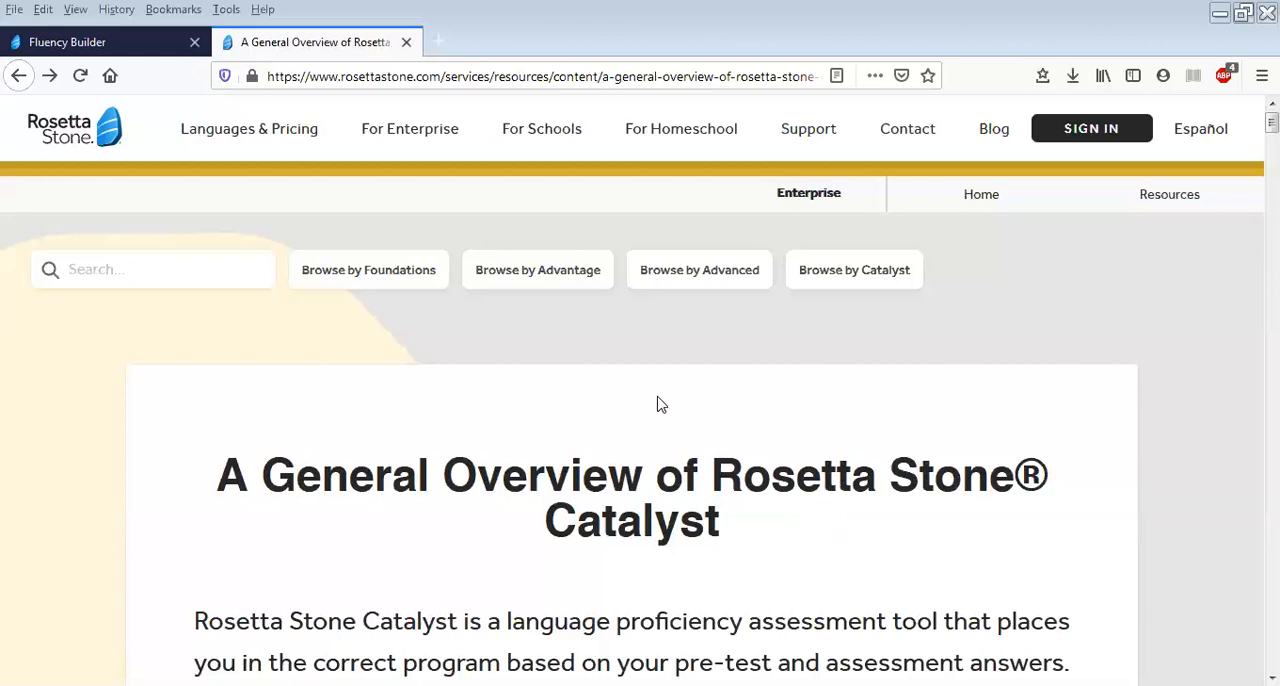
pyautogui.moveTo(712, 540)
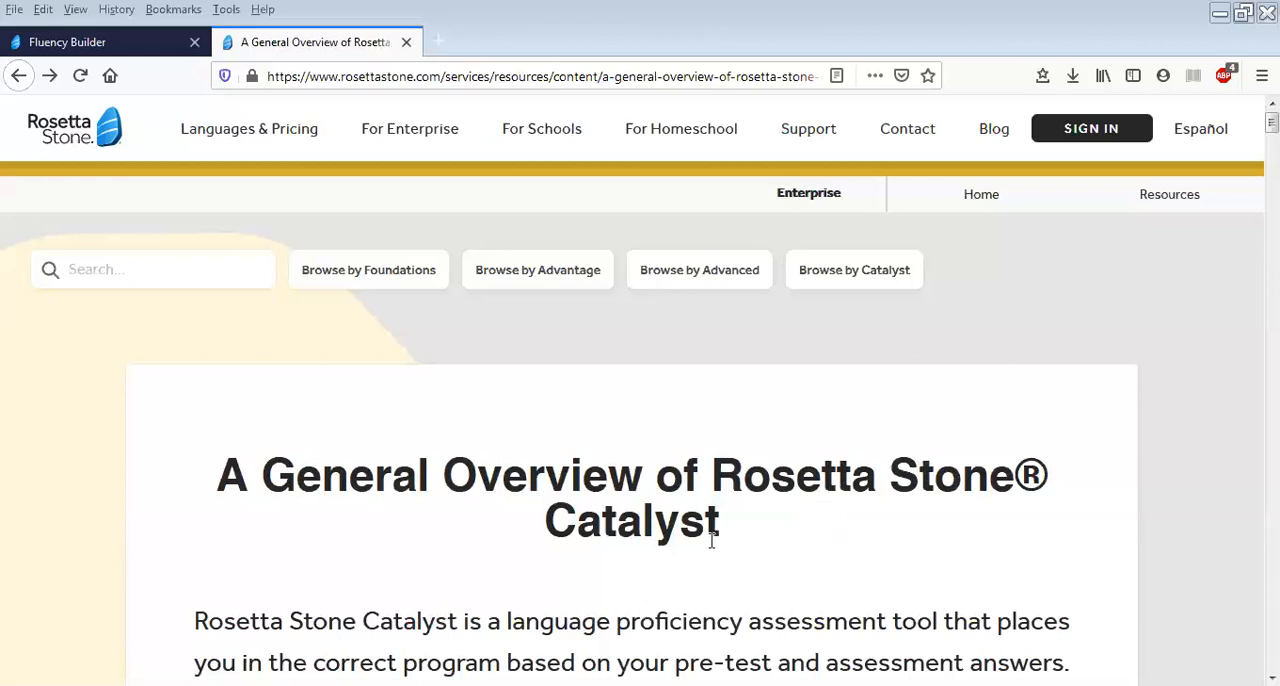
pyautogui.moveTo(724, 528)
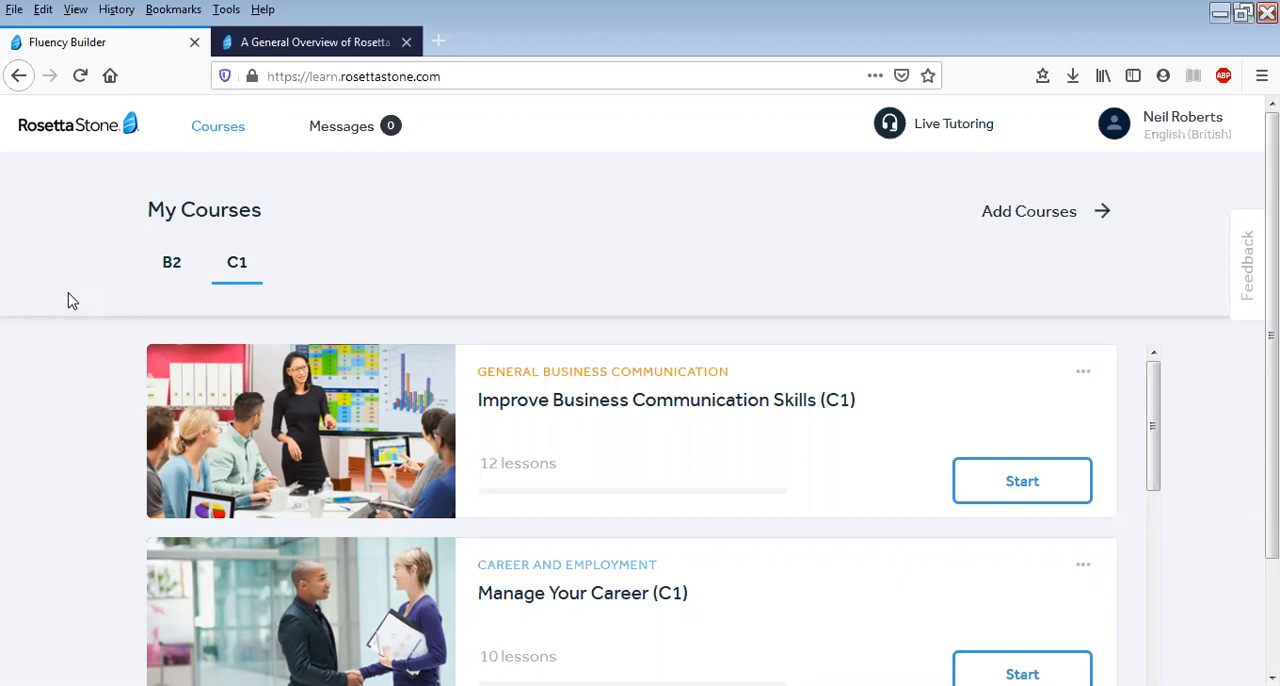
pyautogui.moveTo(116, 328)
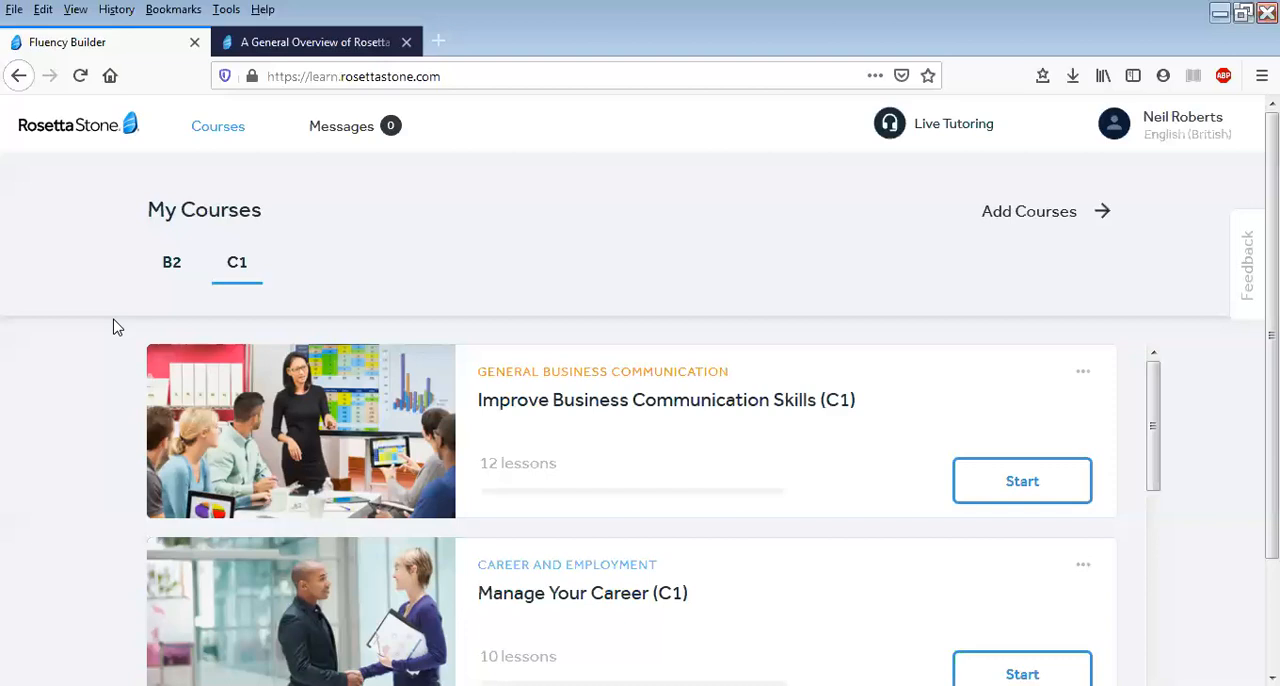
pyautogui.moveTo(330, 354)
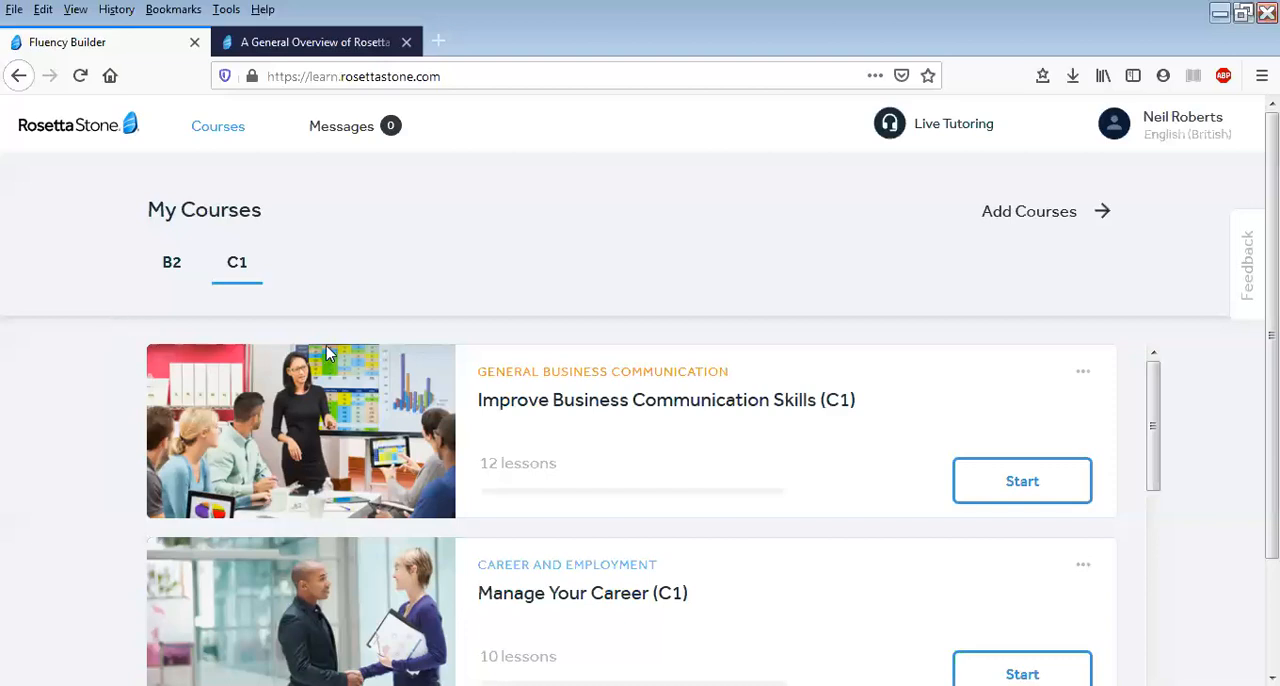
pyautogui.moveTo(232, 240)
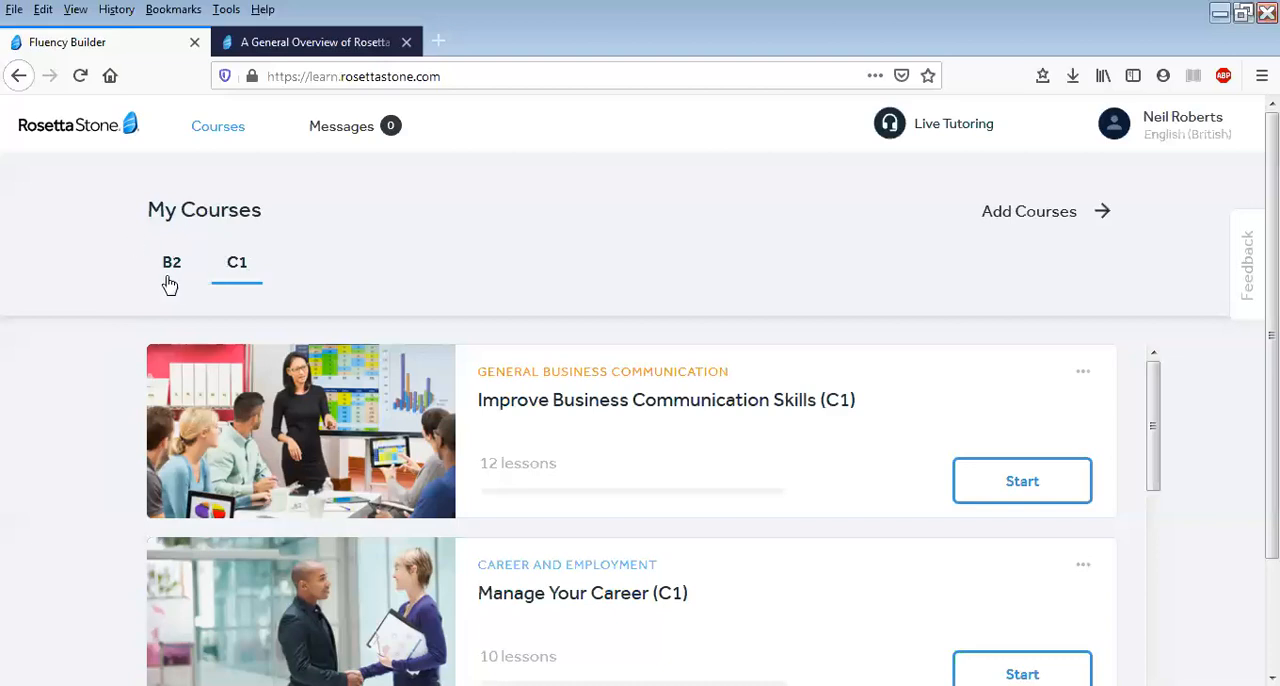
pyautogui.moveTo(256, 284)
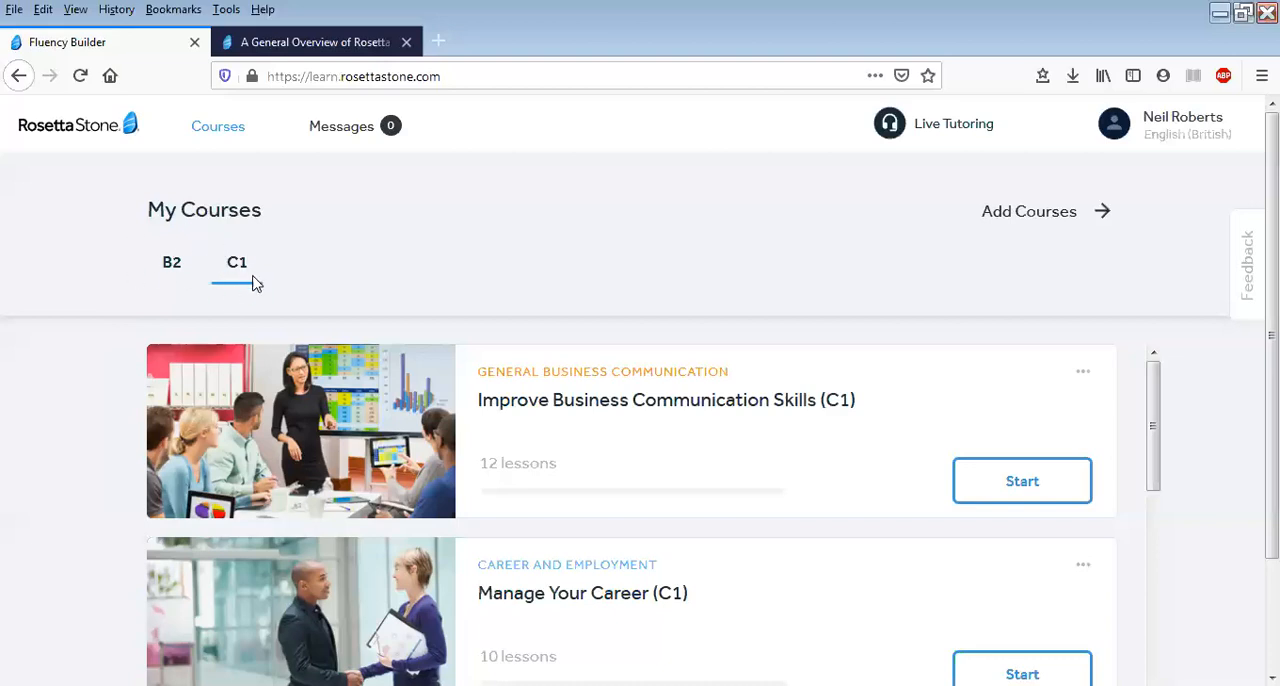
pyautogui.moveTo(248, 290)
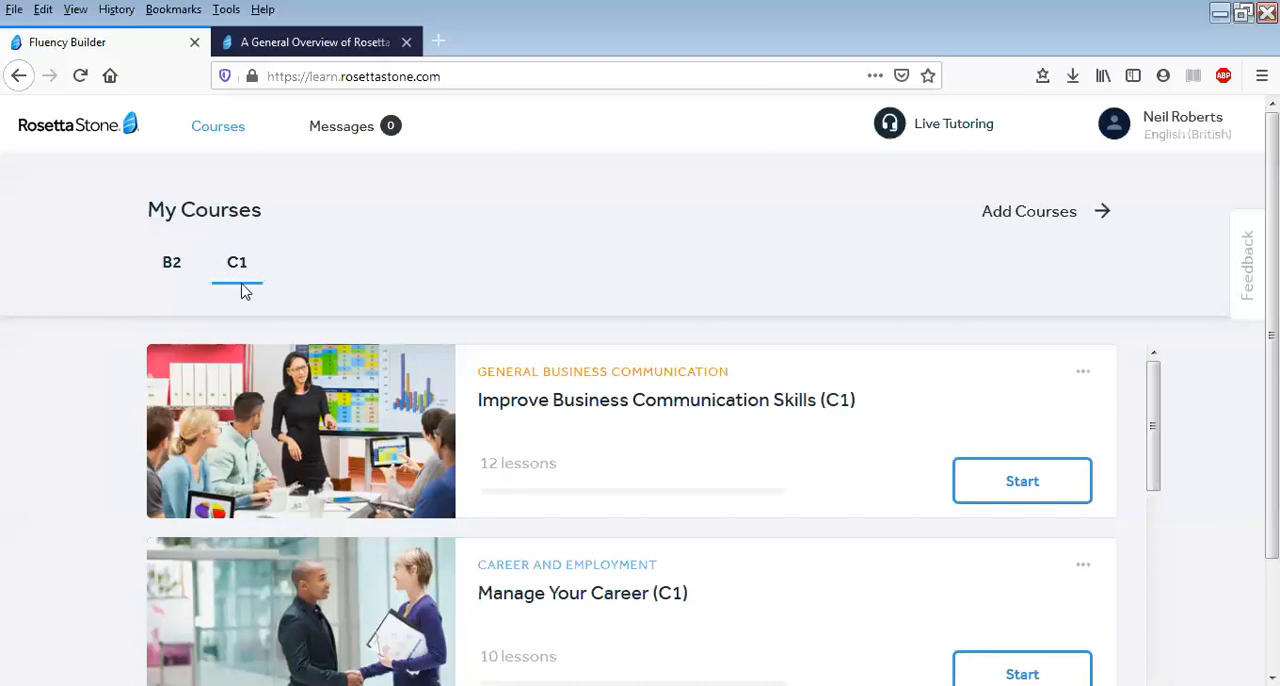
pyautogui.moveTo(222, 276)
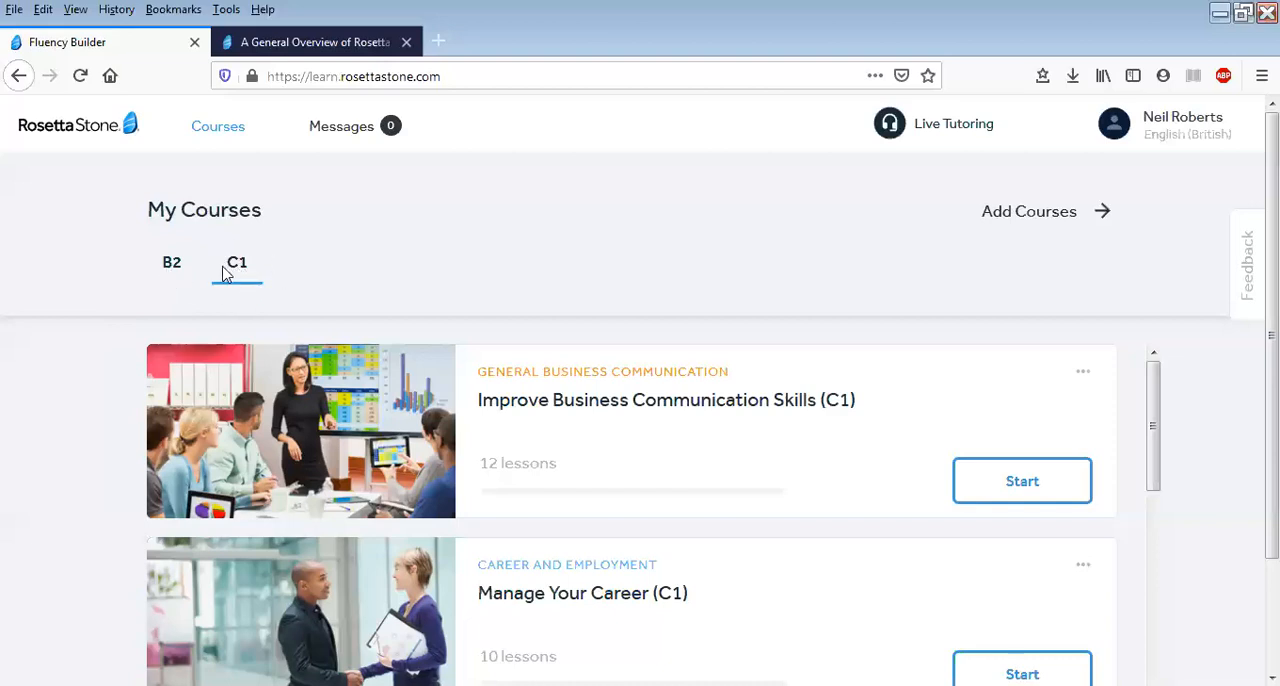
pyautogui.moveTo(196, 290)
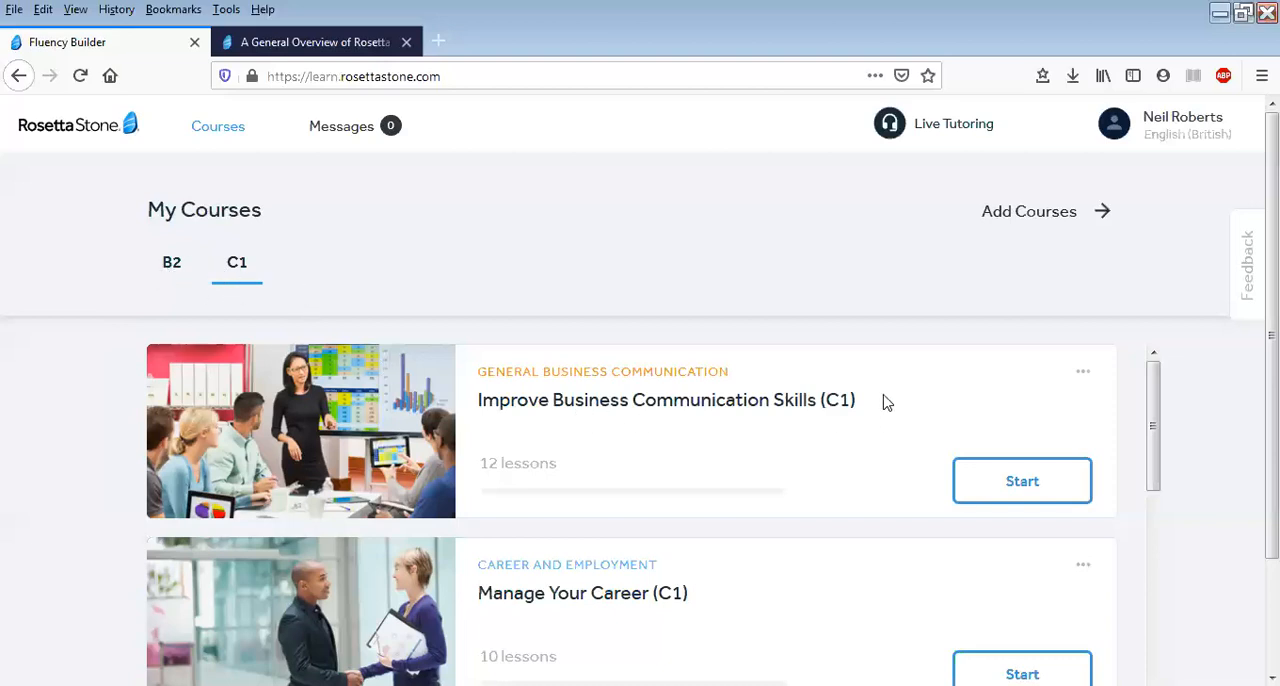
pyautogui.moveTo(760, 376)
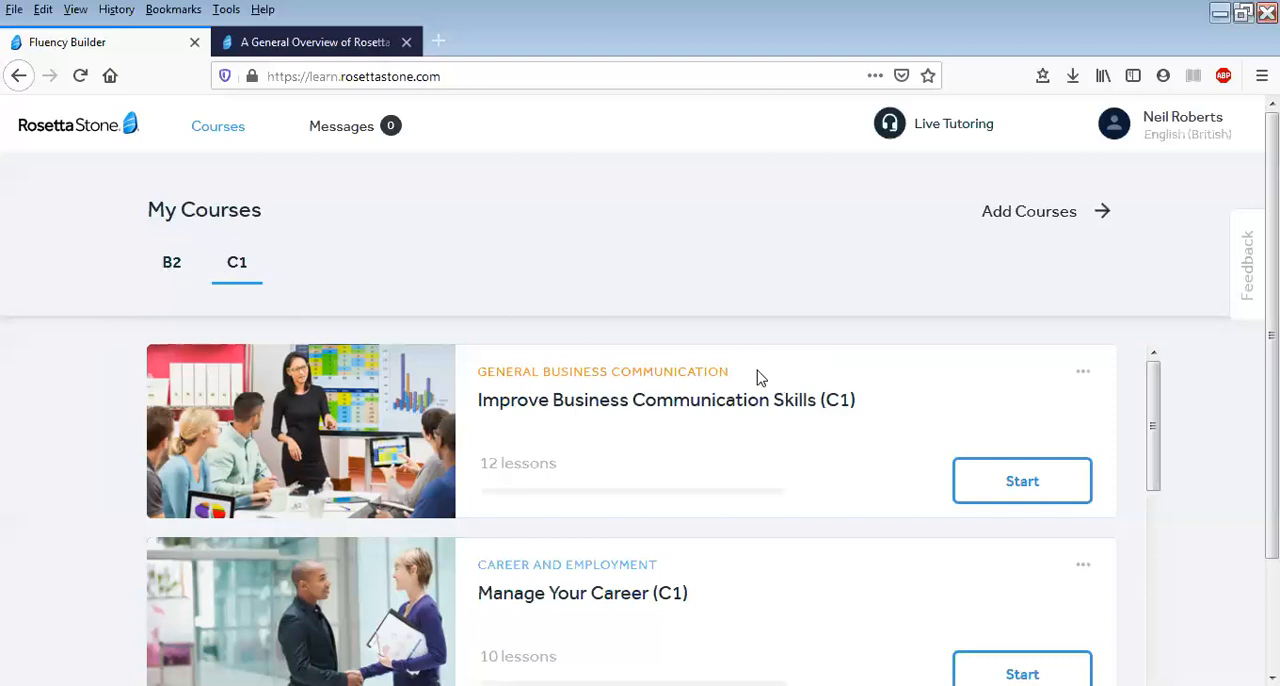
pyautogui.scroll(-3)
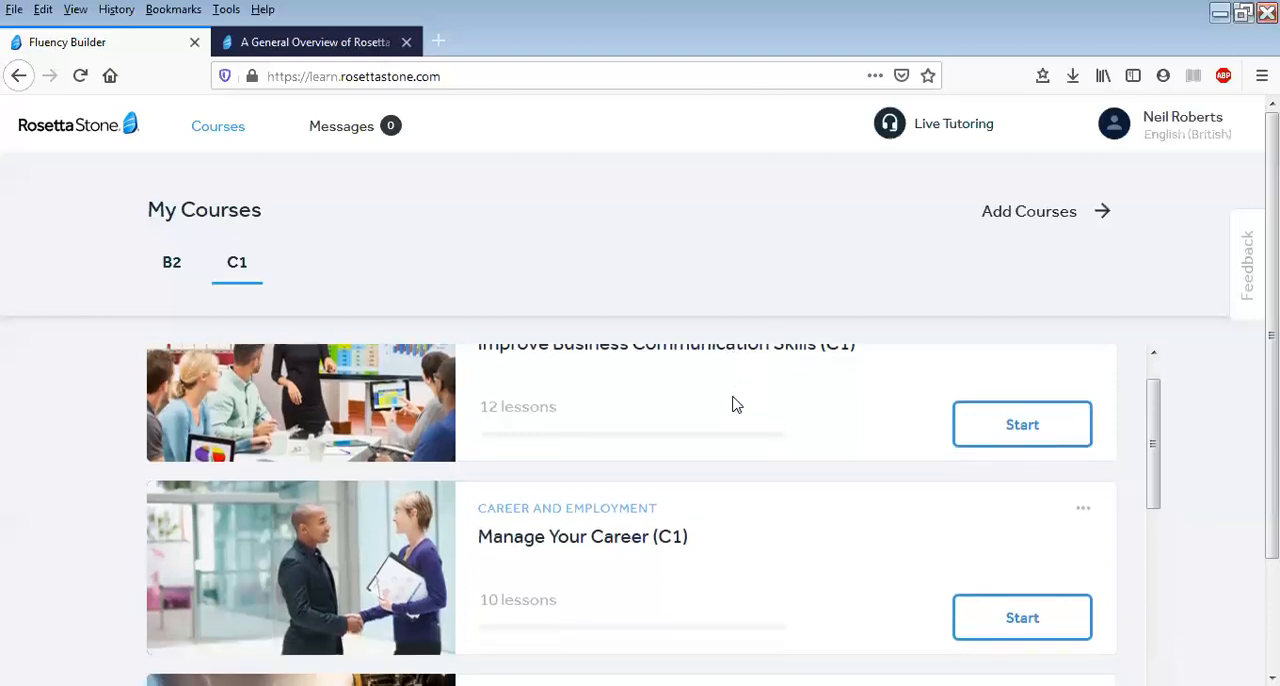
pyautogui.moveTo(240, 218)
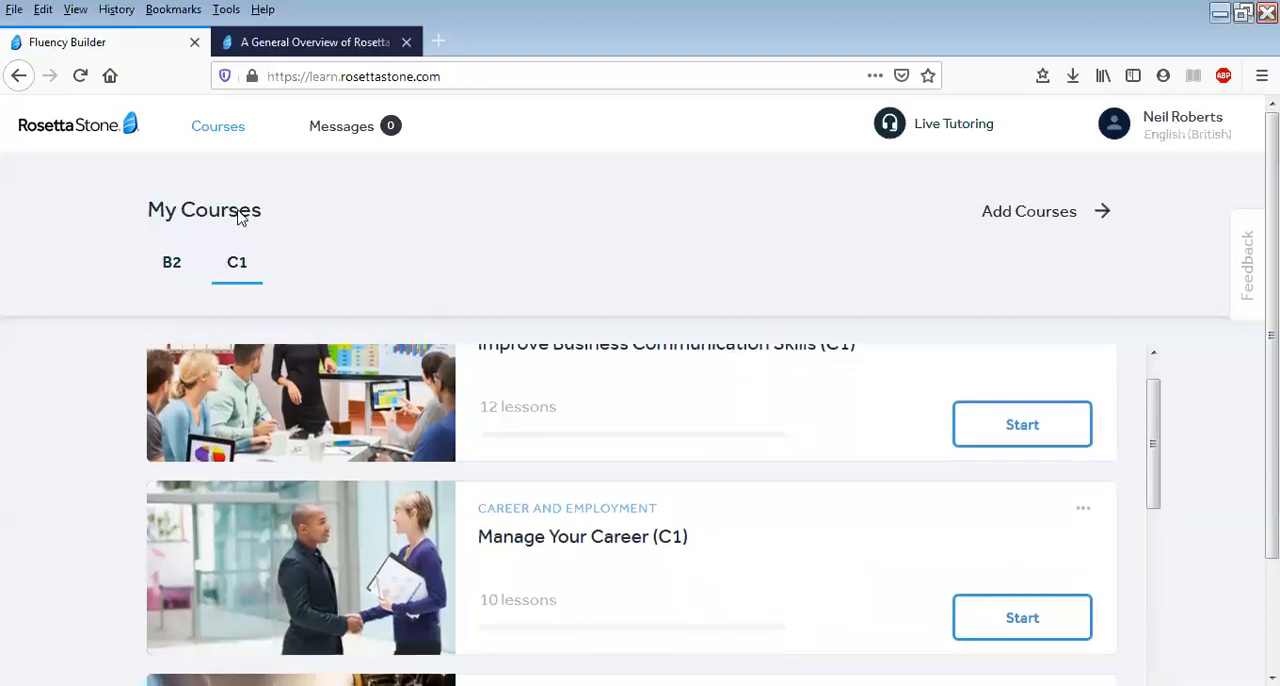
pyautogui.scroll(-3)
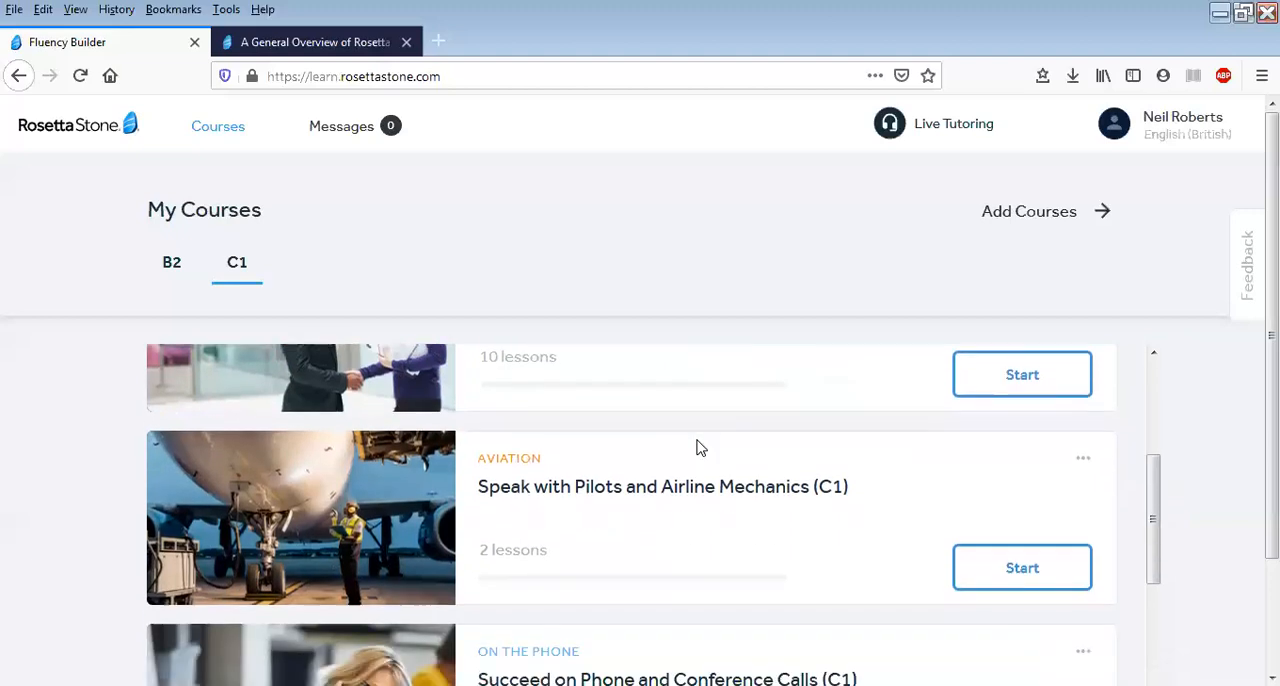
pyautogui.scroll(-3)
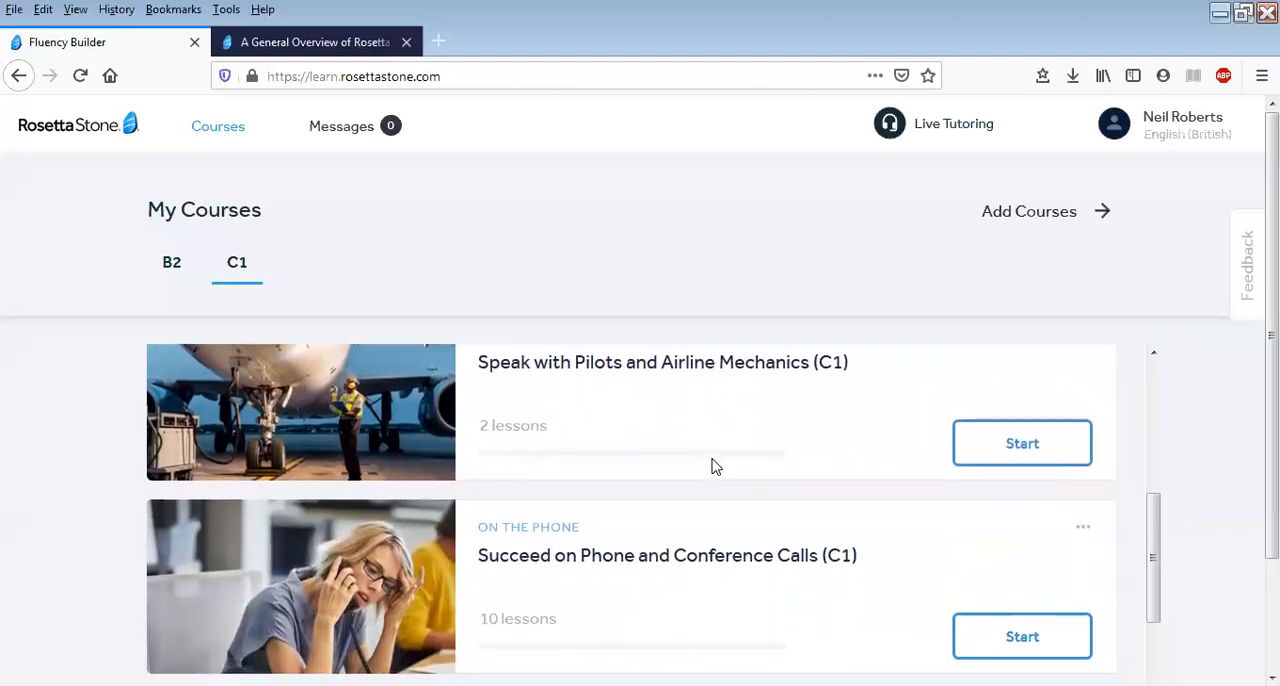
pyautogui.scroll(-3)
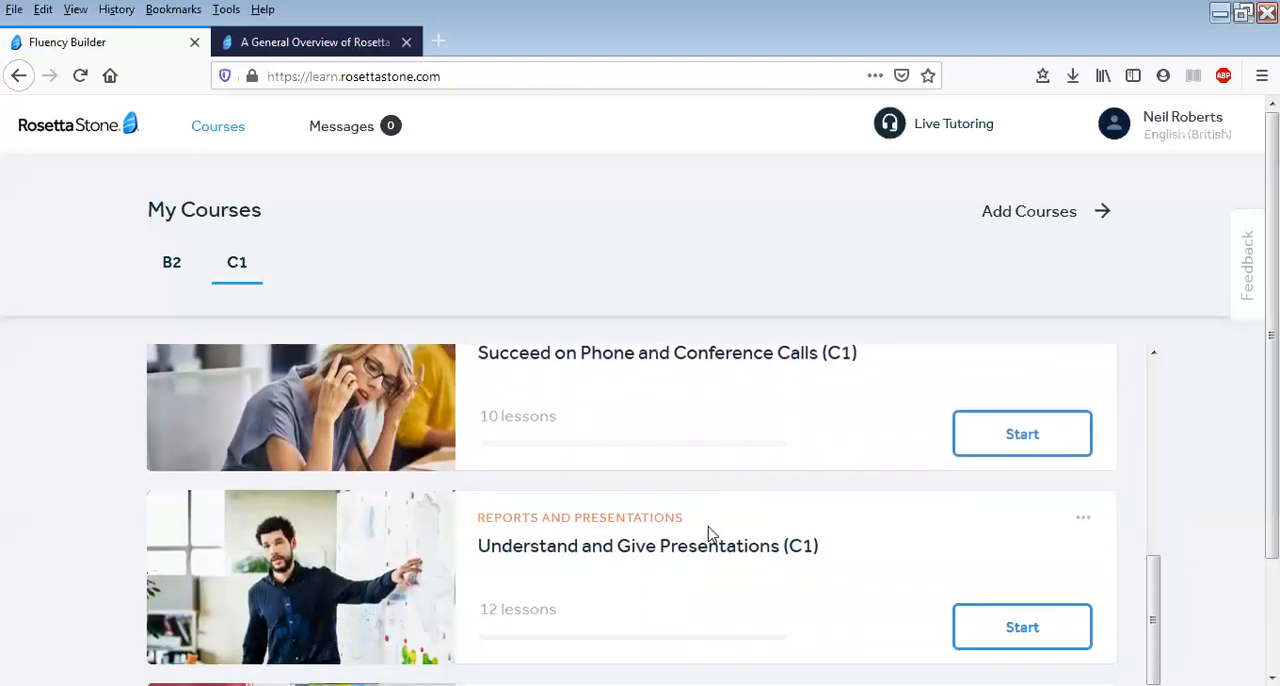
pyautogui.scroll(-3)
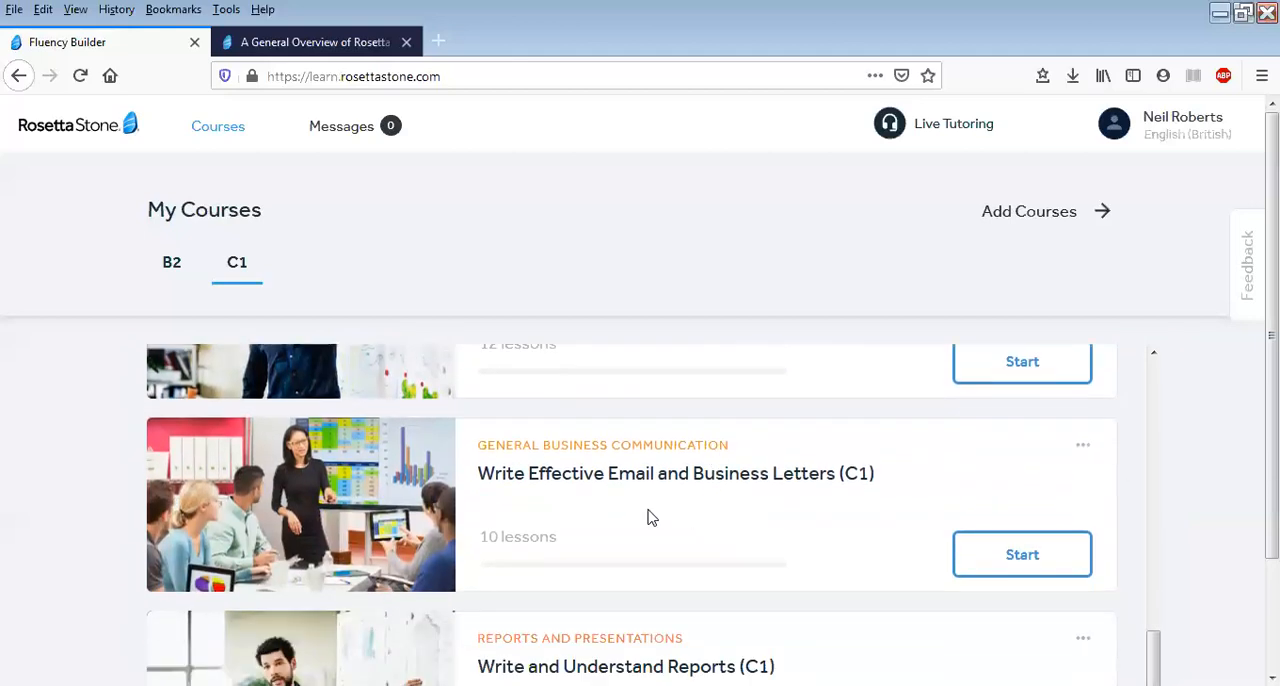
pyautogui.scroll(-3)
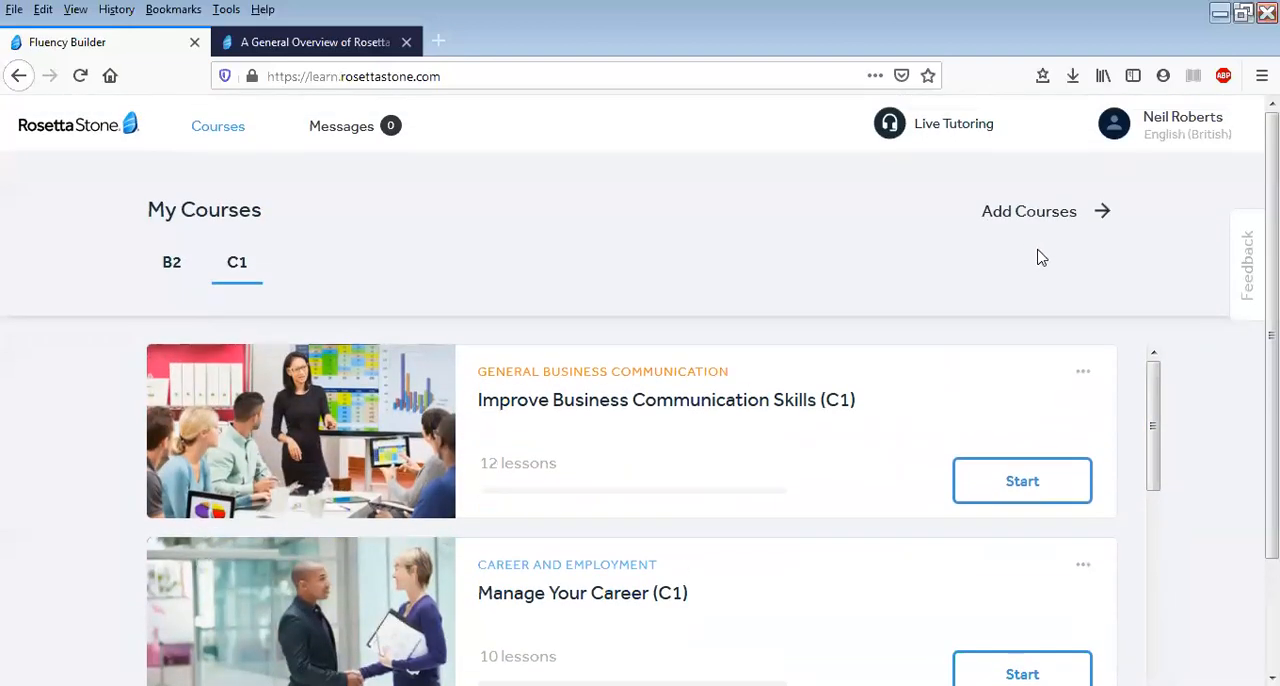
# Bring up the Add Courses catalogue and page through the C1 Topics carousel
pyautogui.click(1028, 212)
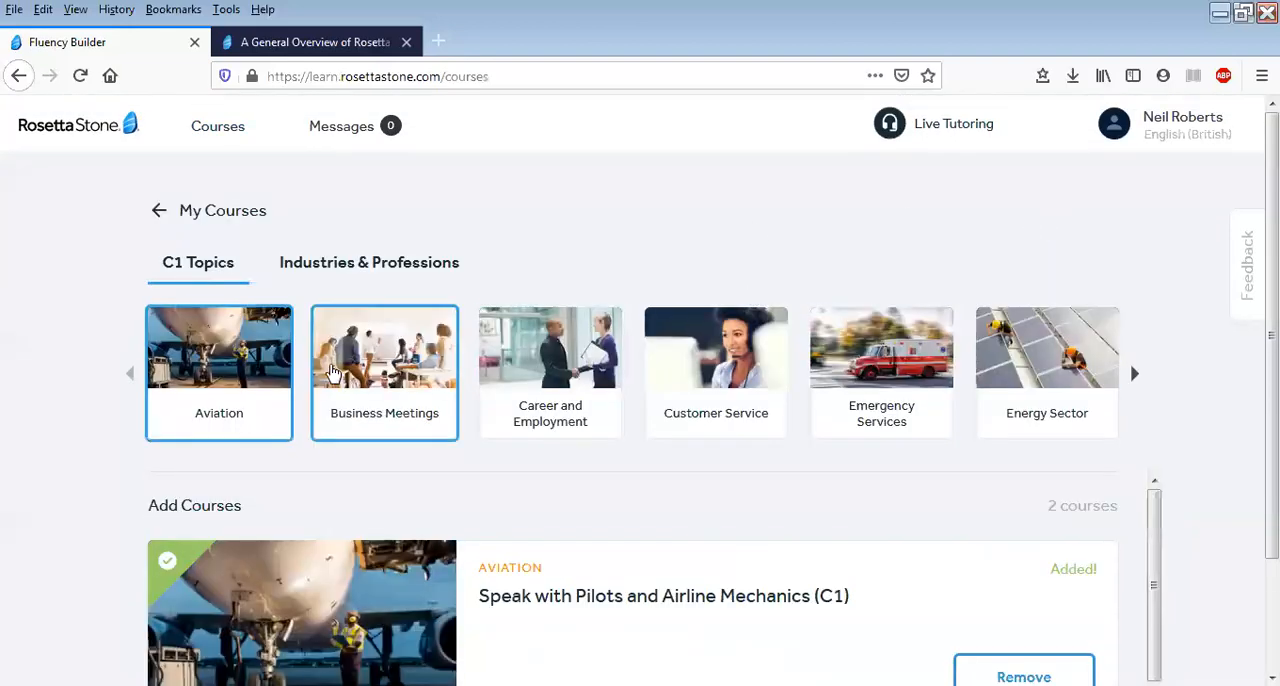
pyautogui.moveTo(550, 384)
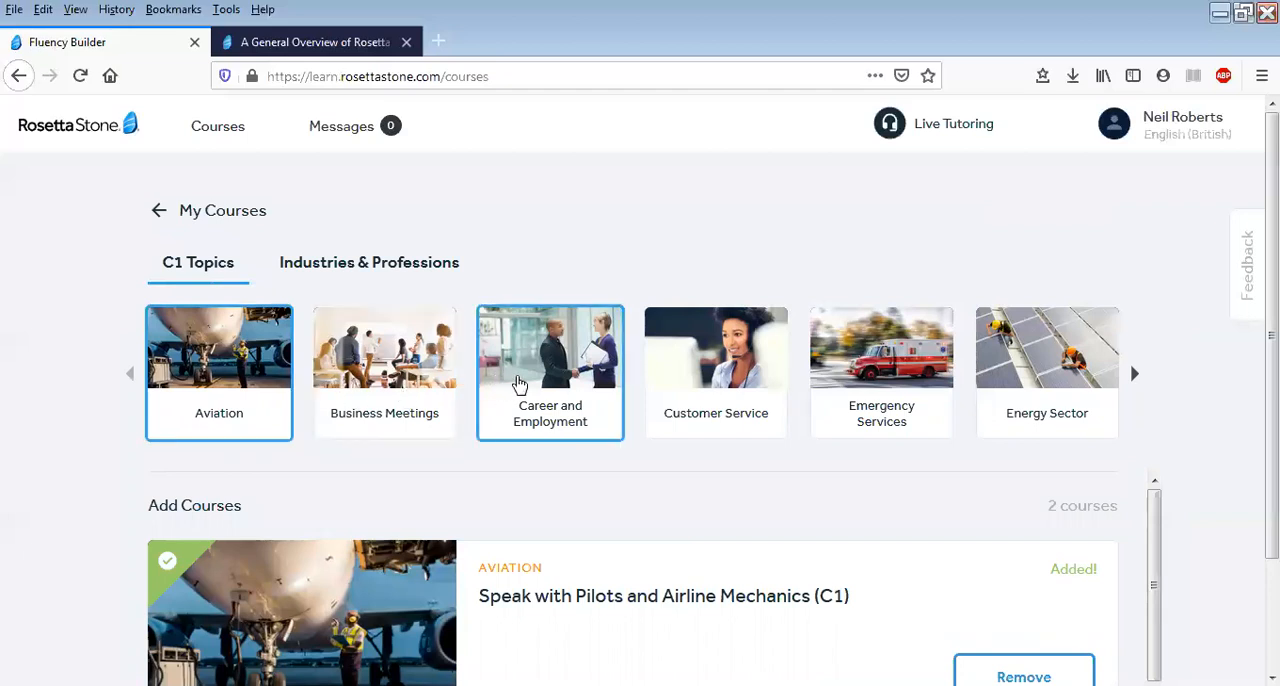
pyautogui.moveTo(640, 410)
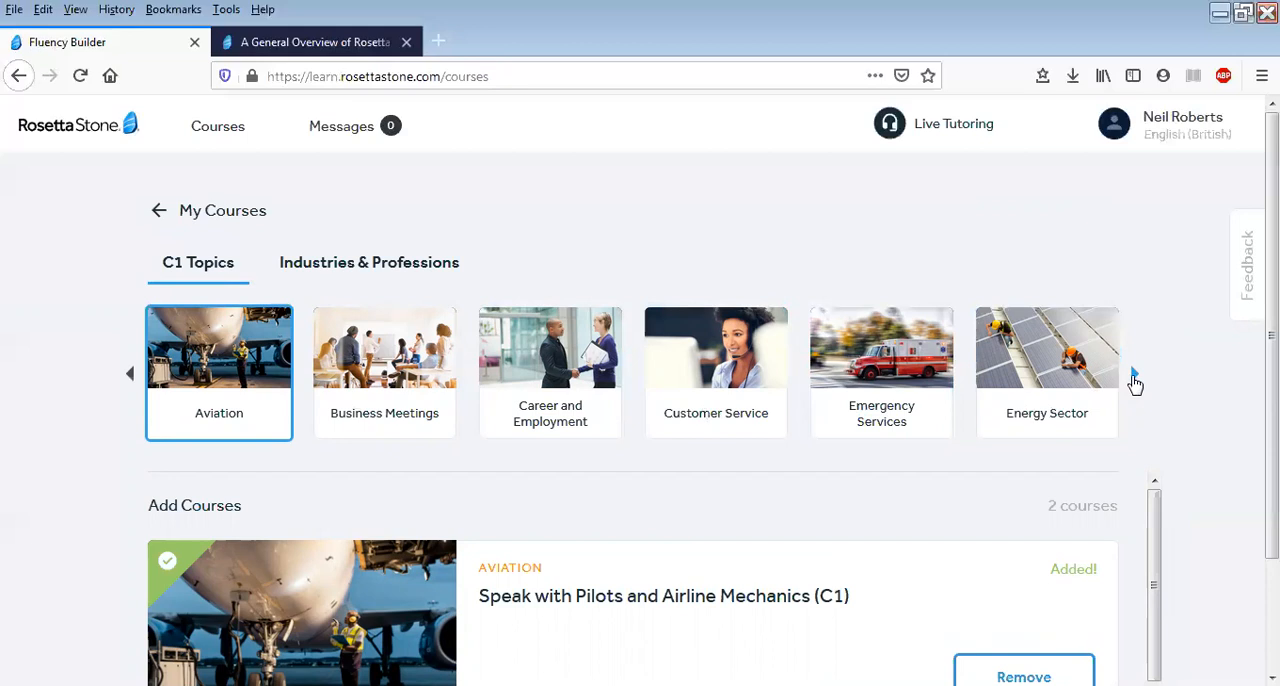
pyautogui.click(128, 372)
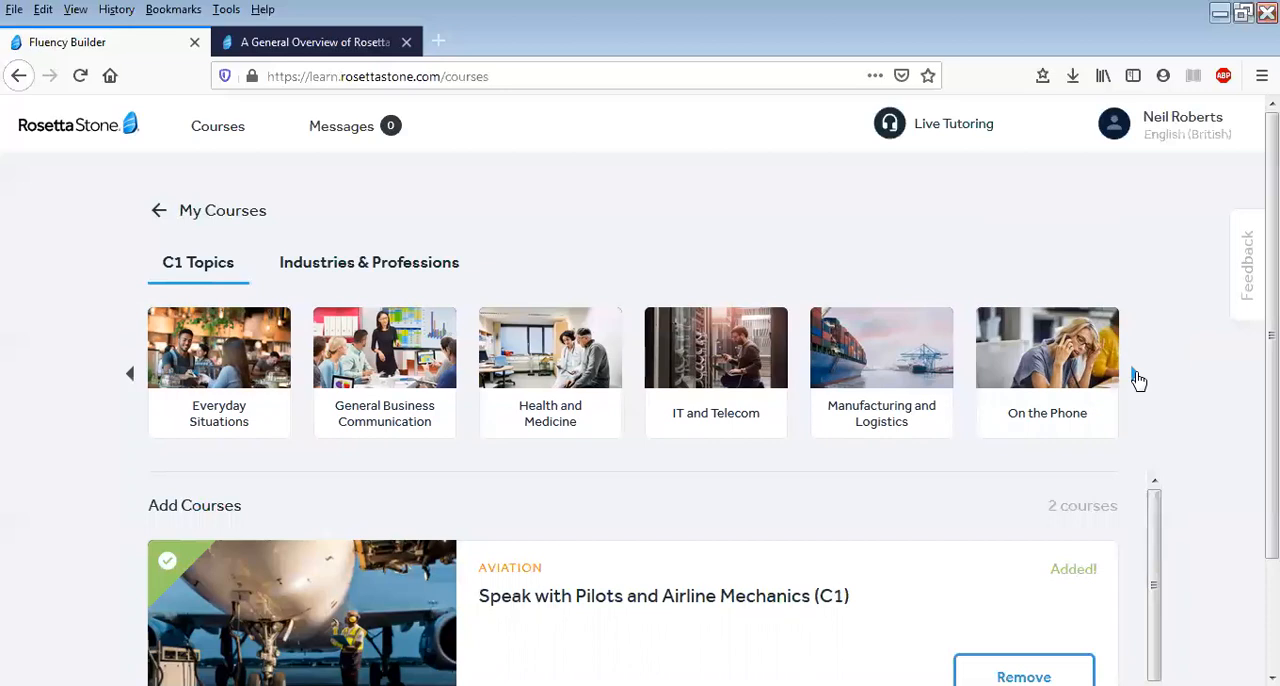
pyautogui.click(1134, 372)
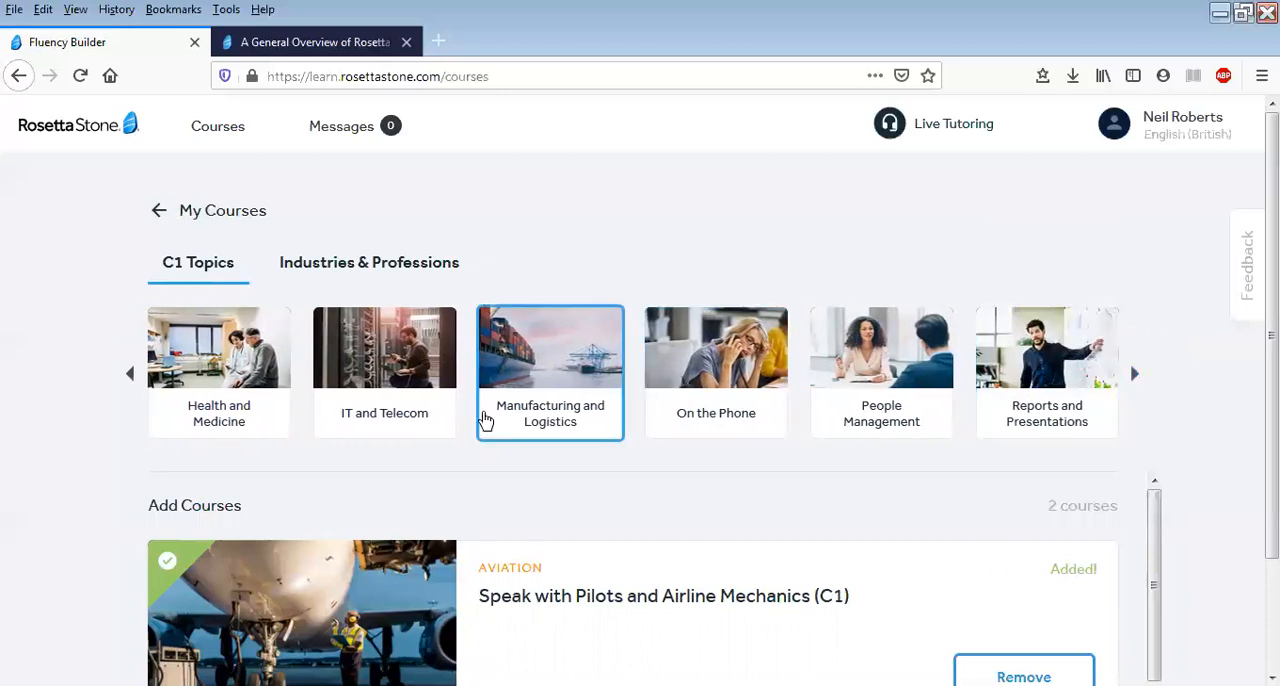
pyautogui.moveTo(550, 398)
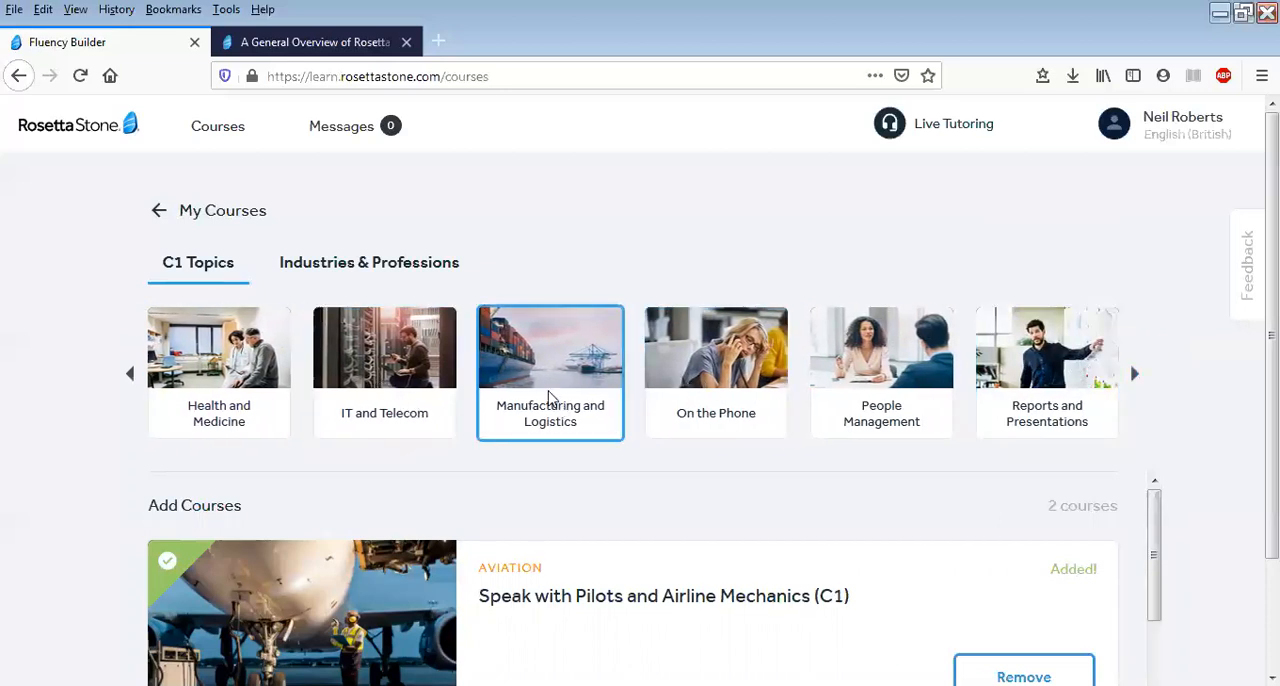
# Browse down the filtered Manufacturing, IT and Telecom, and Reports and Presentations courses
pyautogui.scroll(-3)
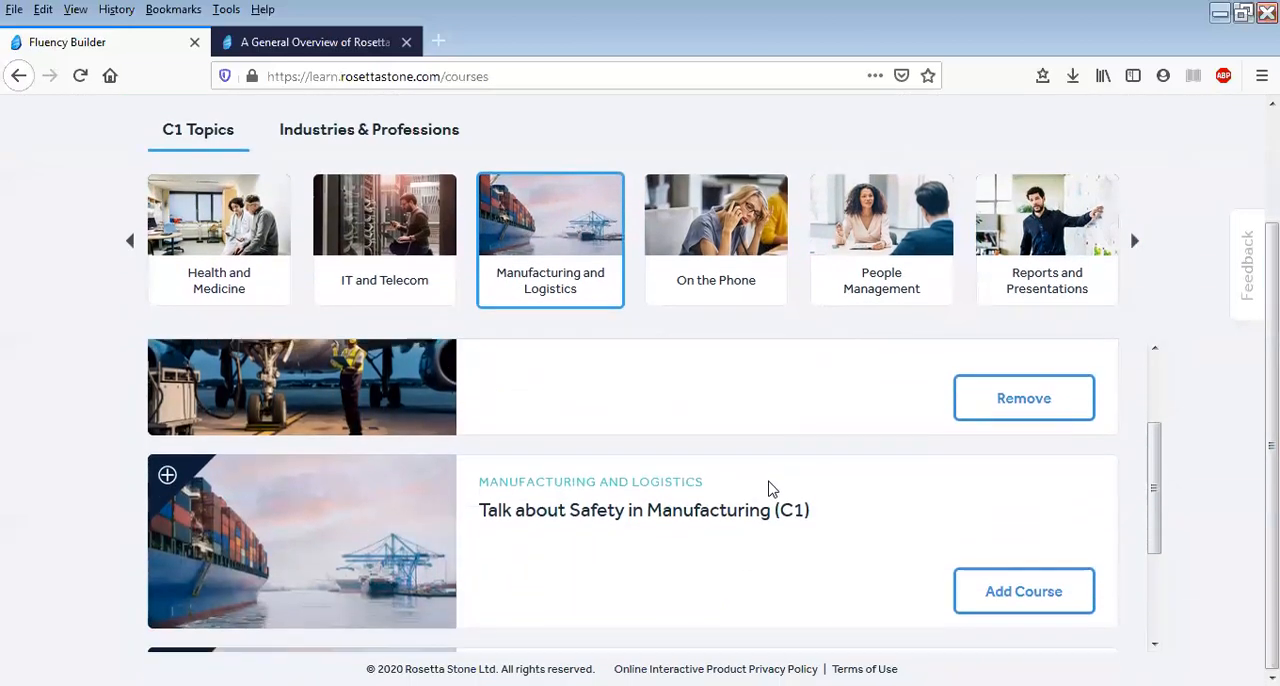
pyautogui.scroll(-3)
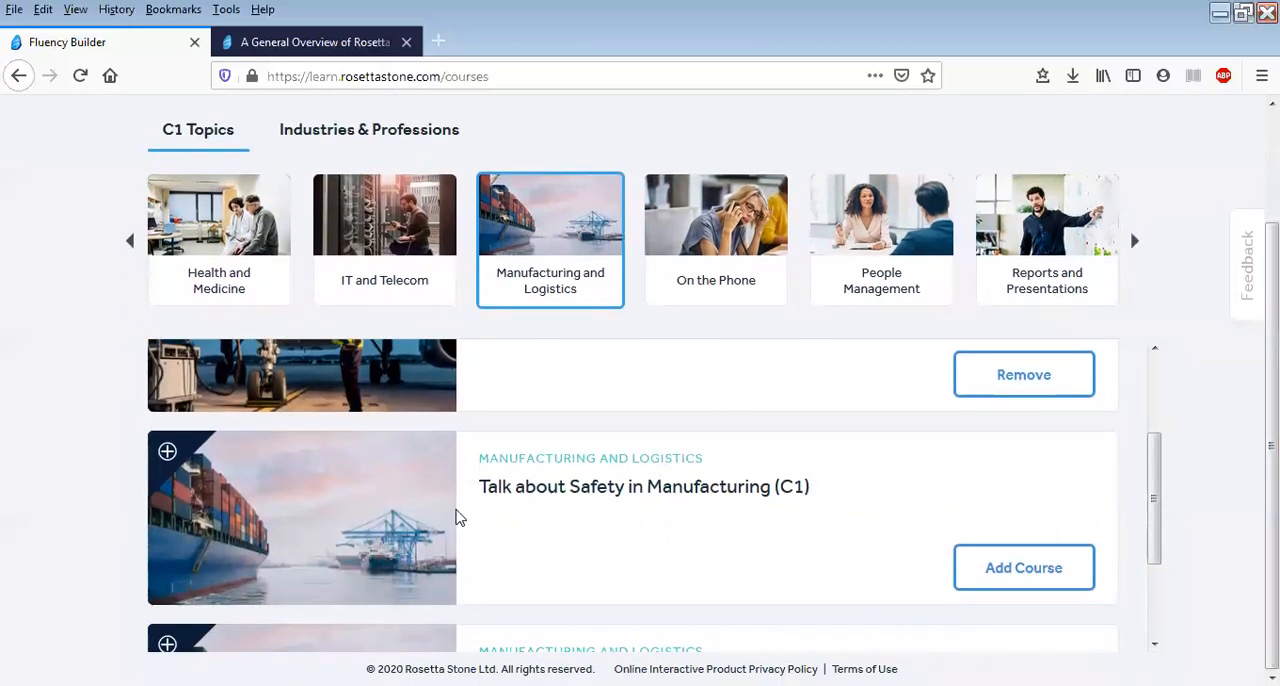
pyautogui.scroll(-3)
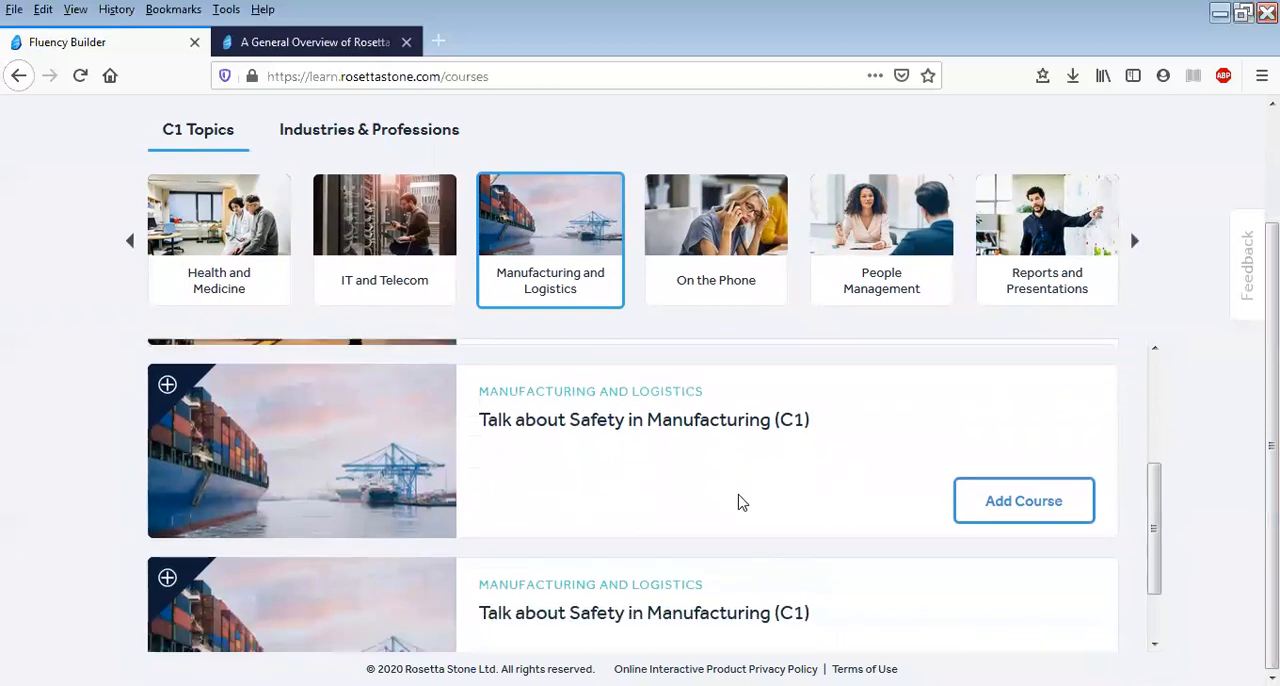
pyautogui.scroll(-3)
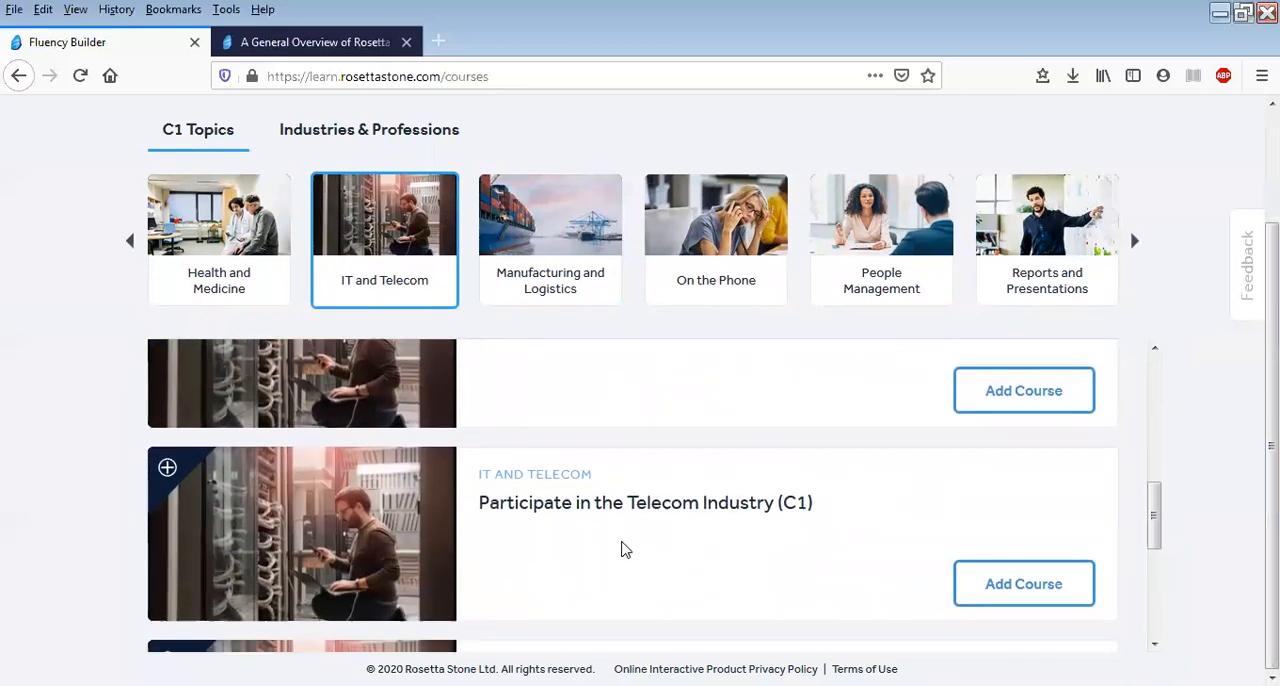
pyautogui.scroll(-3)
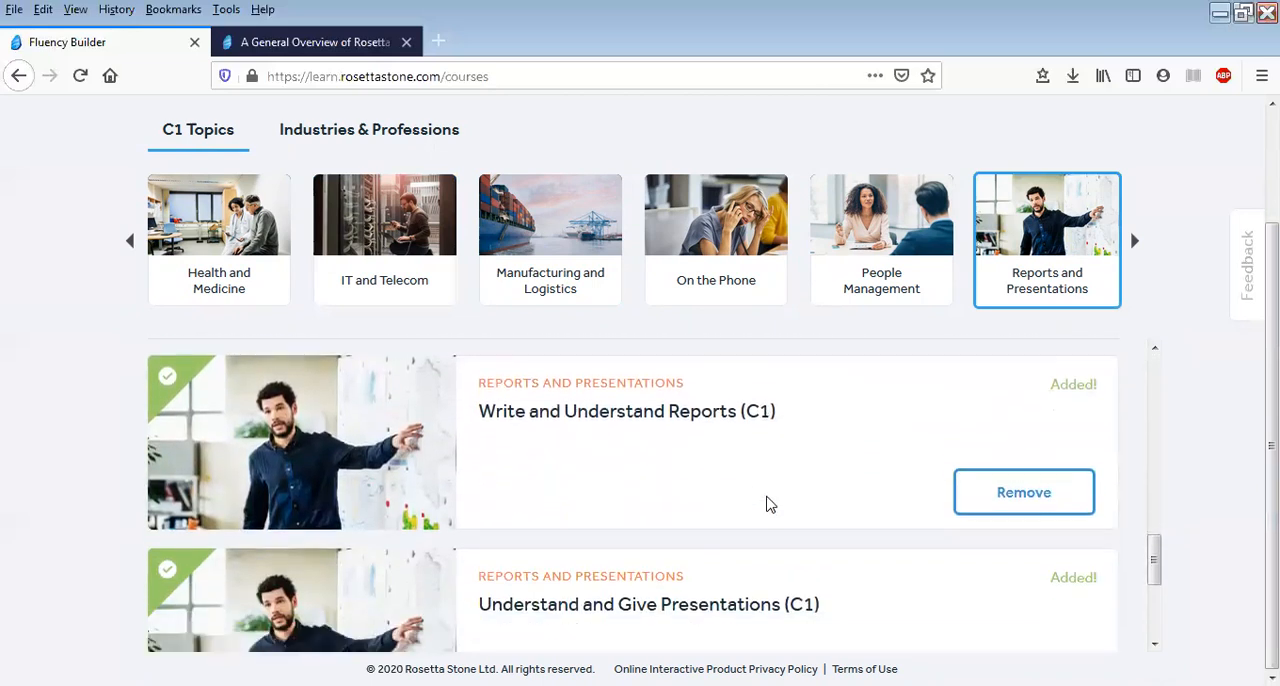
pyautogui.scroll(-3)
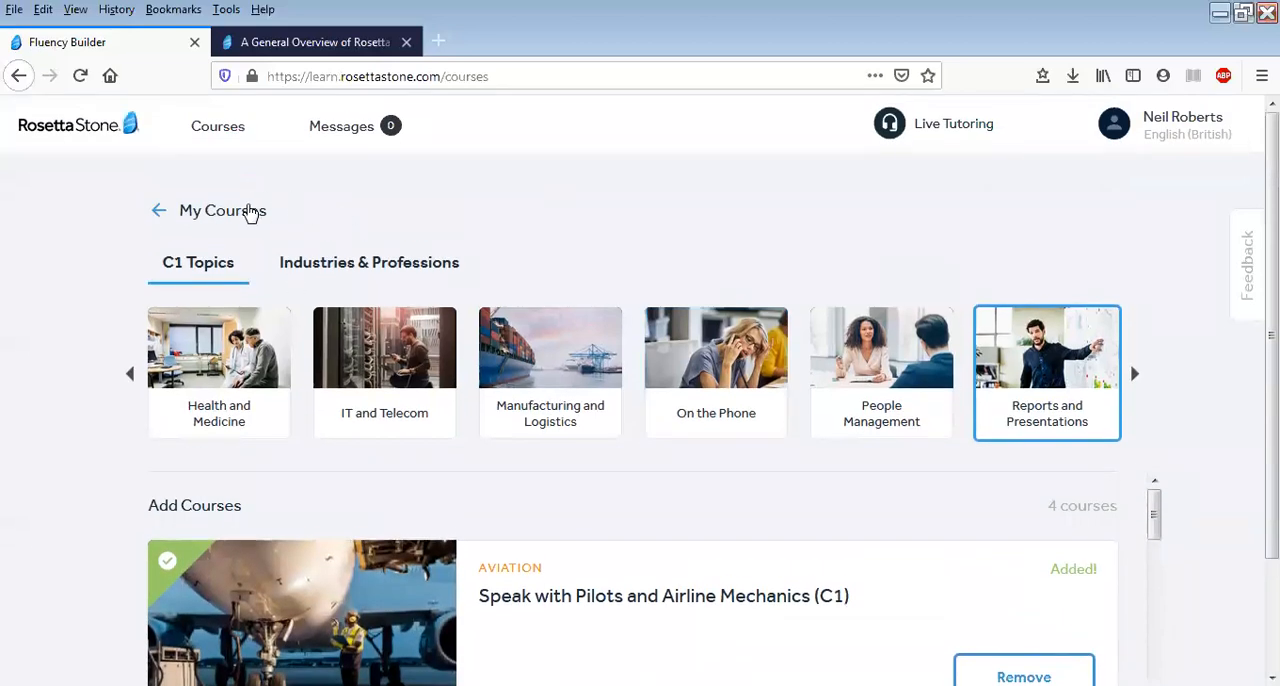
# Return to My Courses and start the Succeed on Phone and Conference Calls (C1) course
pyautogui.click(156, 210)
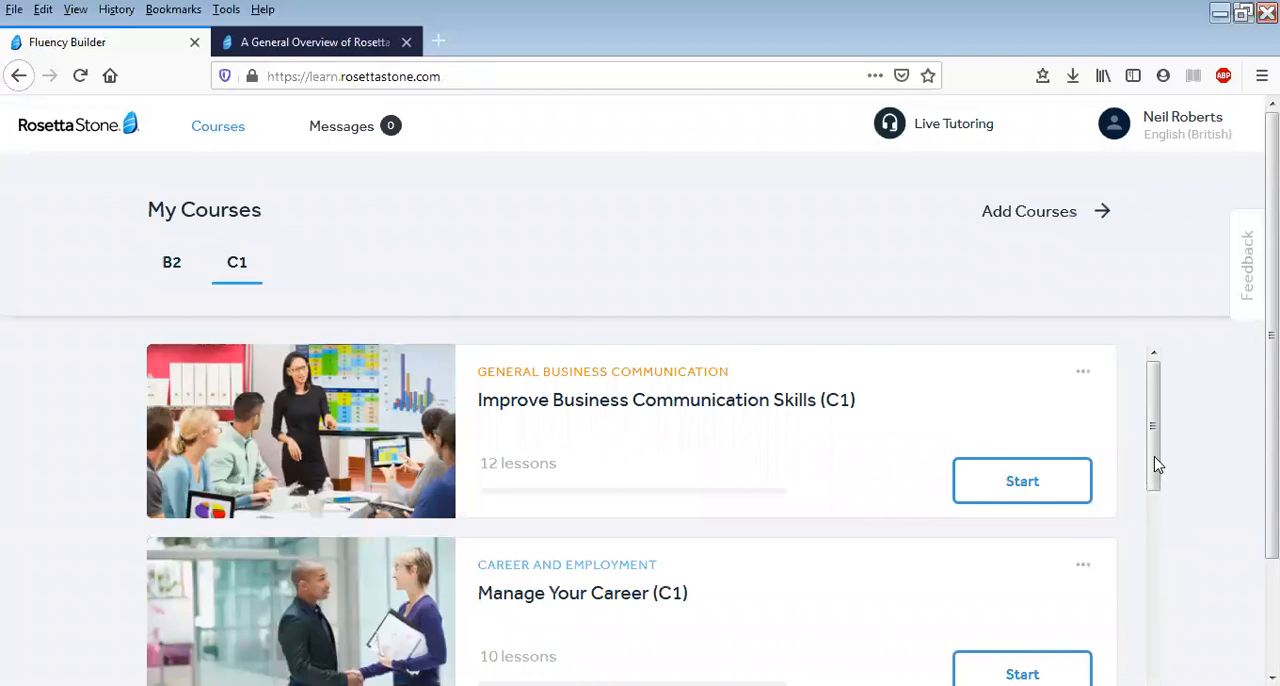
pyautogui.scroll(-3)
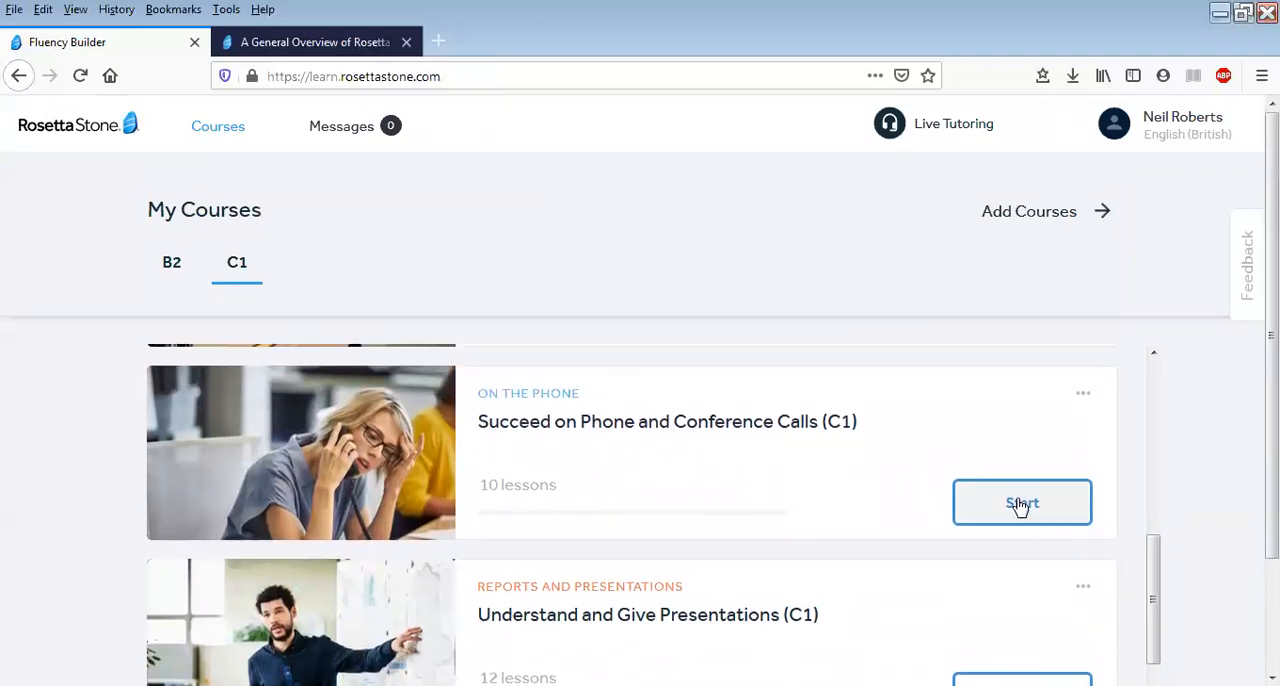
pyautogui.click(1022, 502)
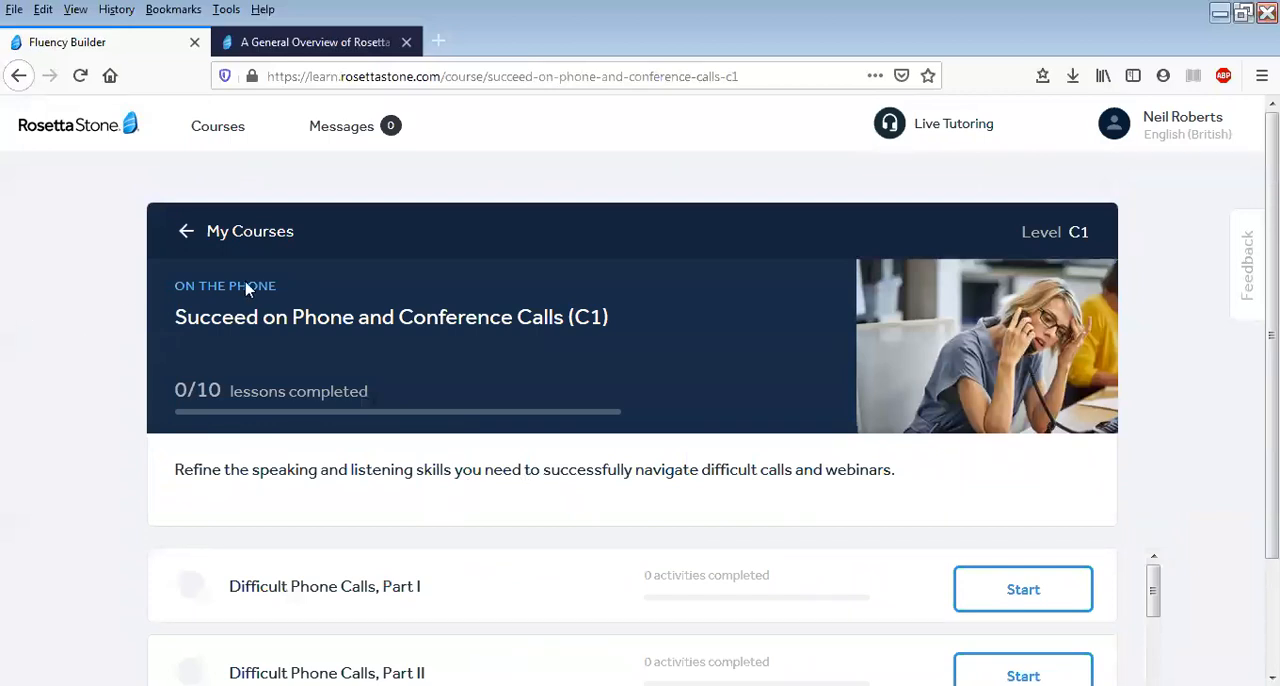
pyautogui.moveTo(596, 328)
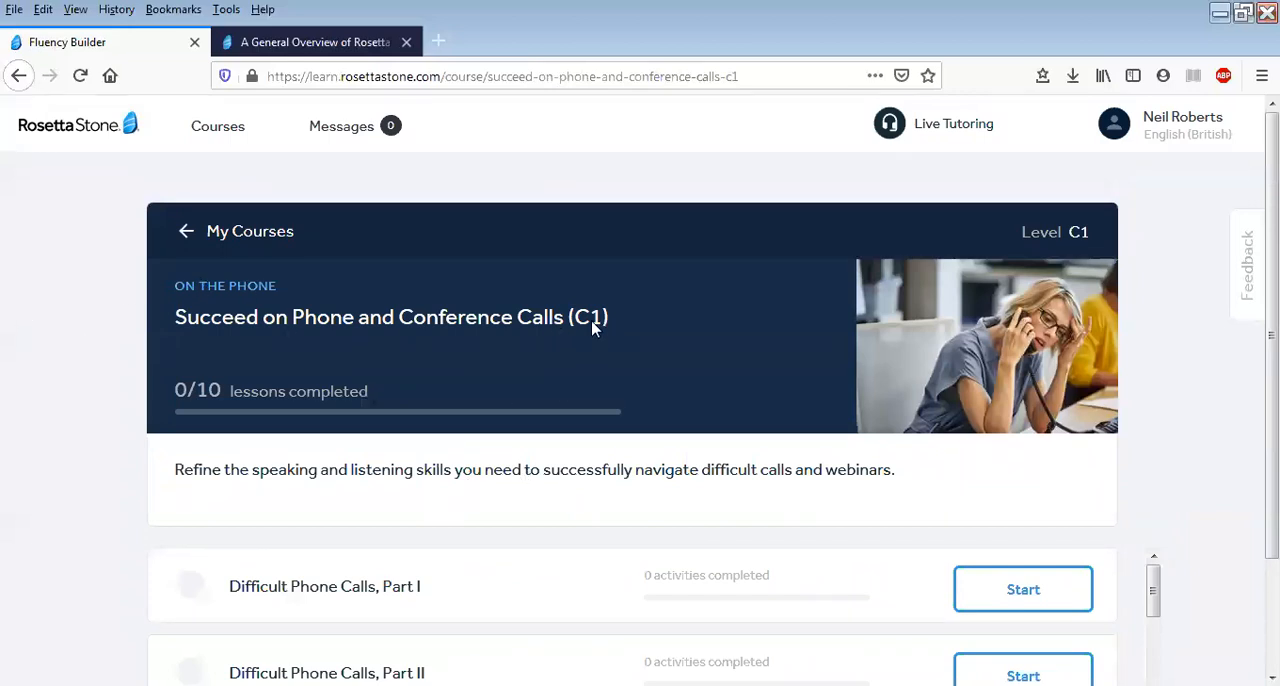
# Scroll the lesson list until Video Calls, Part I comes into view
pyautogui.scroll(-3)
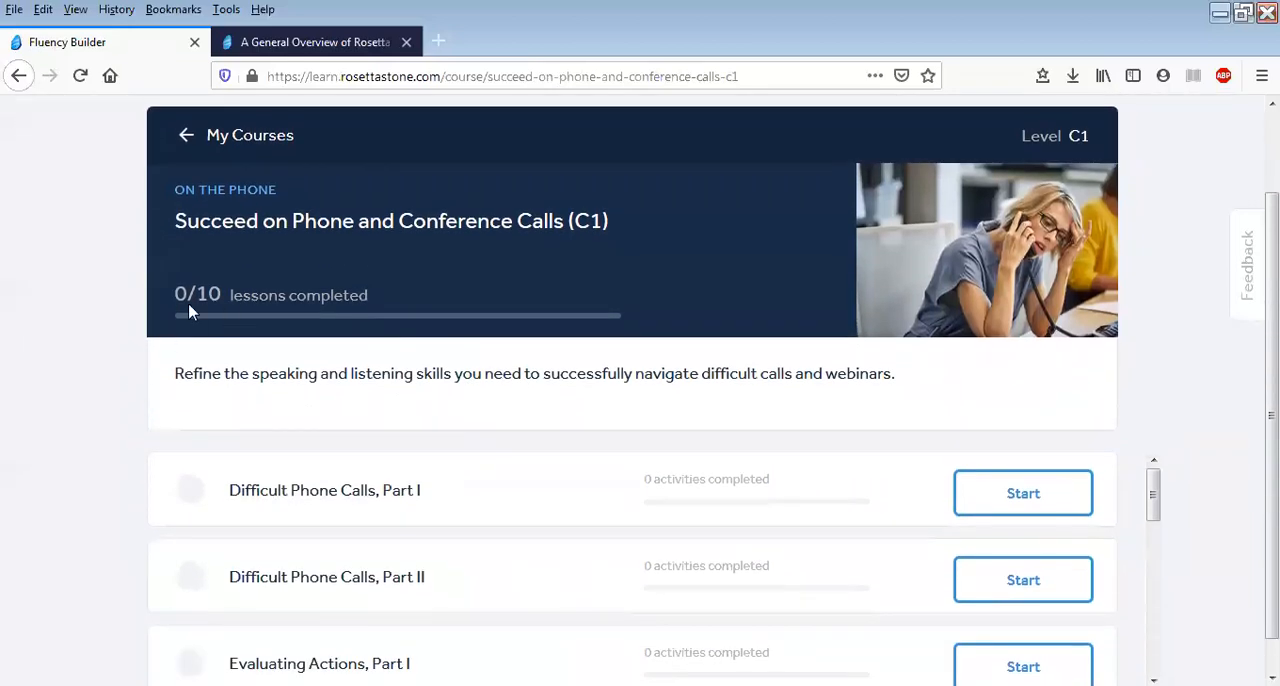
pyautogui.scroll(-3)
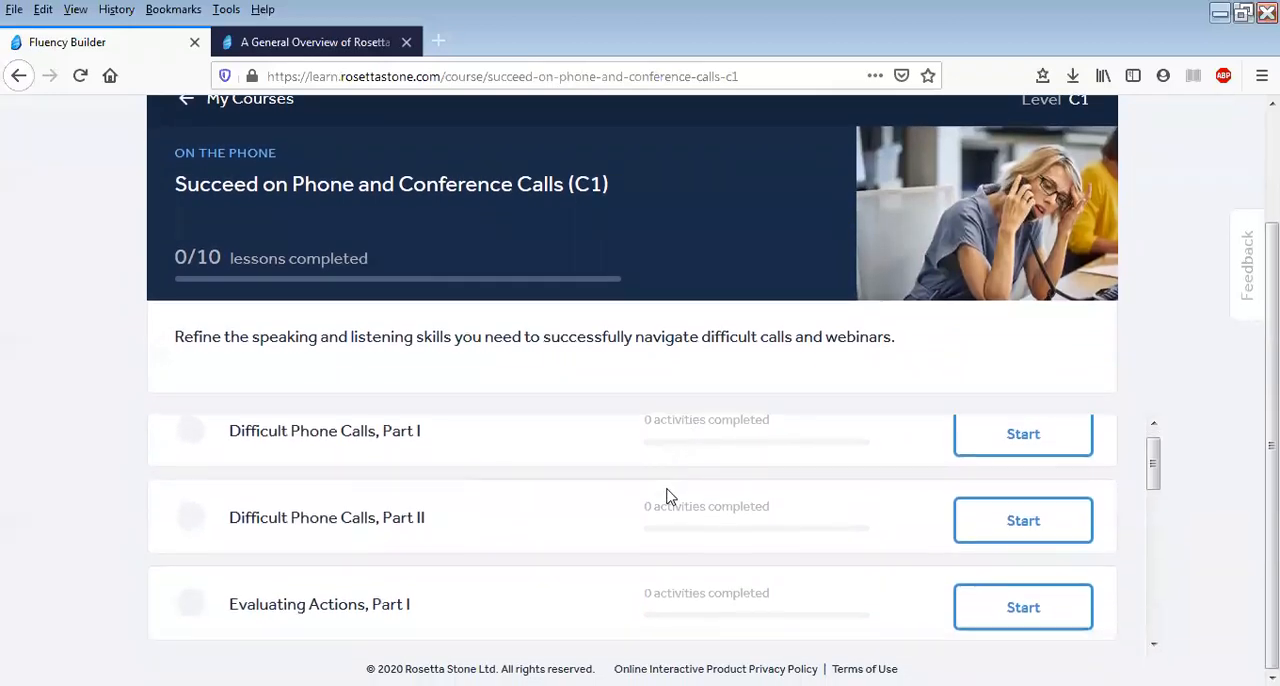
pyautogui.scroll(-3)
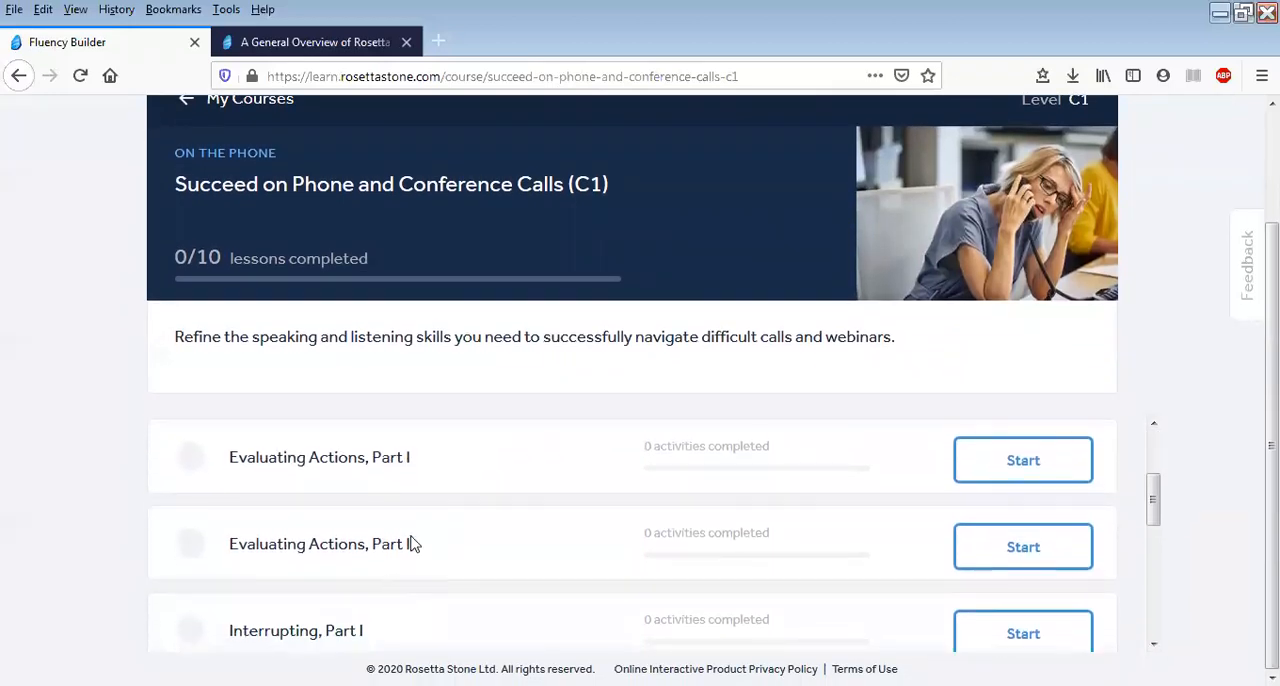
pyautogui.scroll(-3)
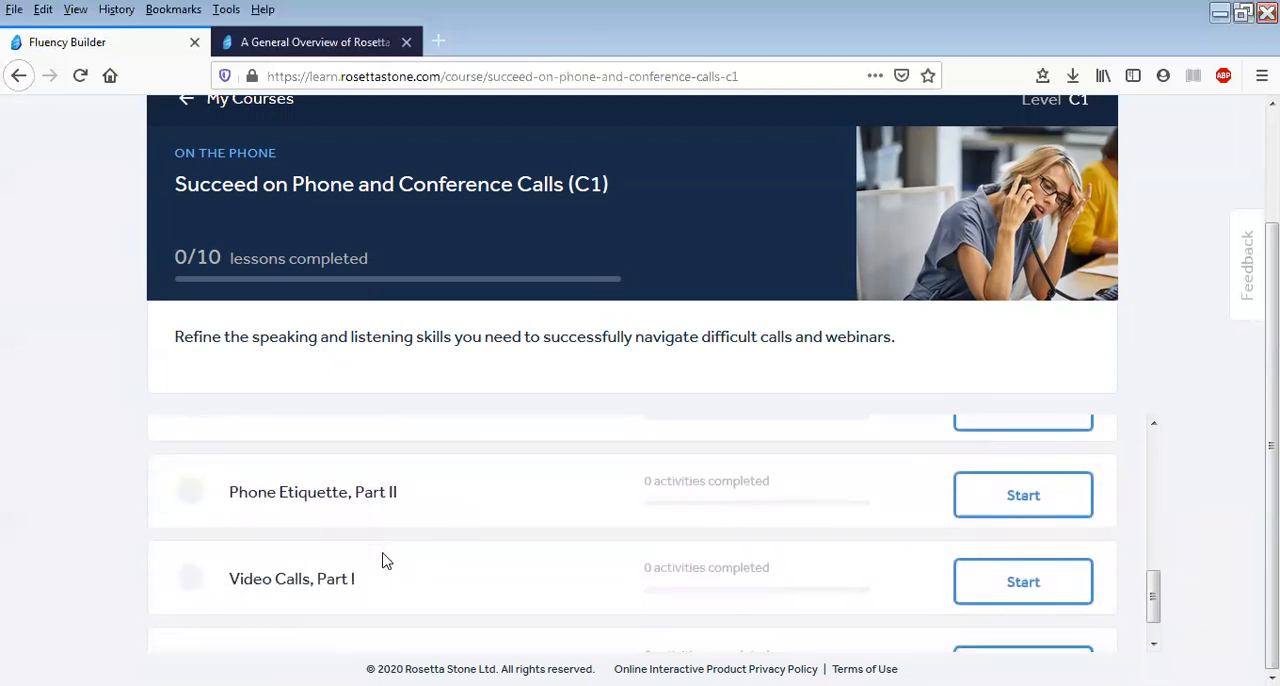
# Start the Video Calls, Part I lesson to see its skills overview and 18 activities
pyautogui.click(1024, 580)
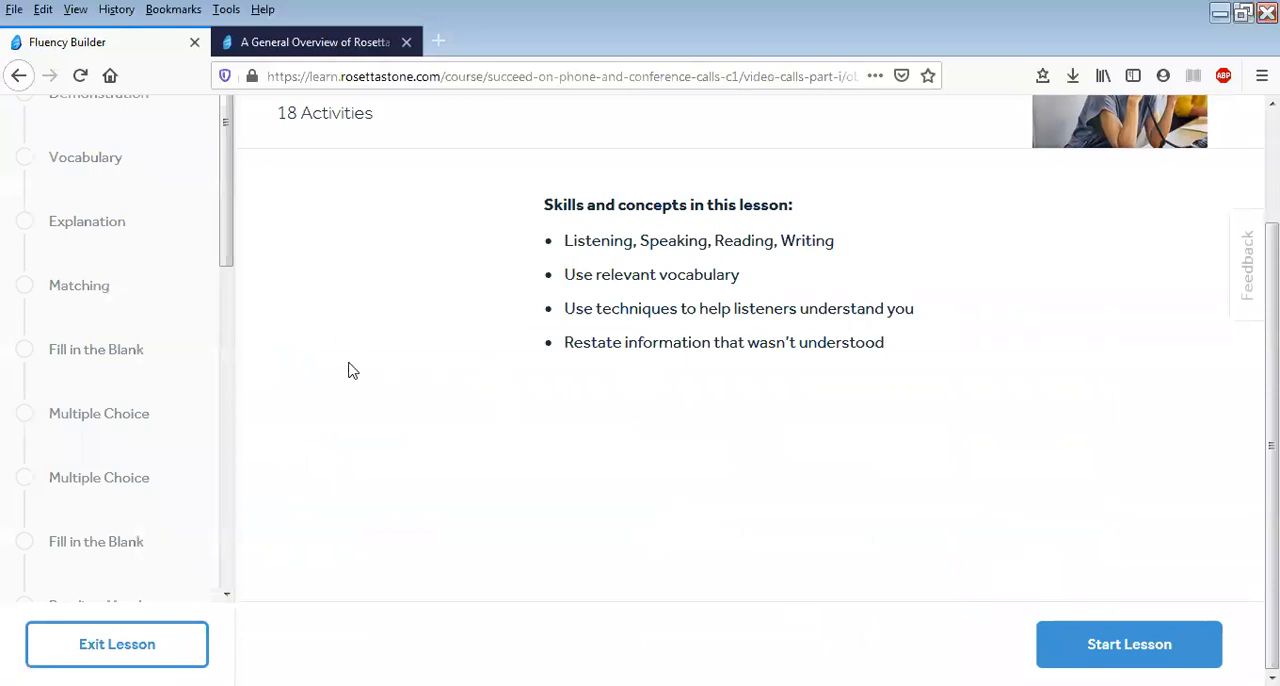
pyautogui.moveTo(560, 376)
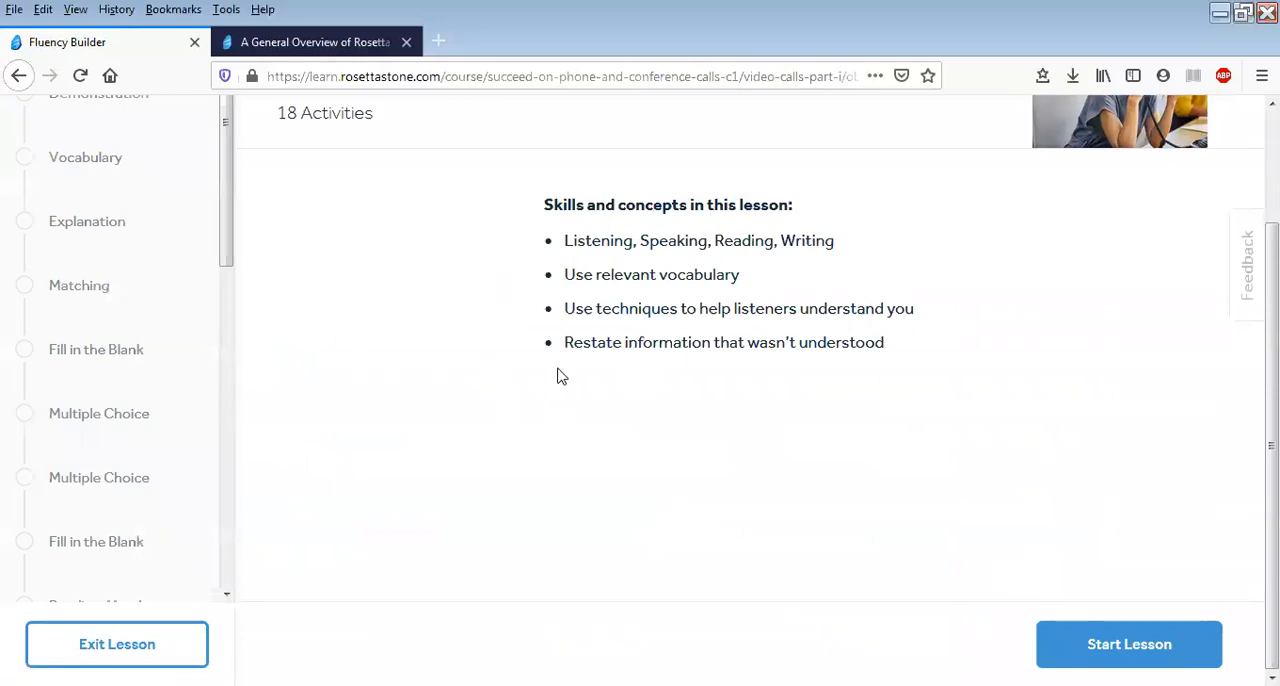
pyautogui.moveTo(876, 204)
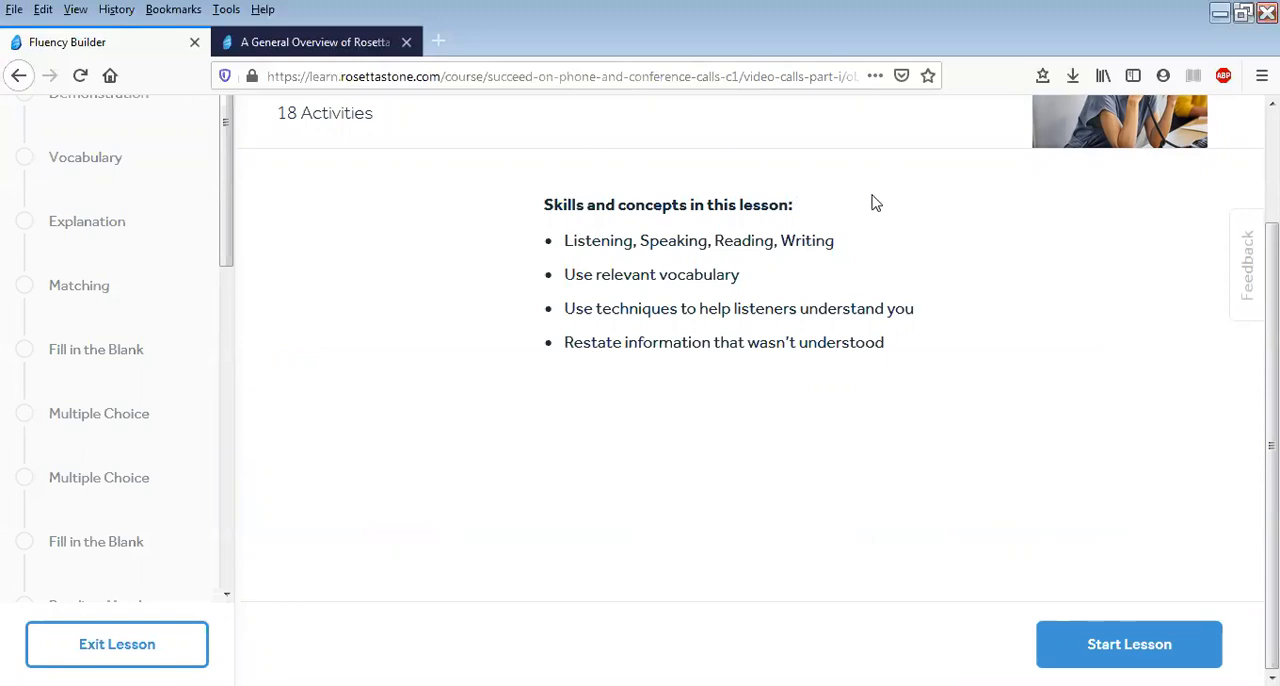
pyautogui.moveTo(588, 264)
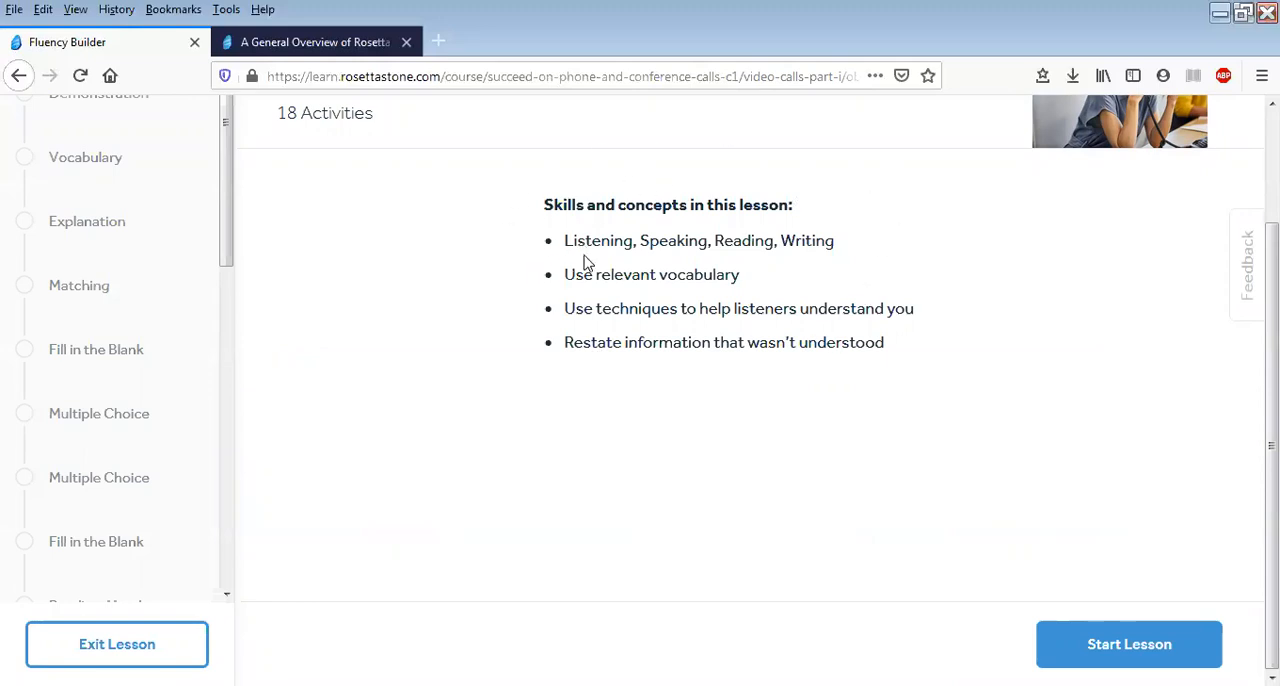
pyautogui.moveTo(604, 350)
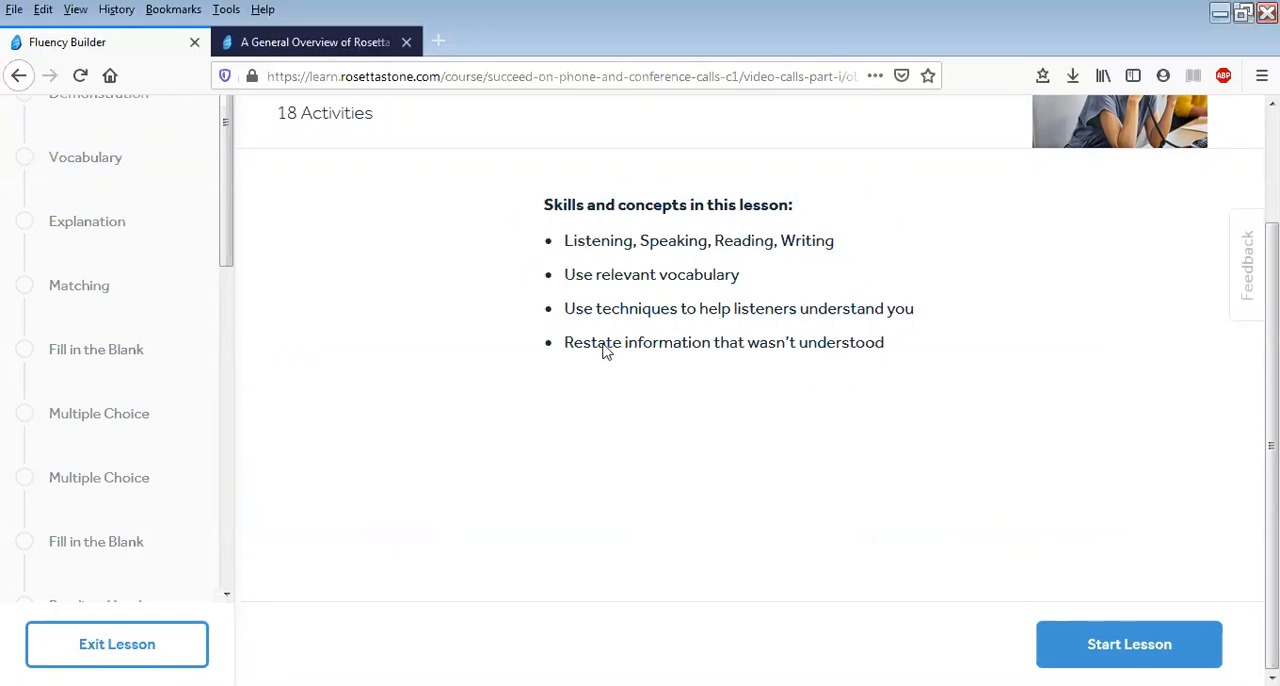
pyautogui.moveTo(840, 366)
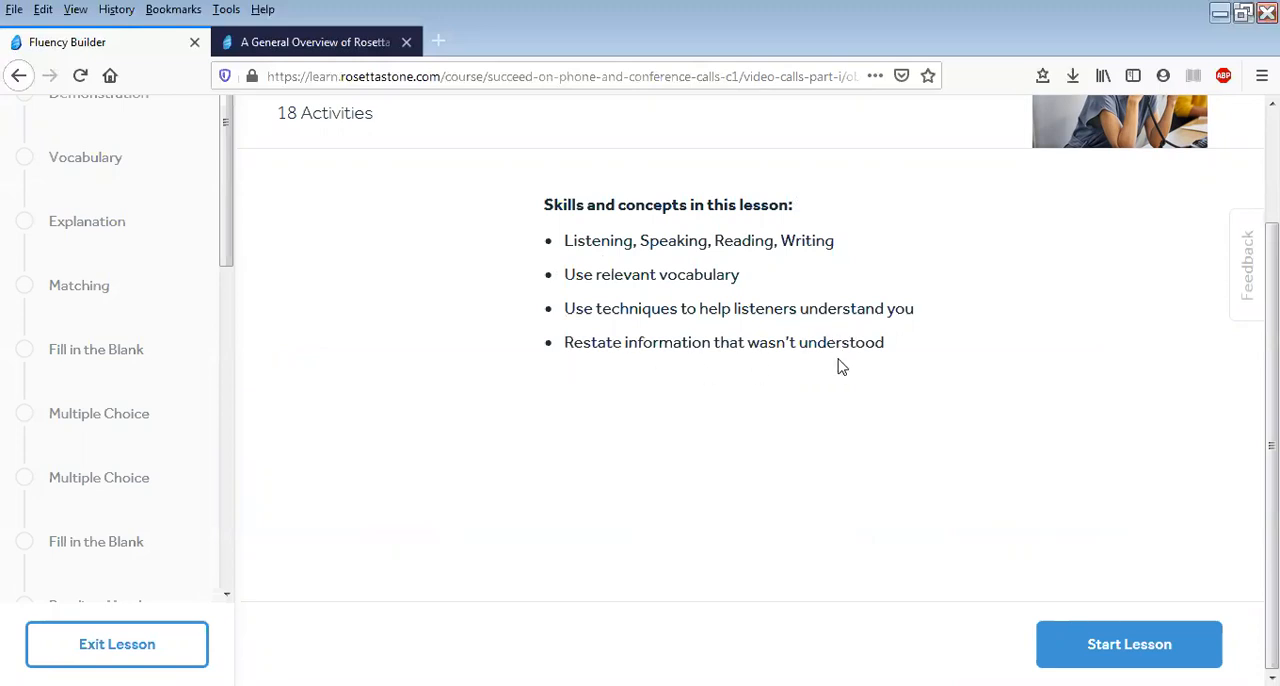
pyautogui.moveTo(124, 254)
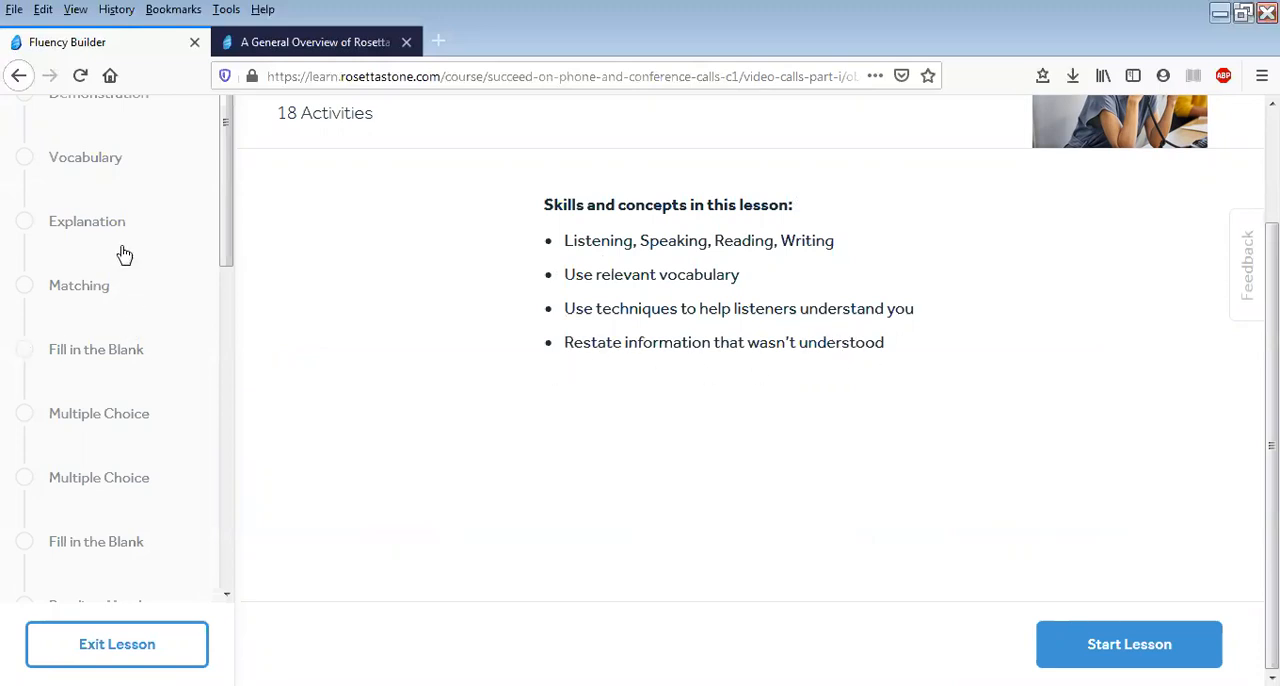
pyautogui.moveTo(108, 240)
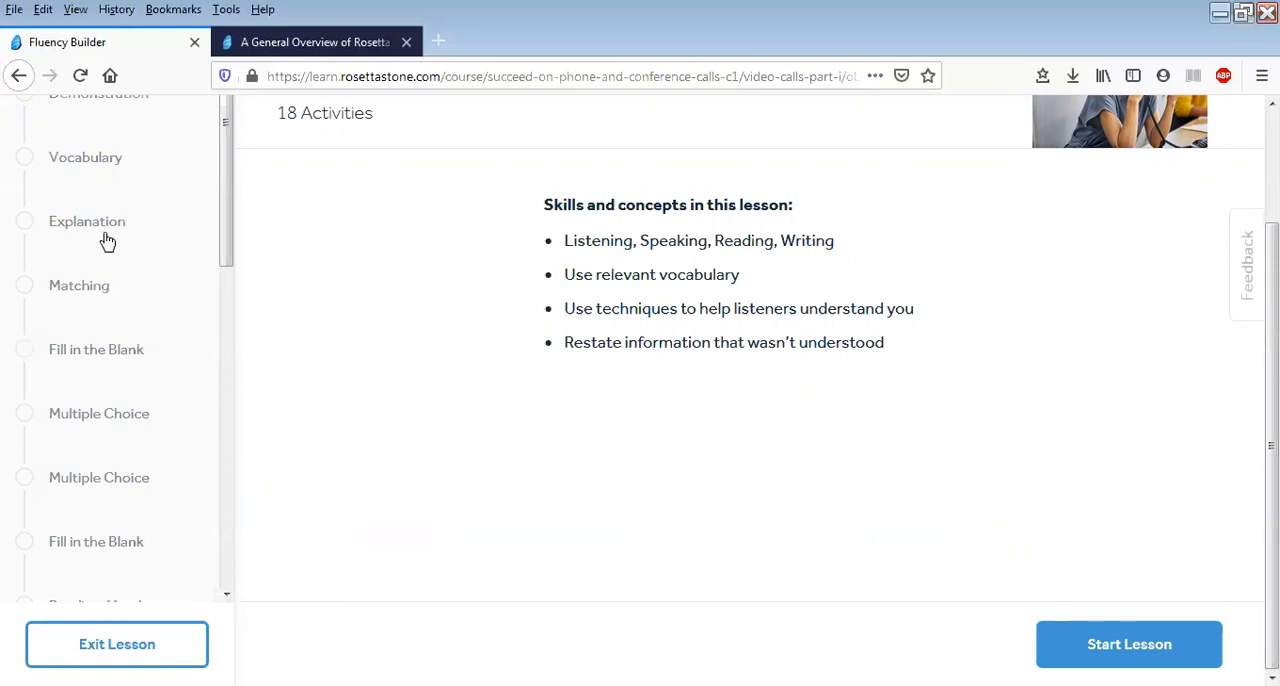
# Preview the Matching, Fill in the Blank and Reviewed Writing activities of Video Calls, Part I
pyautogui.click(1128, 644)
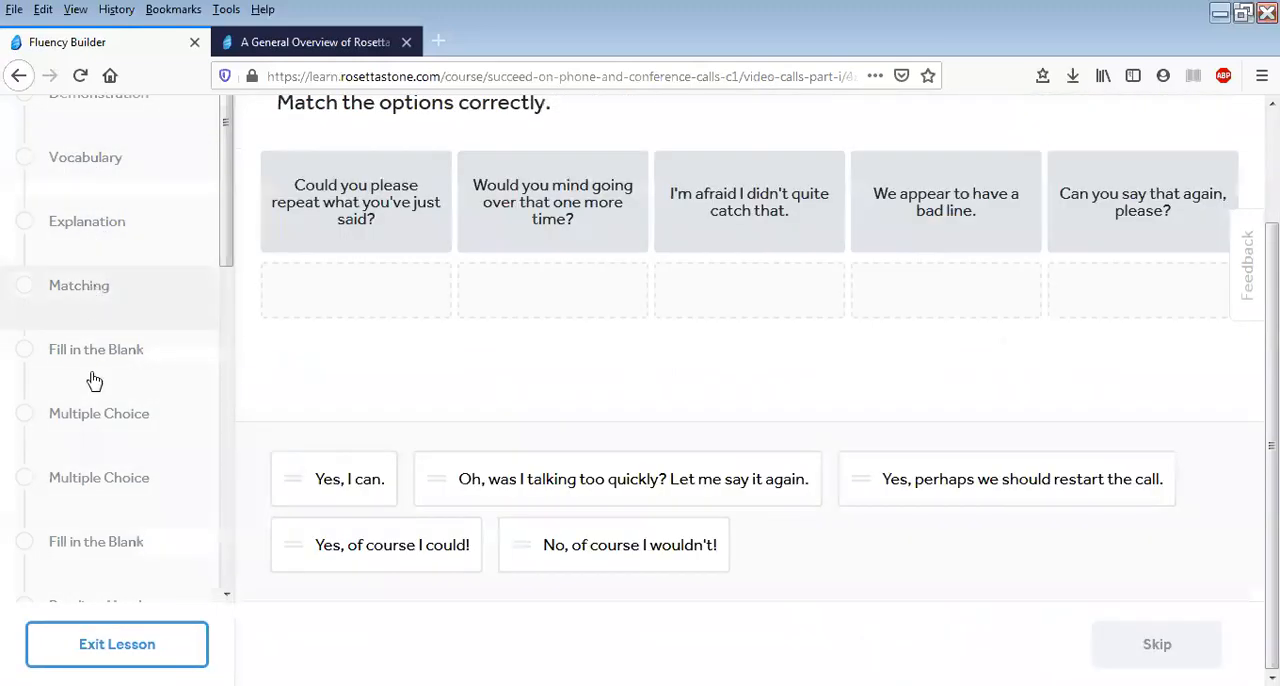
pyautogui.click(88, 220)
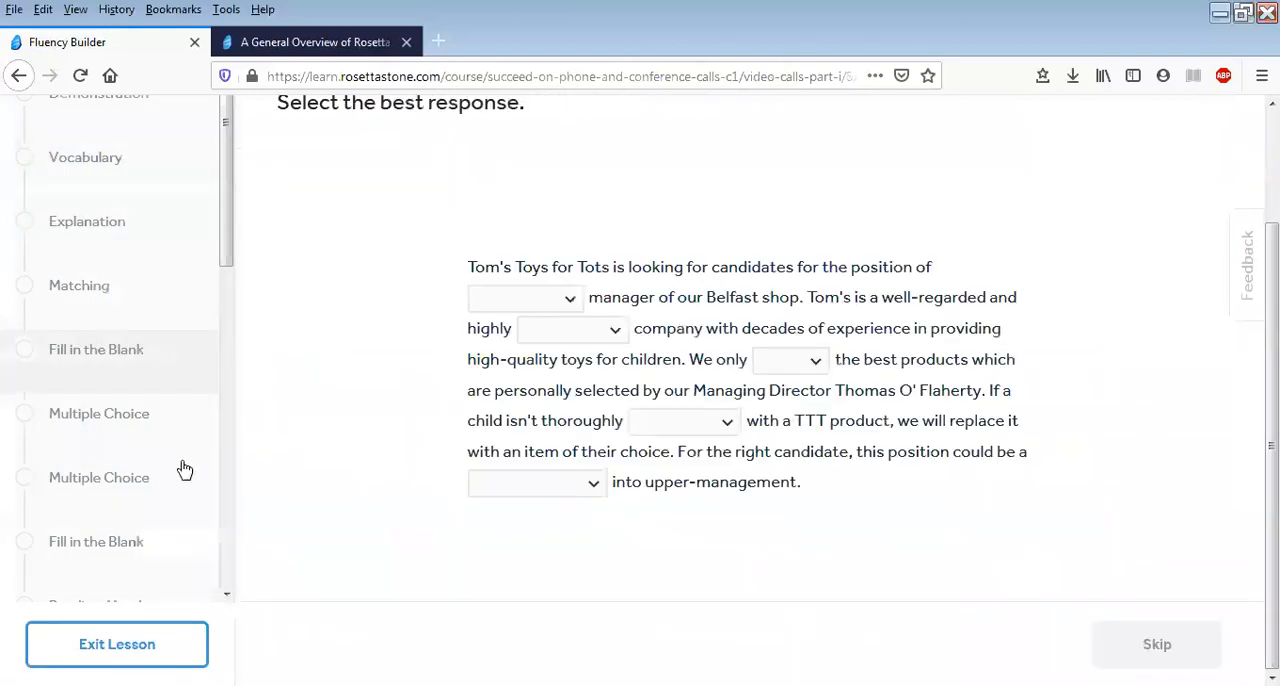
pyautogui.click(100, 412)
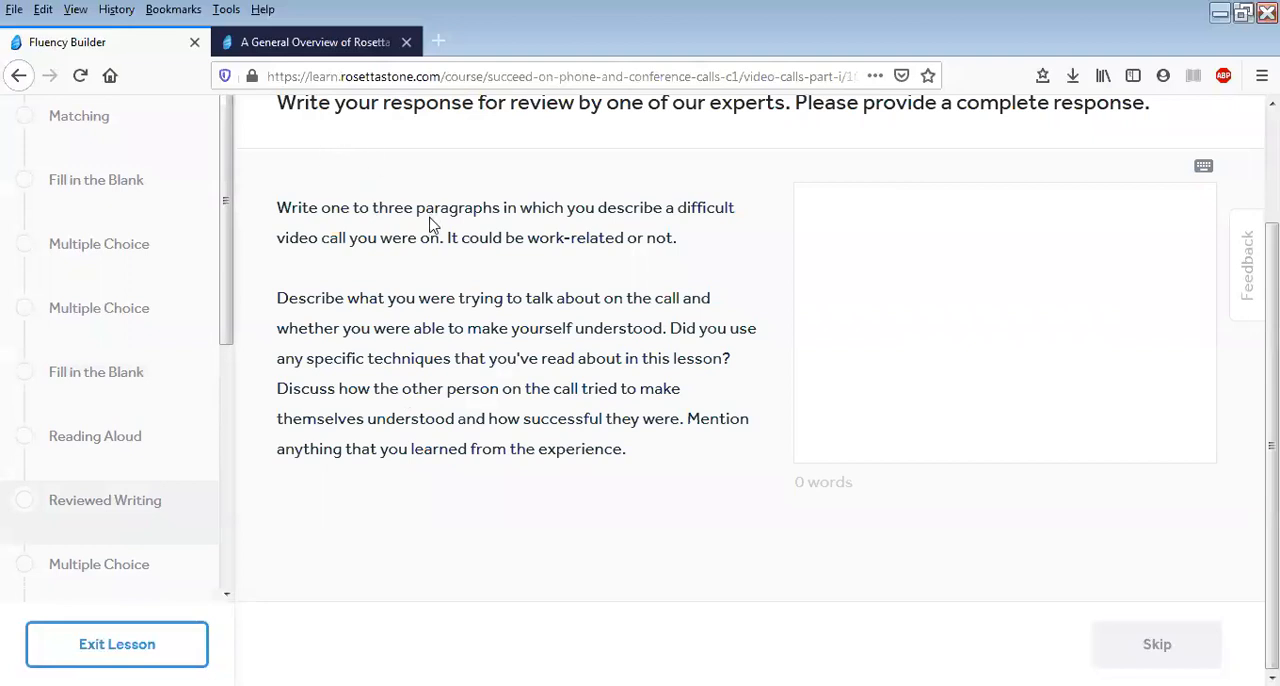
pyautogui.scroll(-3)
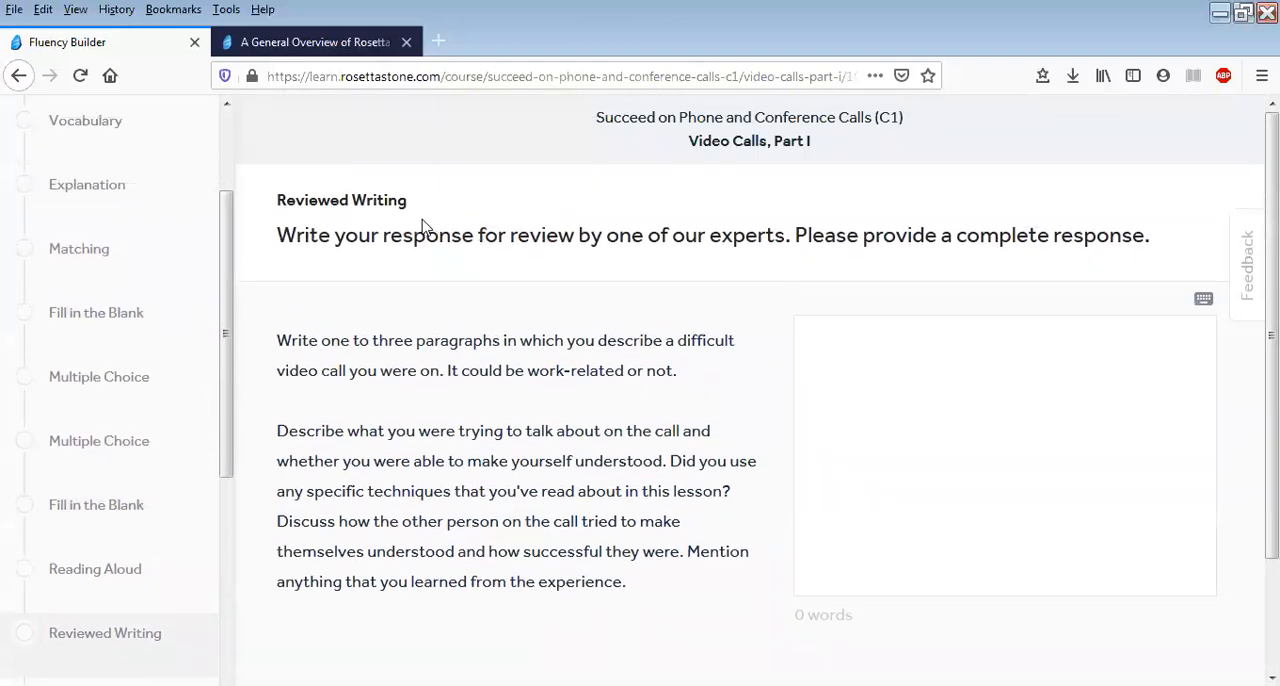
pyautogui.scroll(-3)
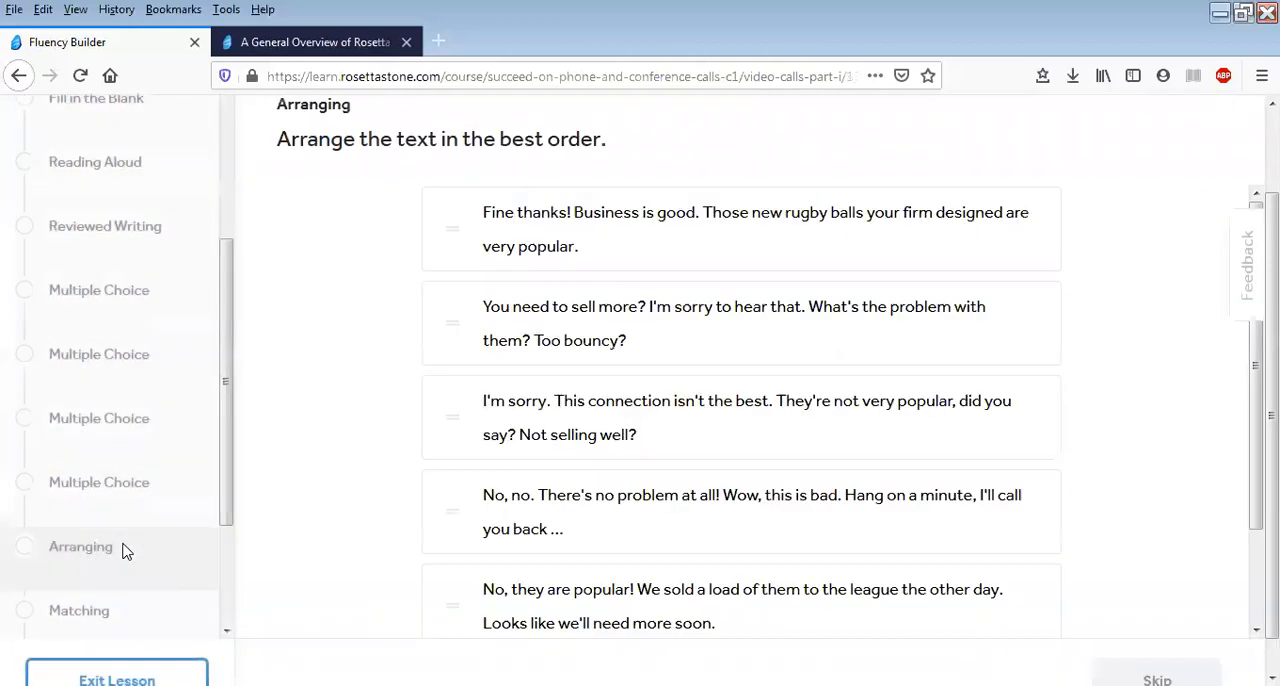
# View the lesson summary, exit the lesson and scroll the course's lesson list
pyautogui.click(80, 554)
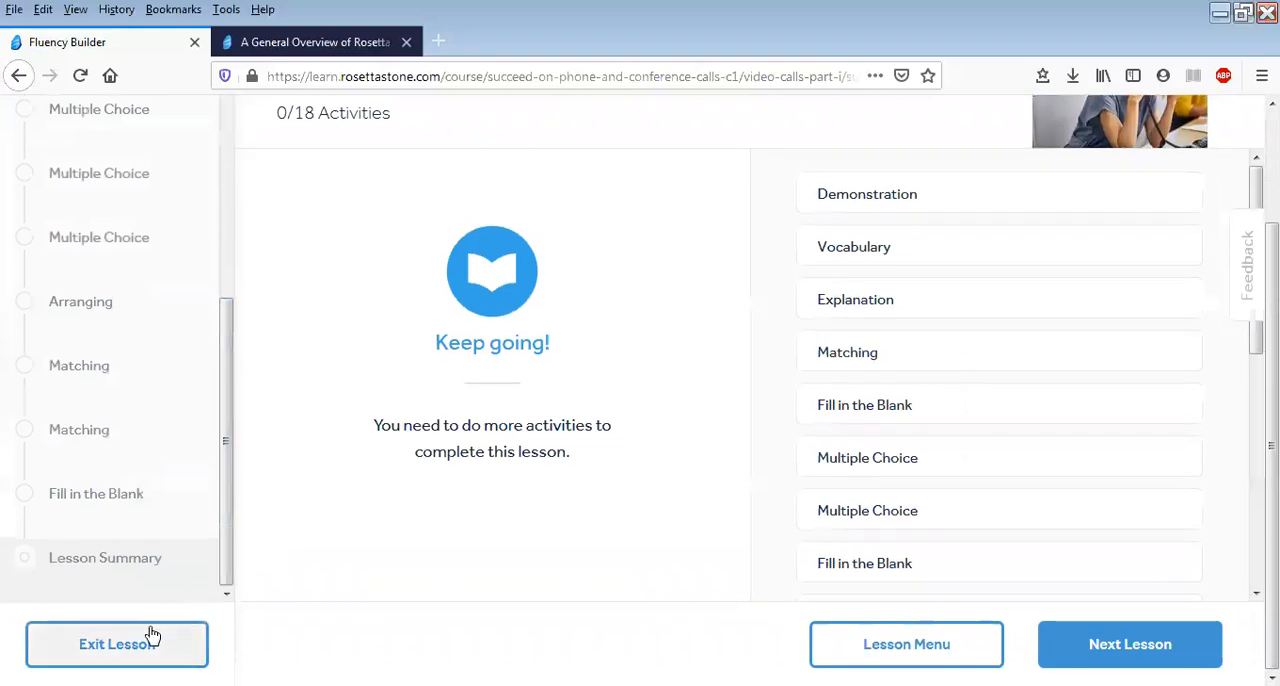
pyautogui.click(116, 644)
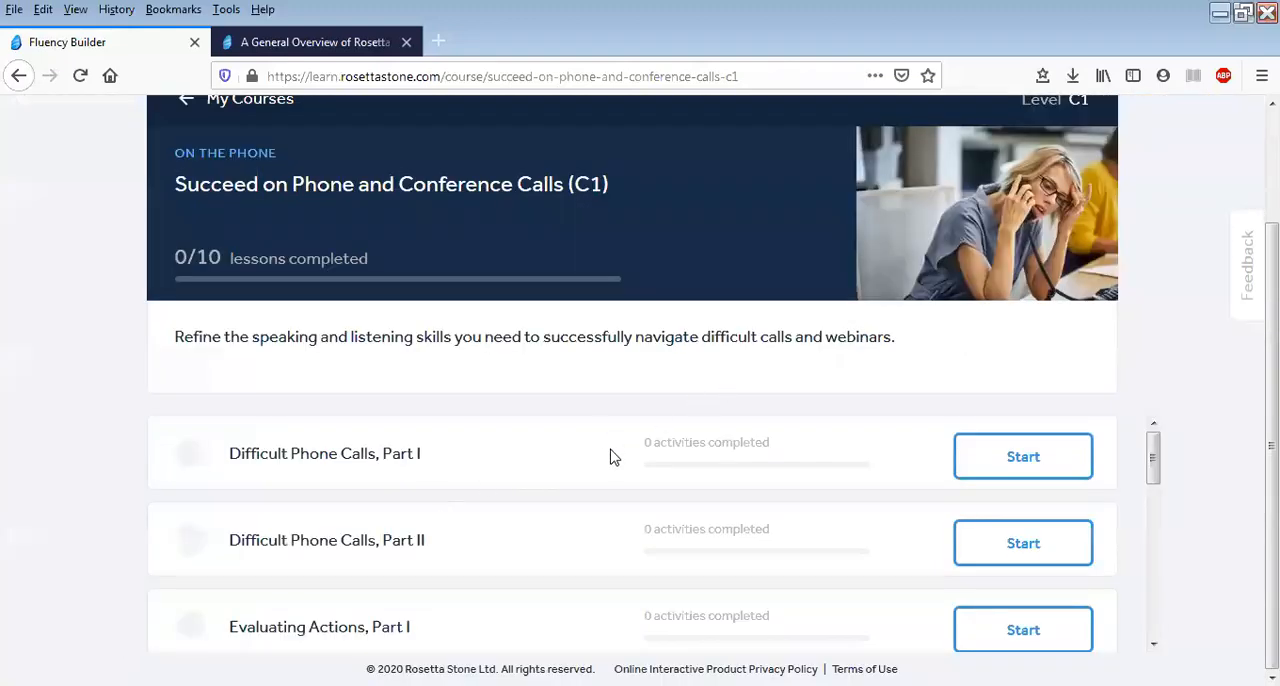
pyautogui.scroll(-3)
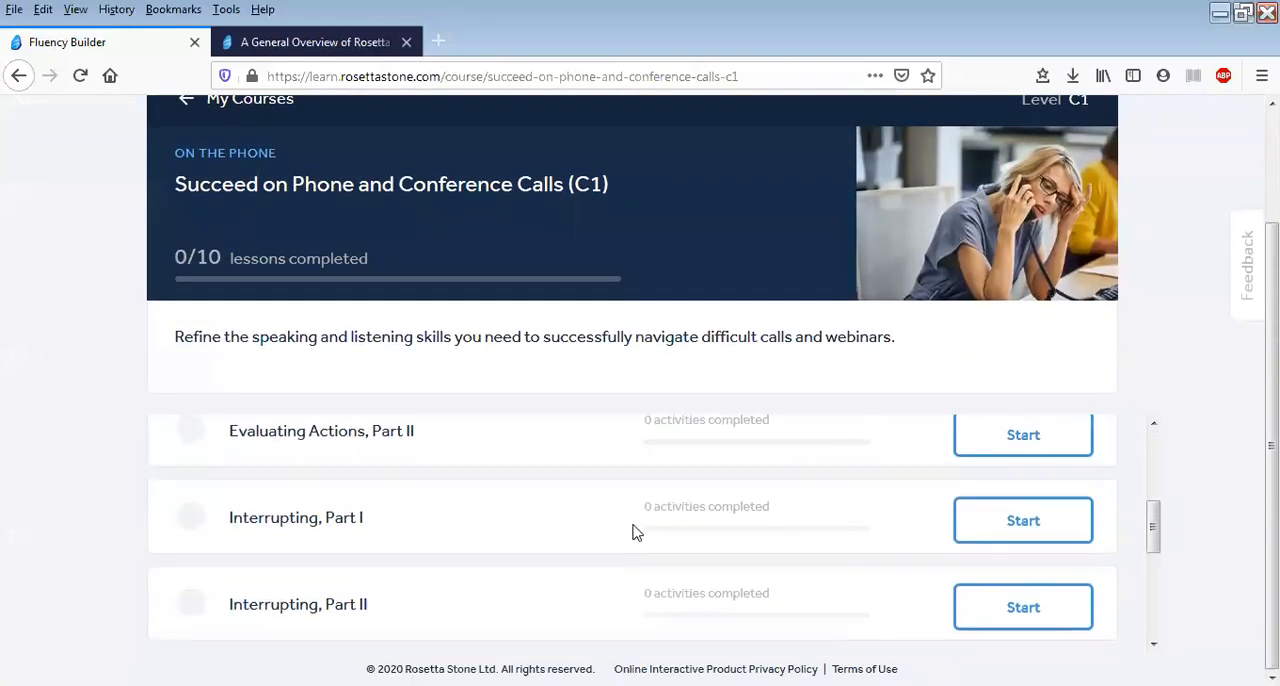
pyautogui.scroll(-3)
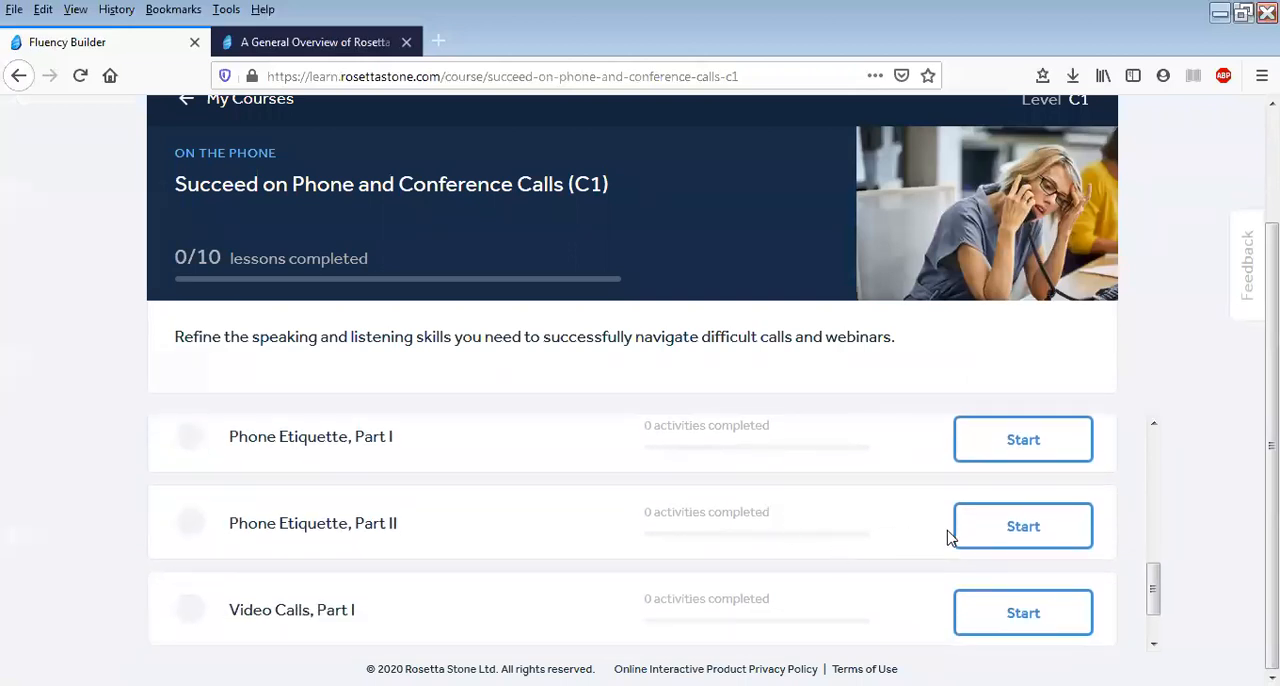
# Preview Phone Etiquette, Part II's Multiple Choice, Arranging, Vocabulary and Demonstration activities, then exit
pyautogui.click(1022, 438)
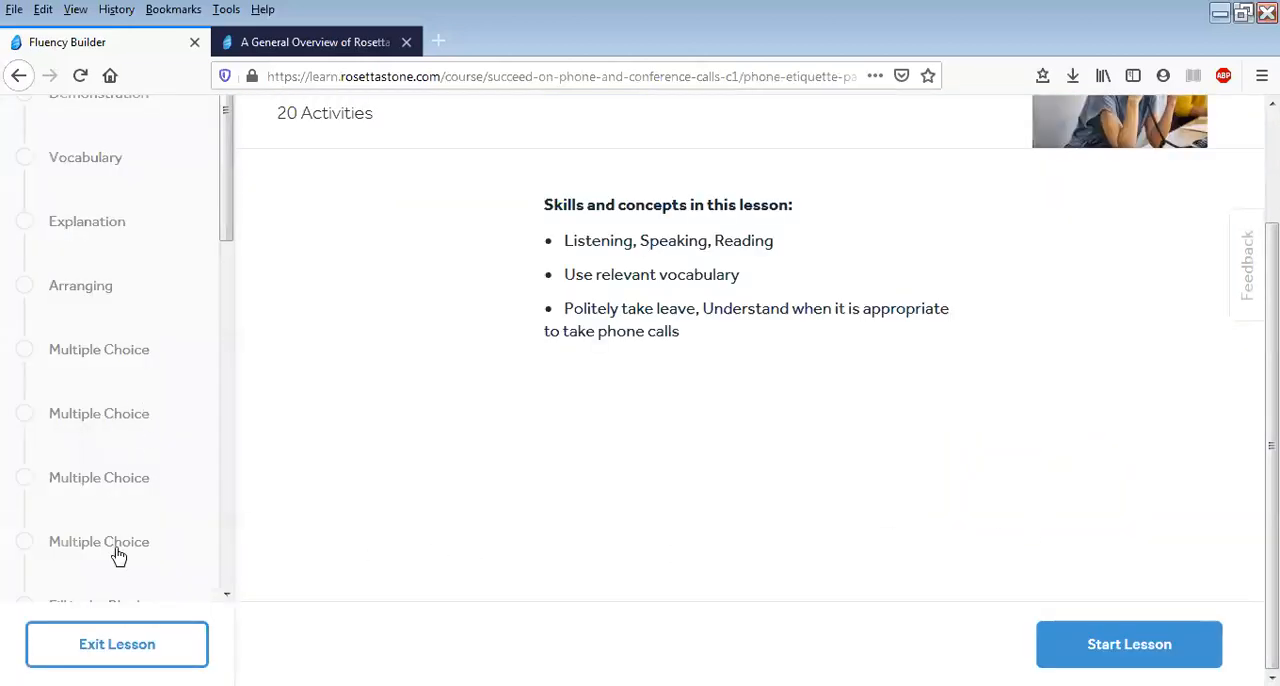
pyautogui.click(1128, 644)
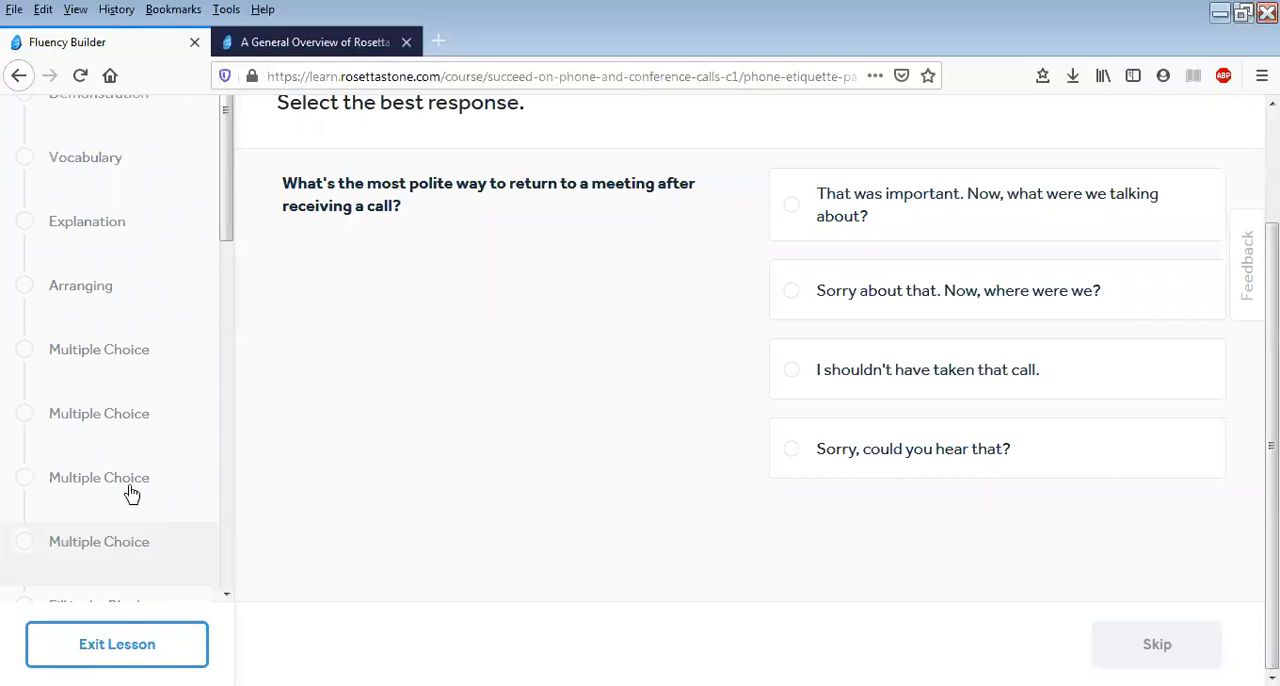
pyautogui.click(100, 412)
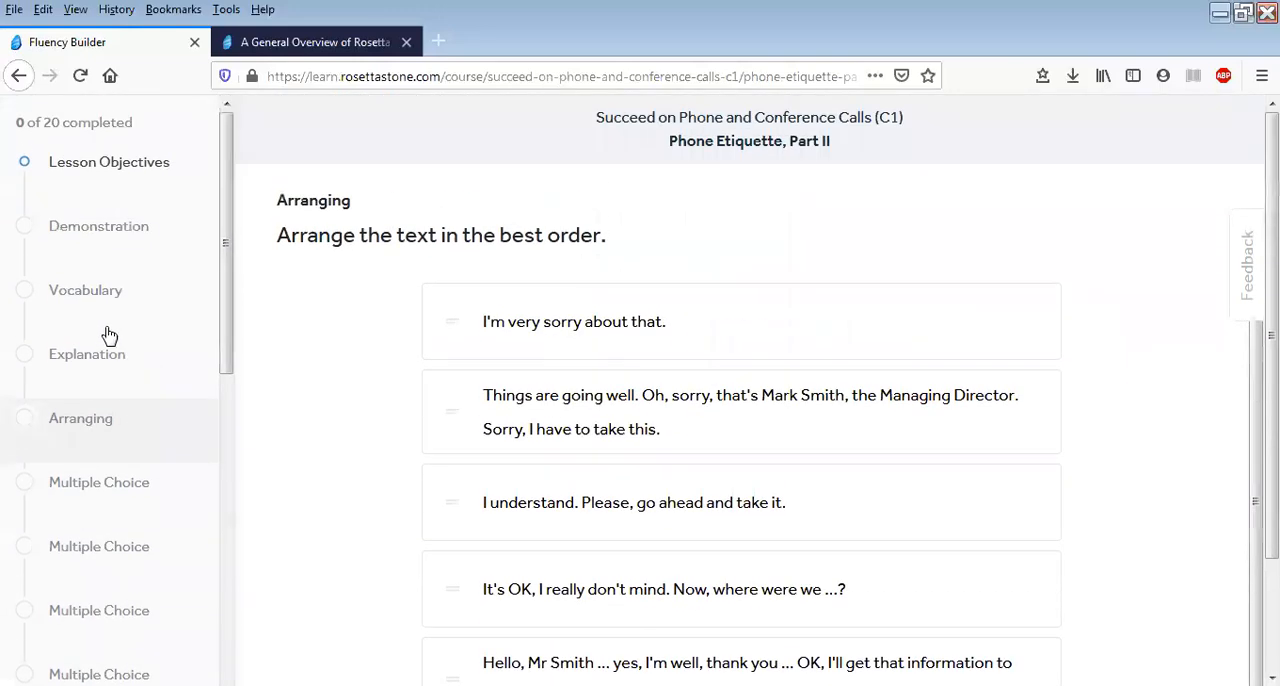
pyautogui.click(84, 290)
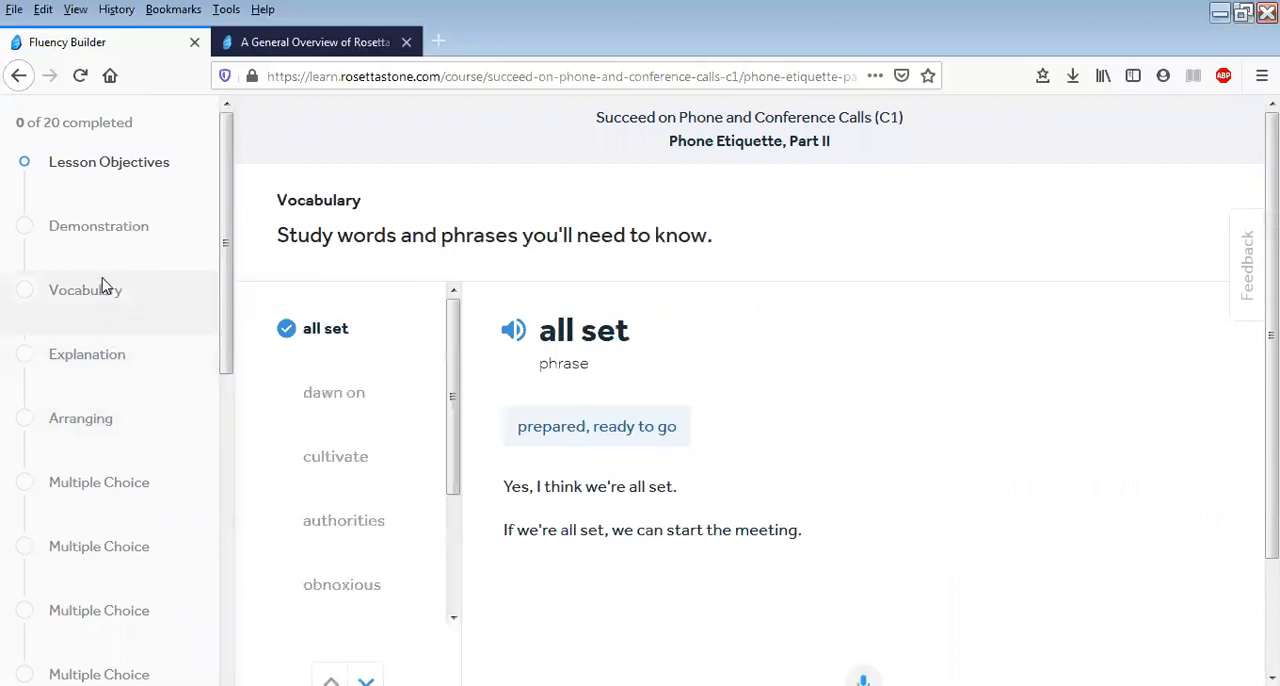
pyautogui.click(98, 226)
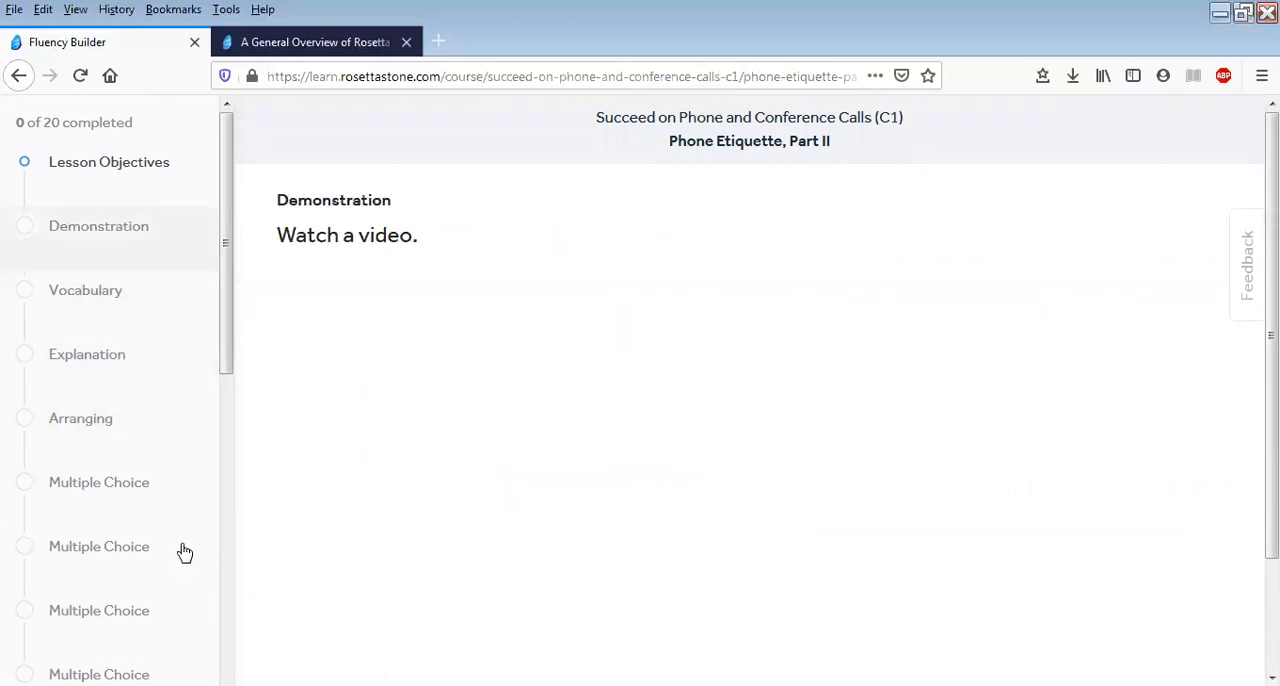
pyautogui.scroll(-3)
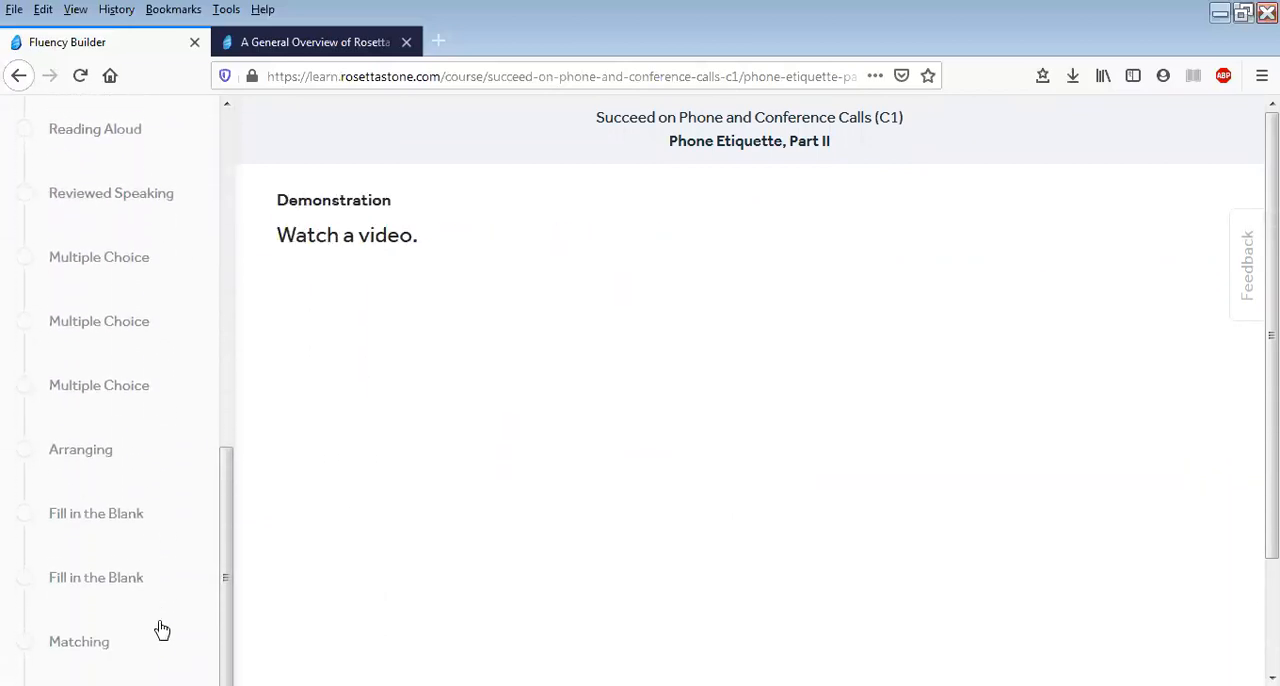
pyautogui.click(18, 76)
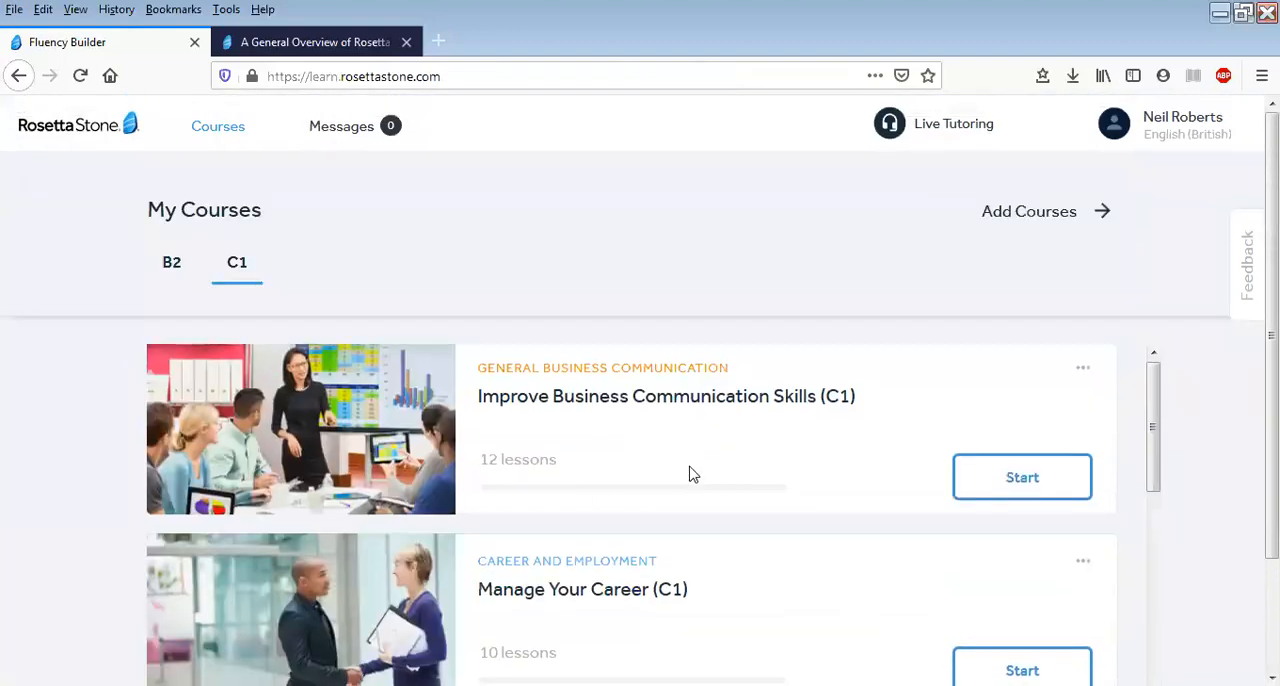
# Scroll My Courses to Write and Understand Reports (C1) and look down its lesson list
pyautogui.scroll(-3)
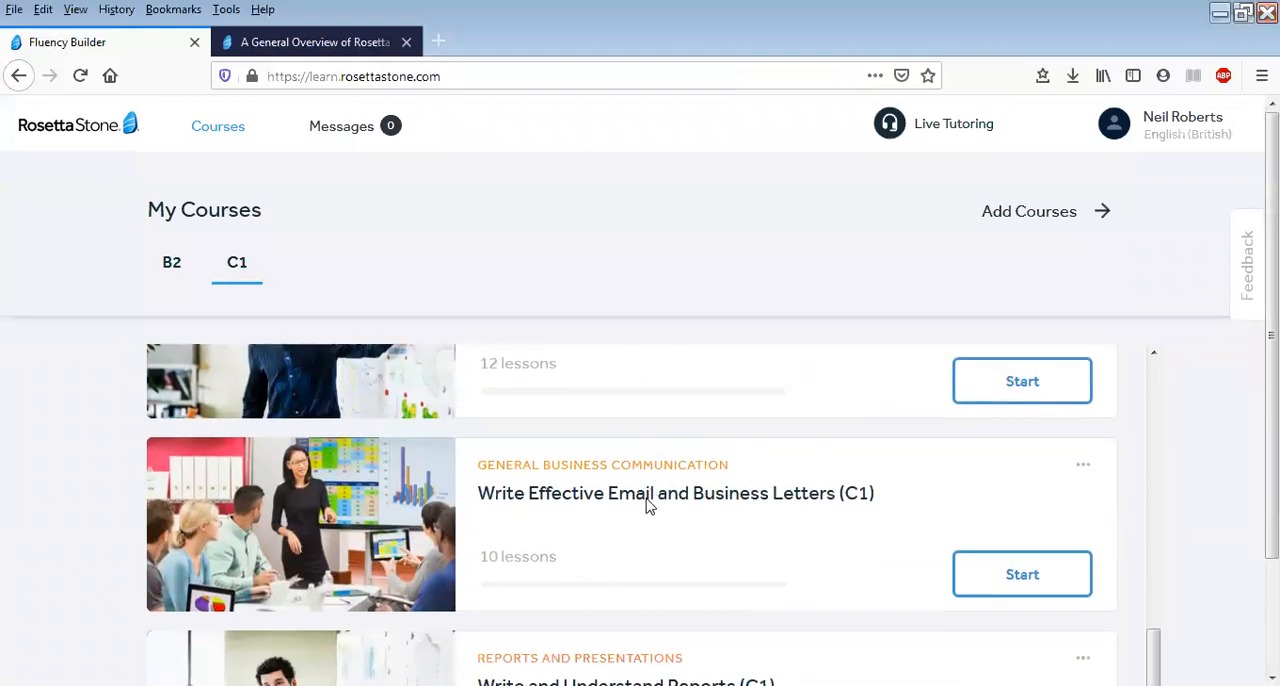
pyautogui.scroll(-3)
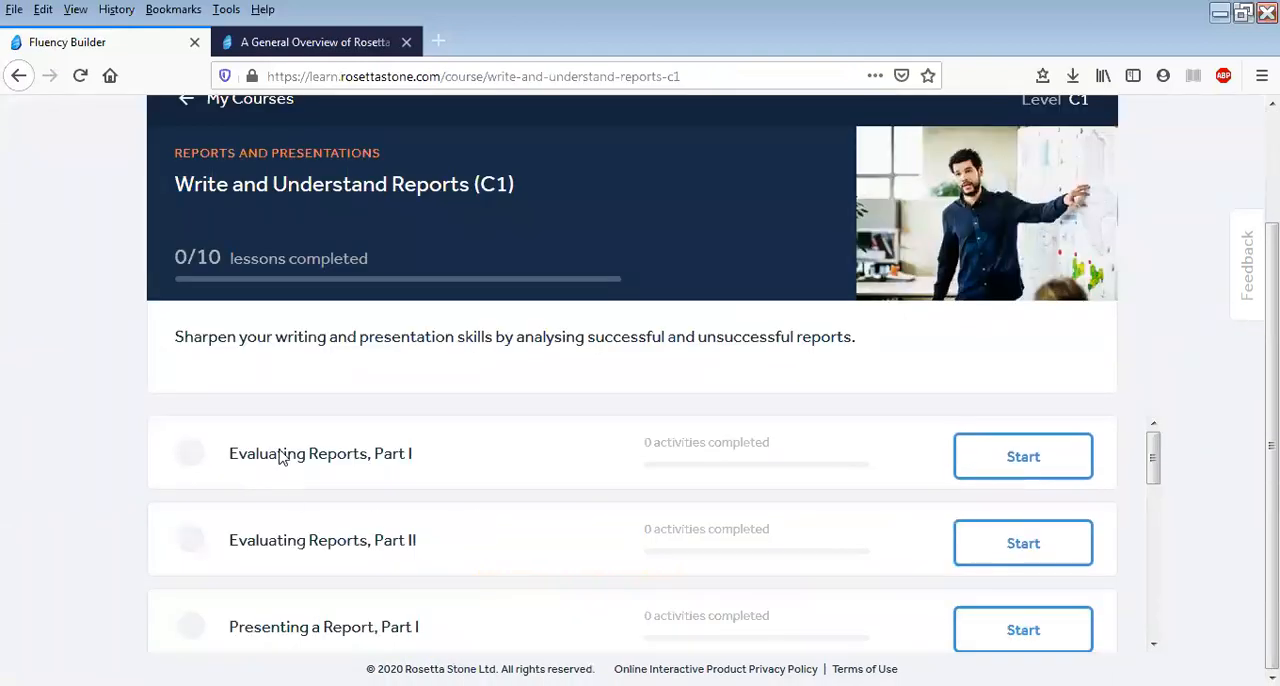
pyautogui.scroll(-3)
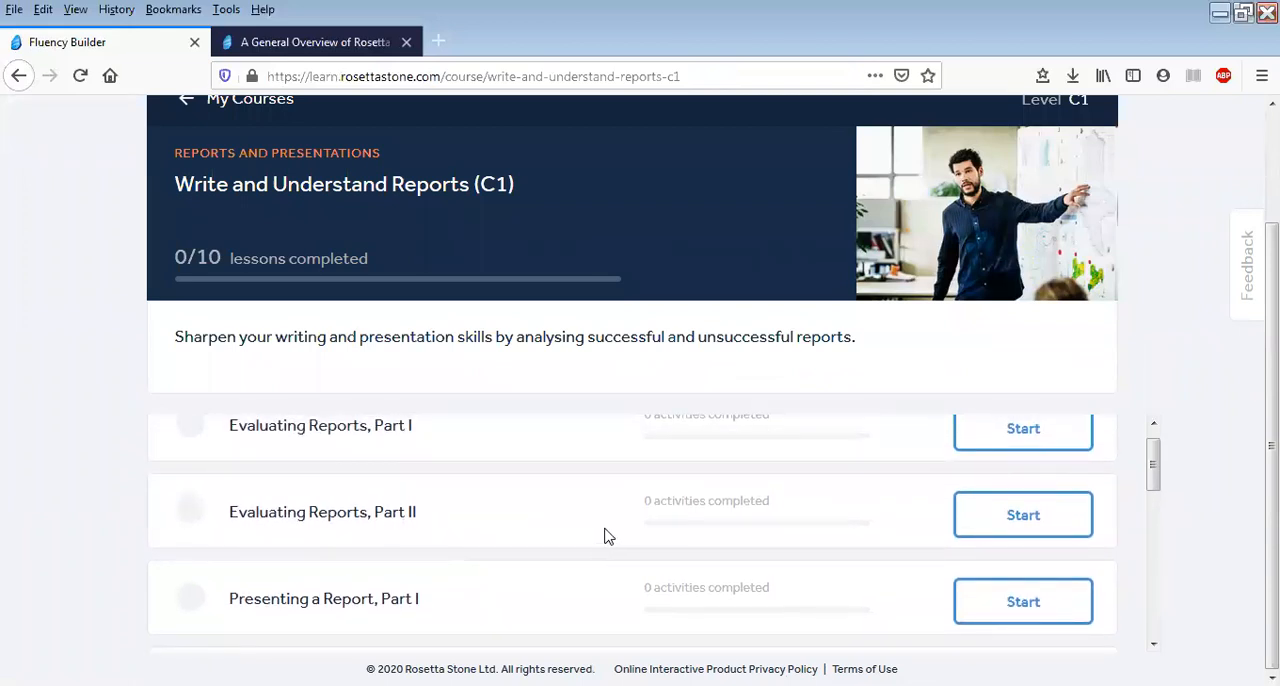
pyautogui.moveTo(446, 452)
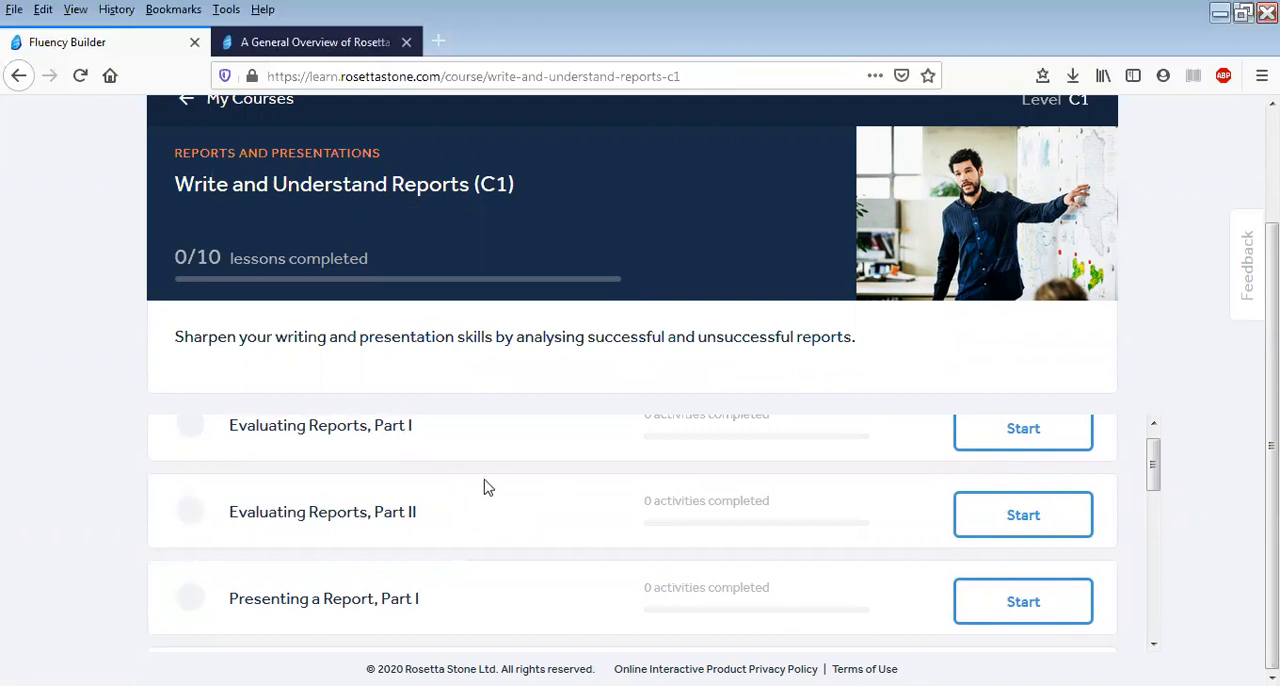
pyautogui.scroll(-3)
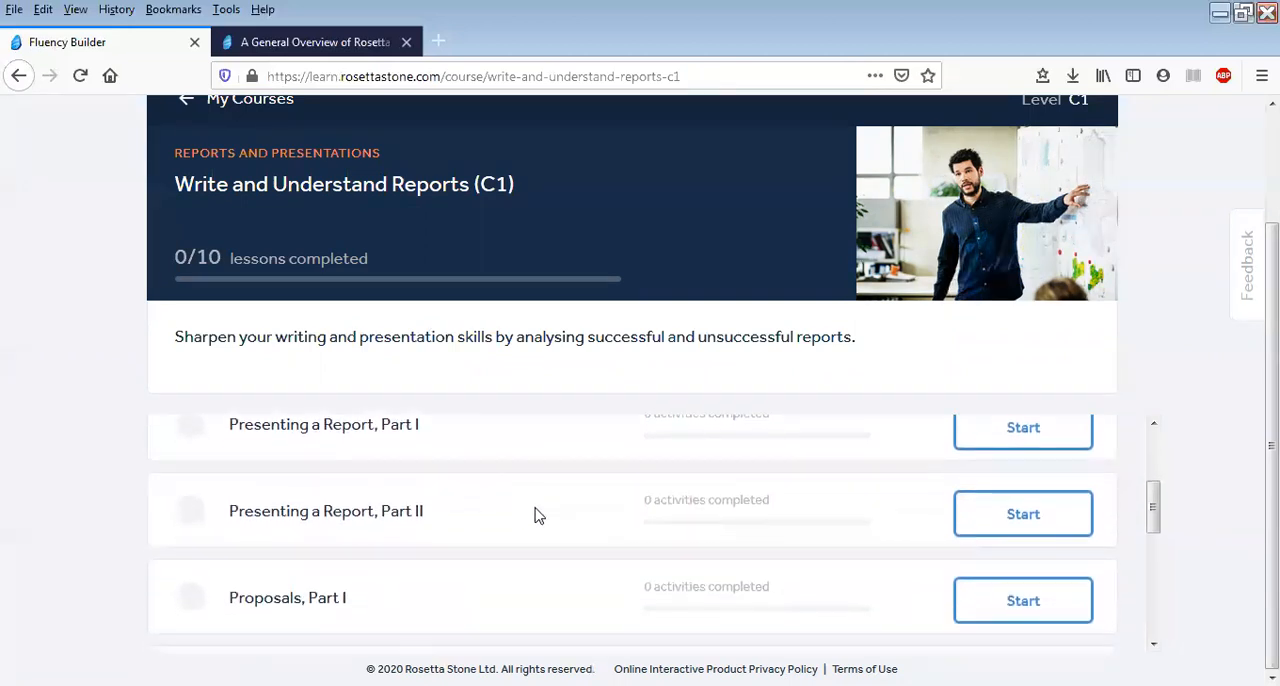
pyautogui.scroll(-3)
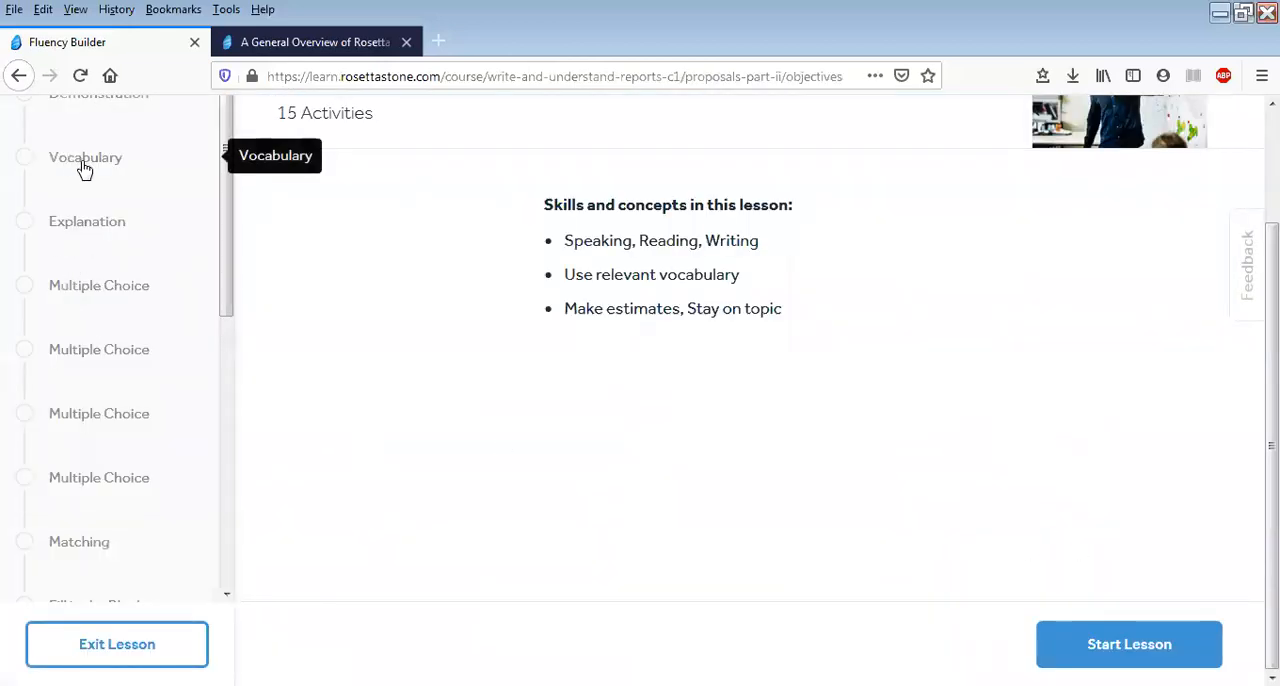
# Sample Proposals, Part I's explanation, later and reviewed speaking activities, then exit to the course page
pyautogui.click(1128, 644)
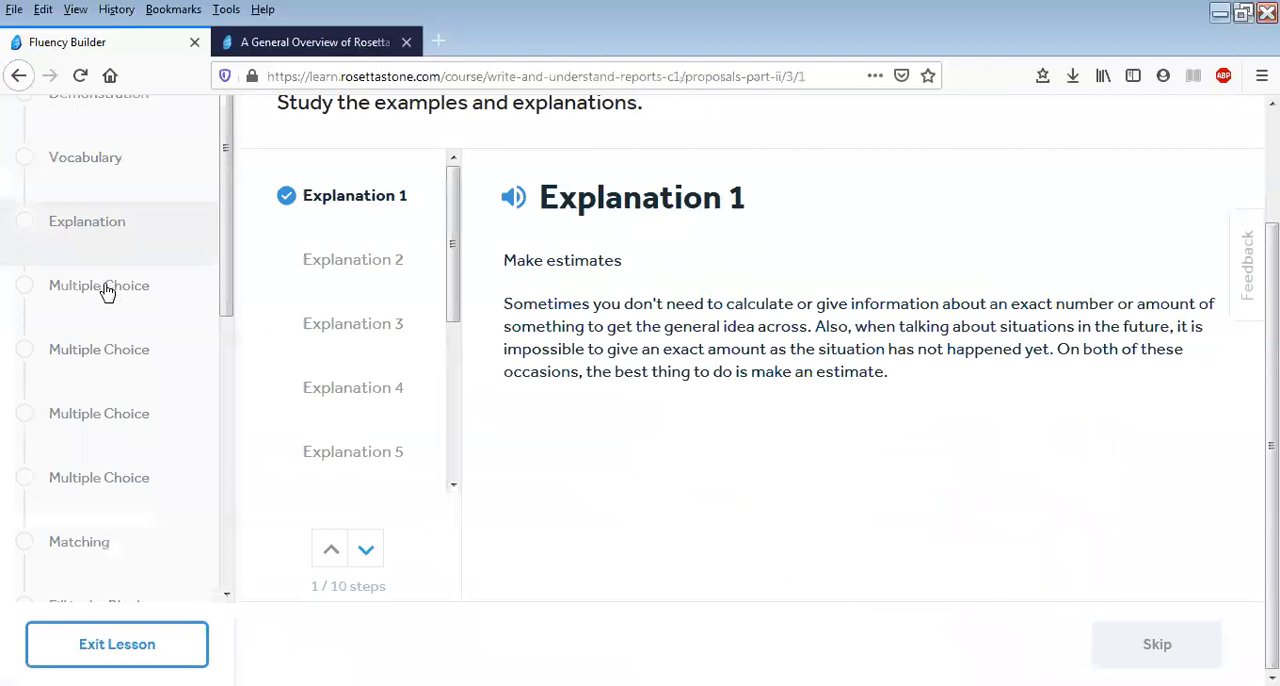
pyautogui.click(100, 284)
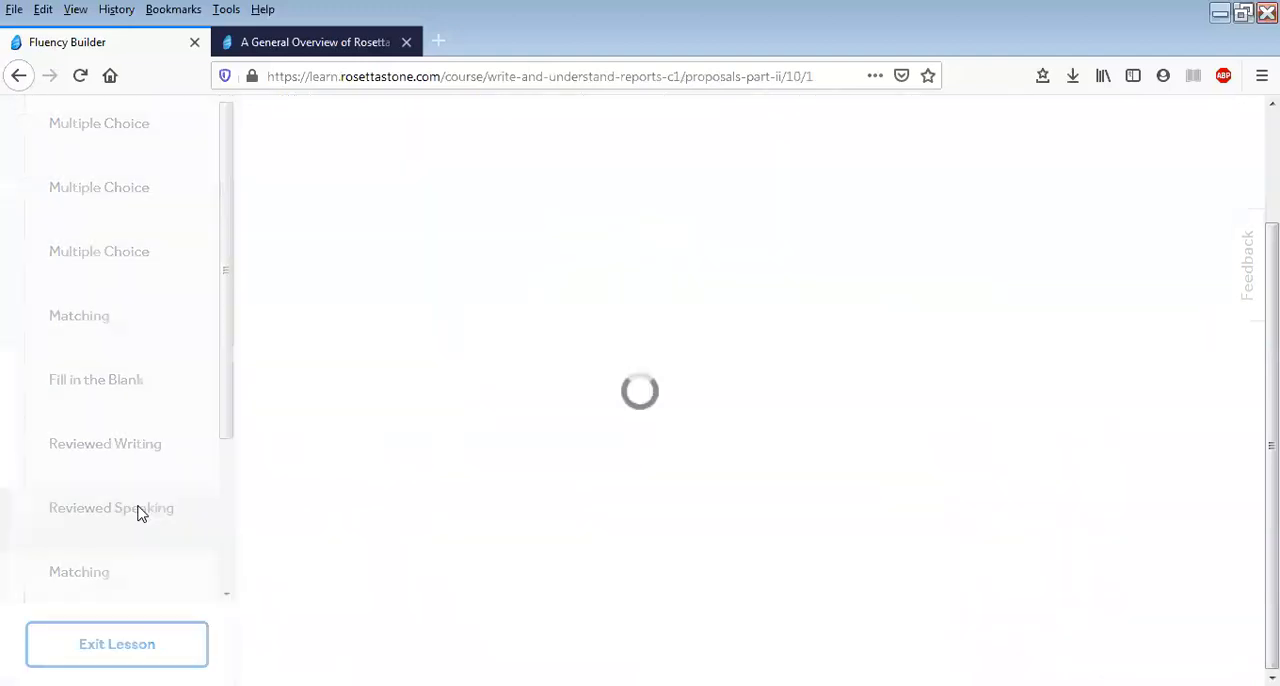
pyautogui.click(112, 508)
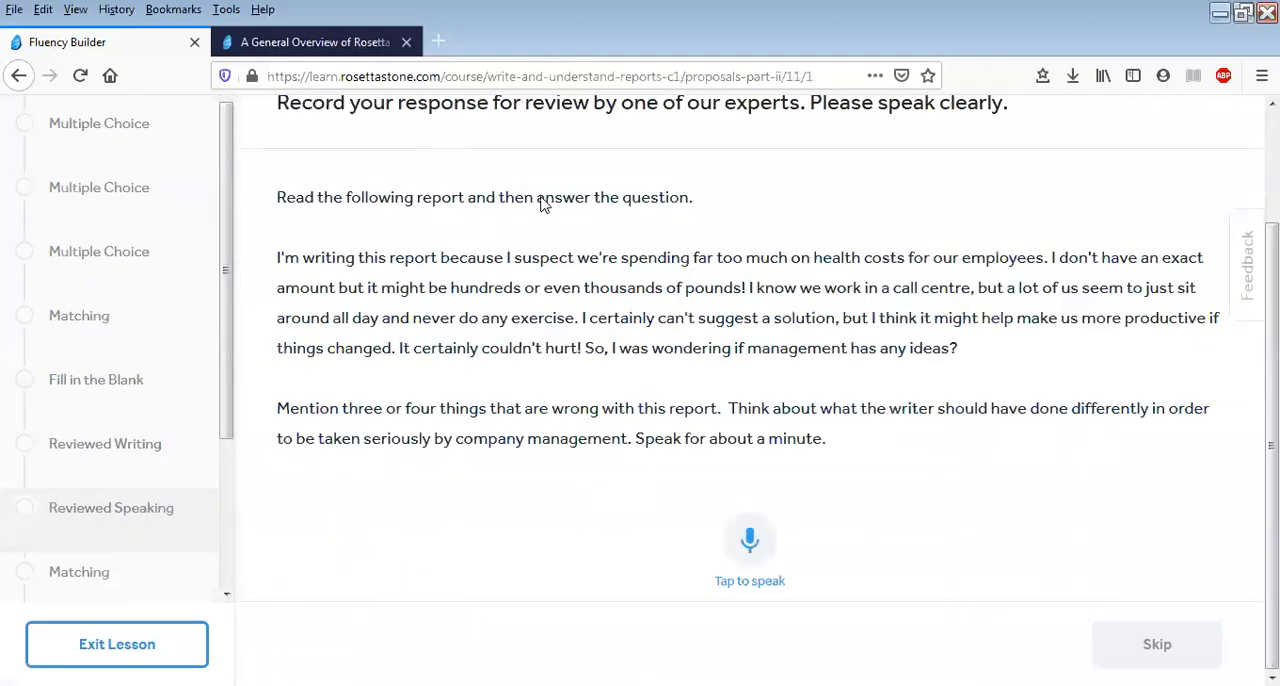
pyautogui.moveTo(618, 268)
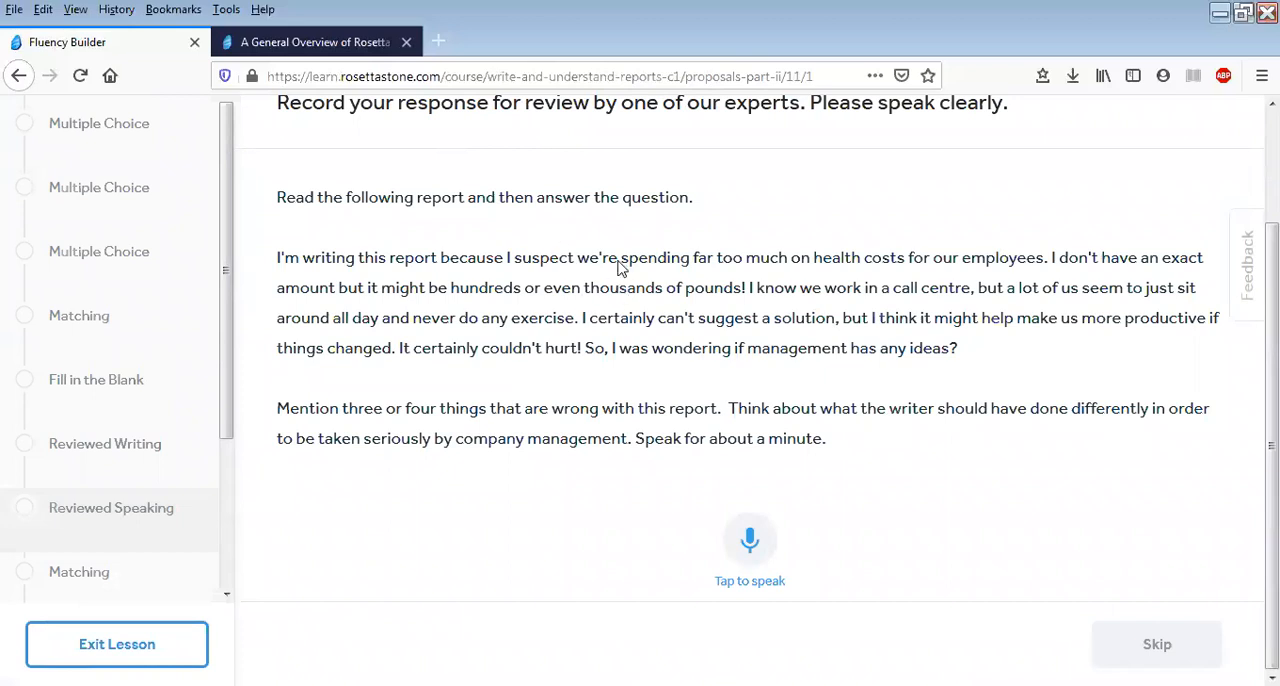
pyautogui.moveTo(184, 454)
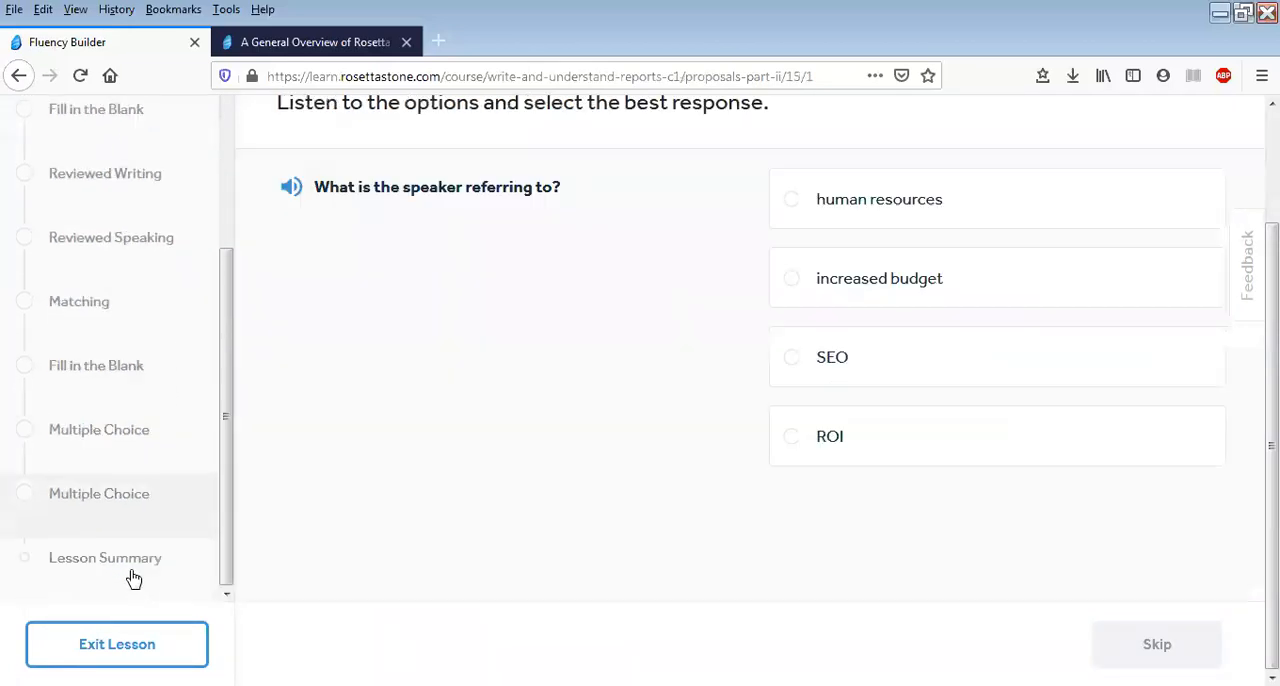
pyautogui.click(116, 644)
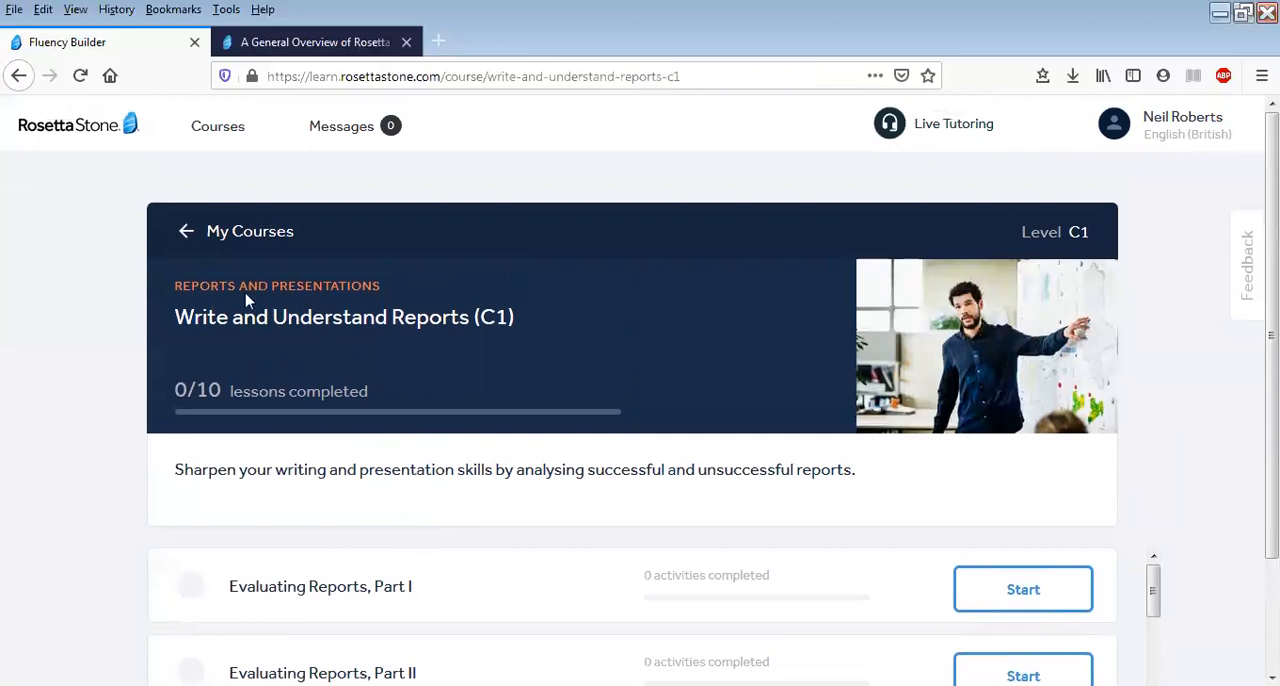
# Return to the My Courses dashboard listing the C1 courses
pyautogui.click(186, 232)
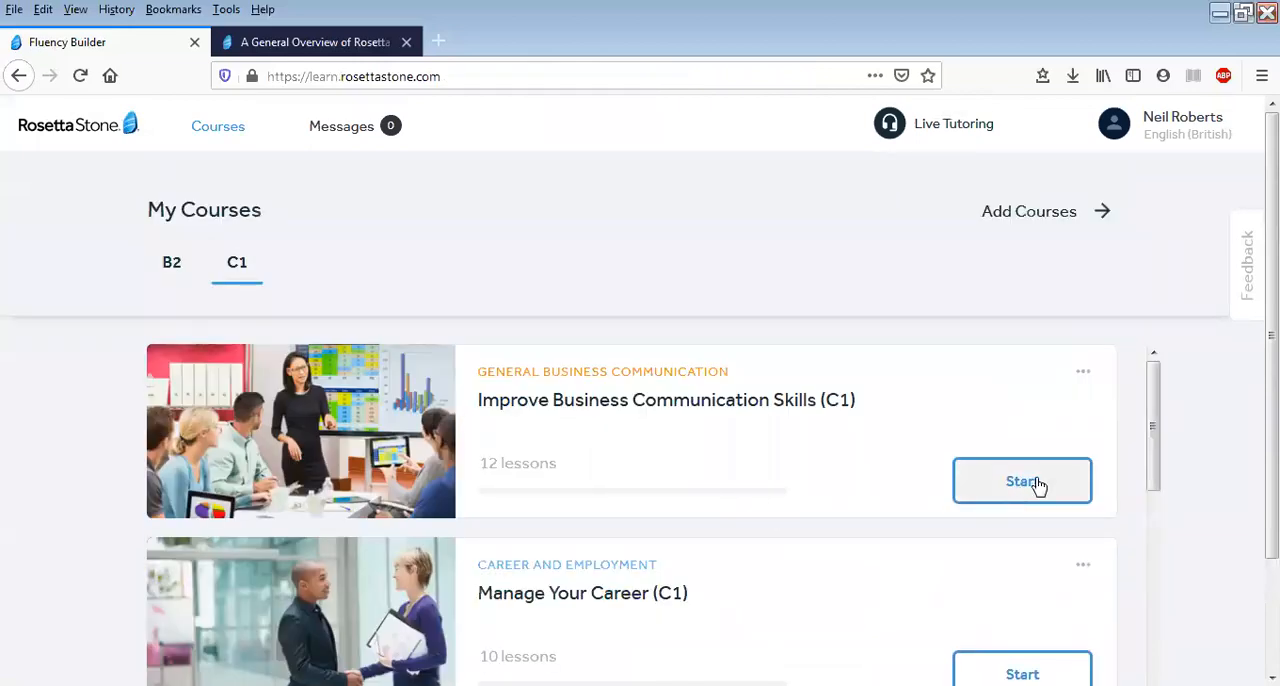
pyautogui.moveTo(636, 460)
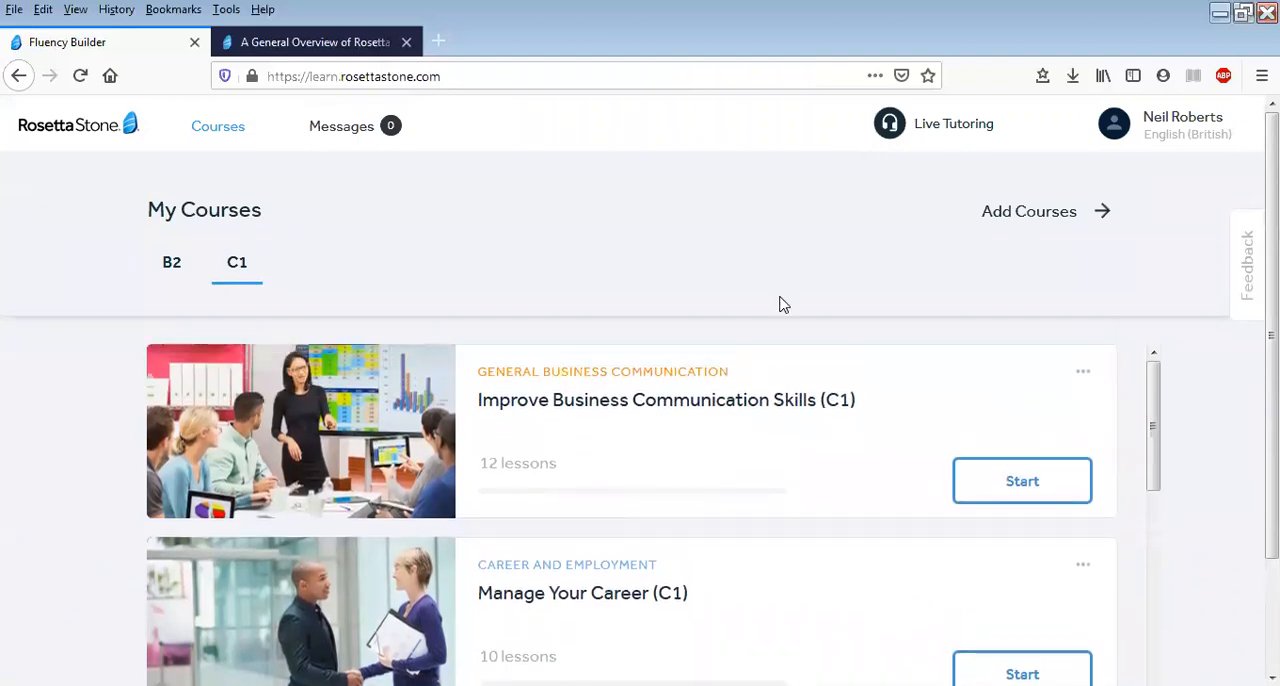
pyautogui.moveTo(944, 132)
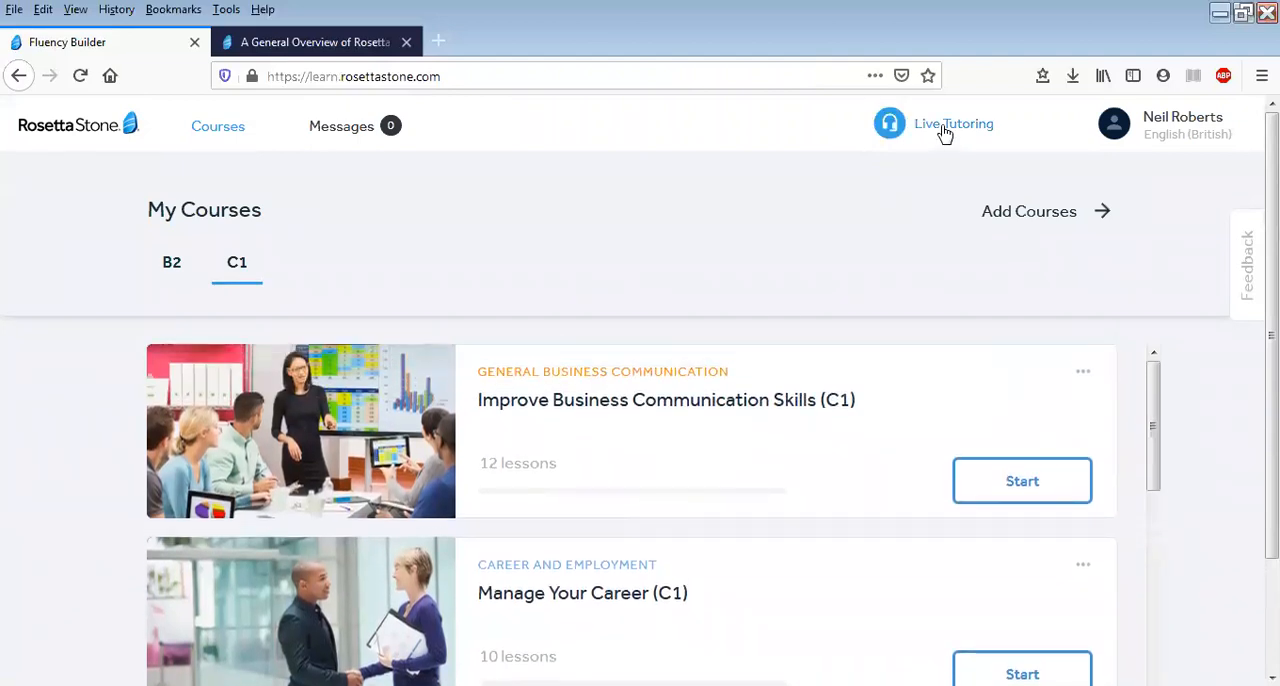
pyautogui.moveTo(708, 176)
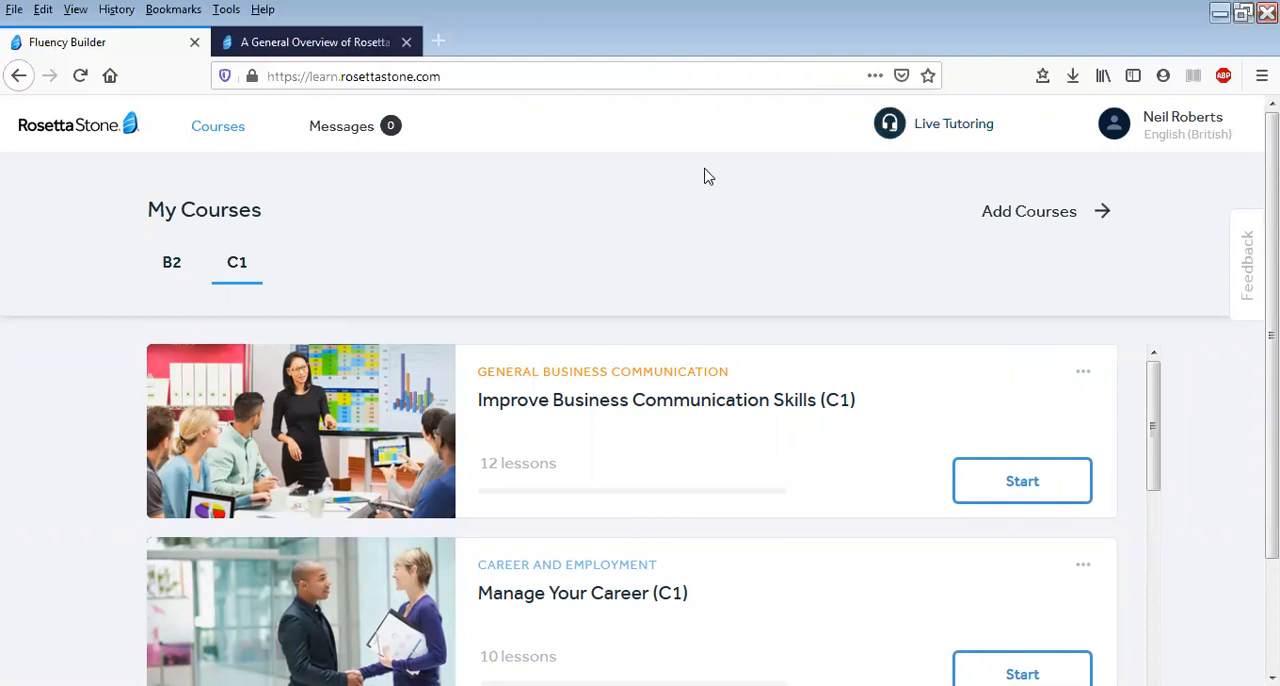
pyautogui.moveTo(812, 172)
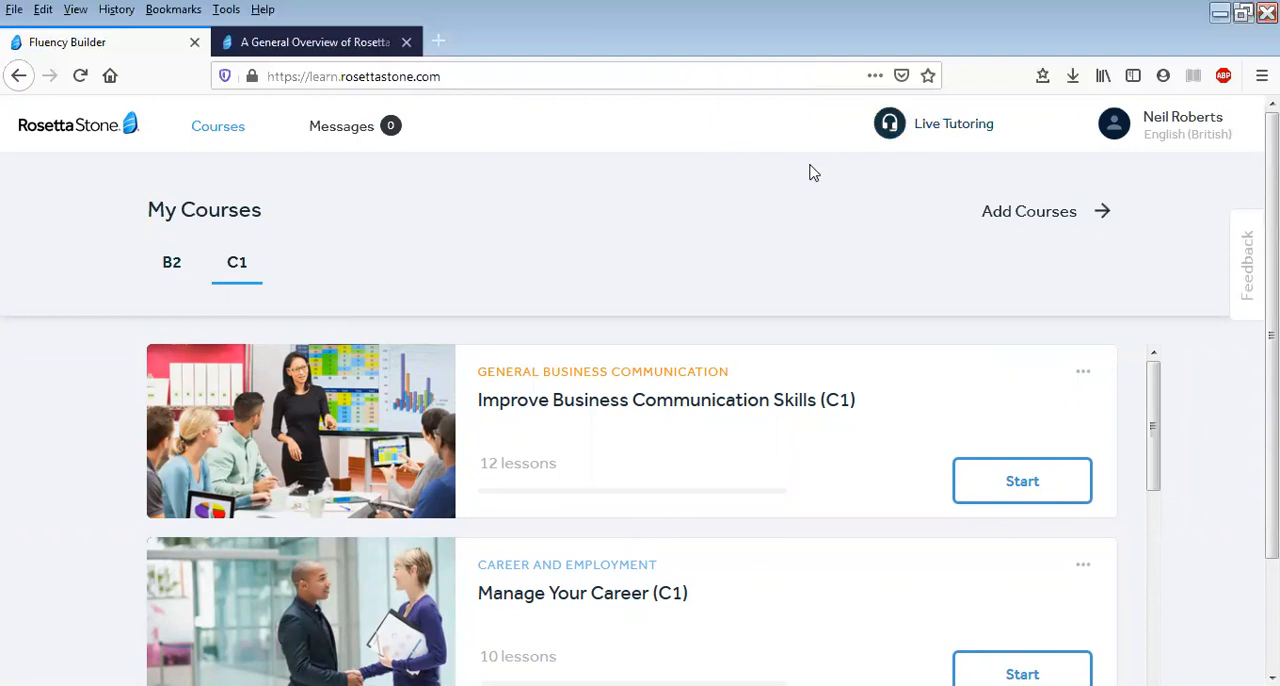
pyautogui.moveTo(870, 156)
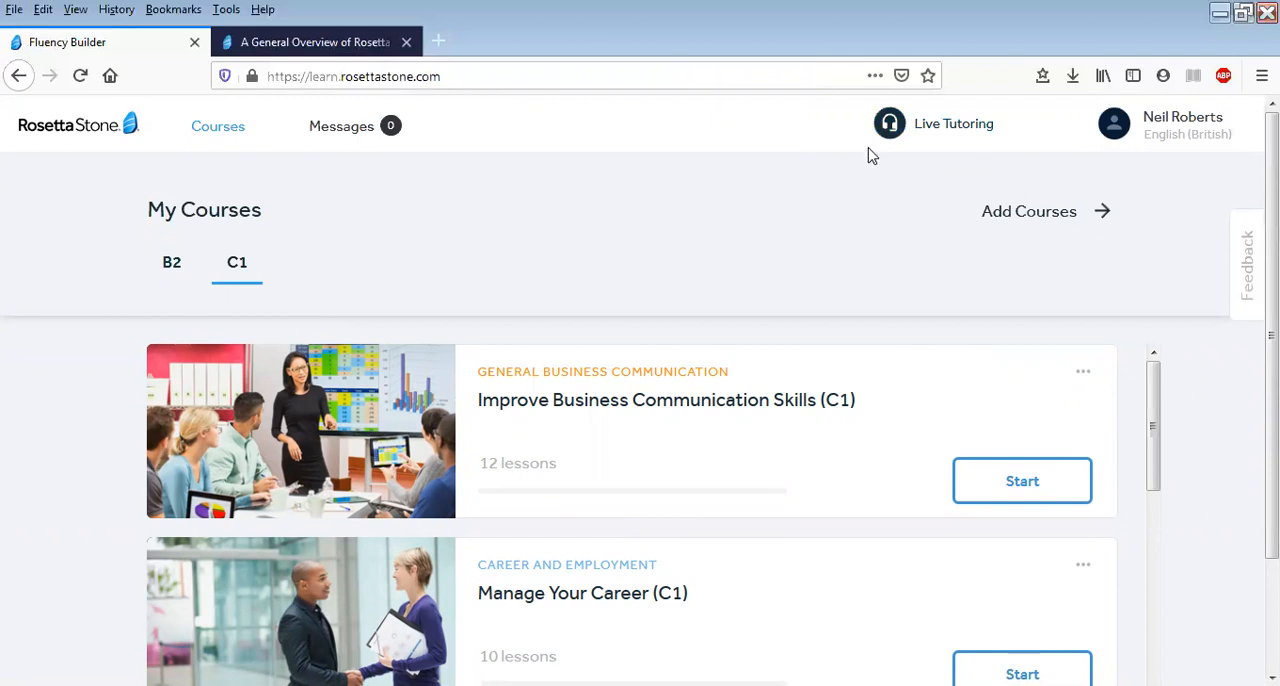
pyautogui.moveTo(940, 124)
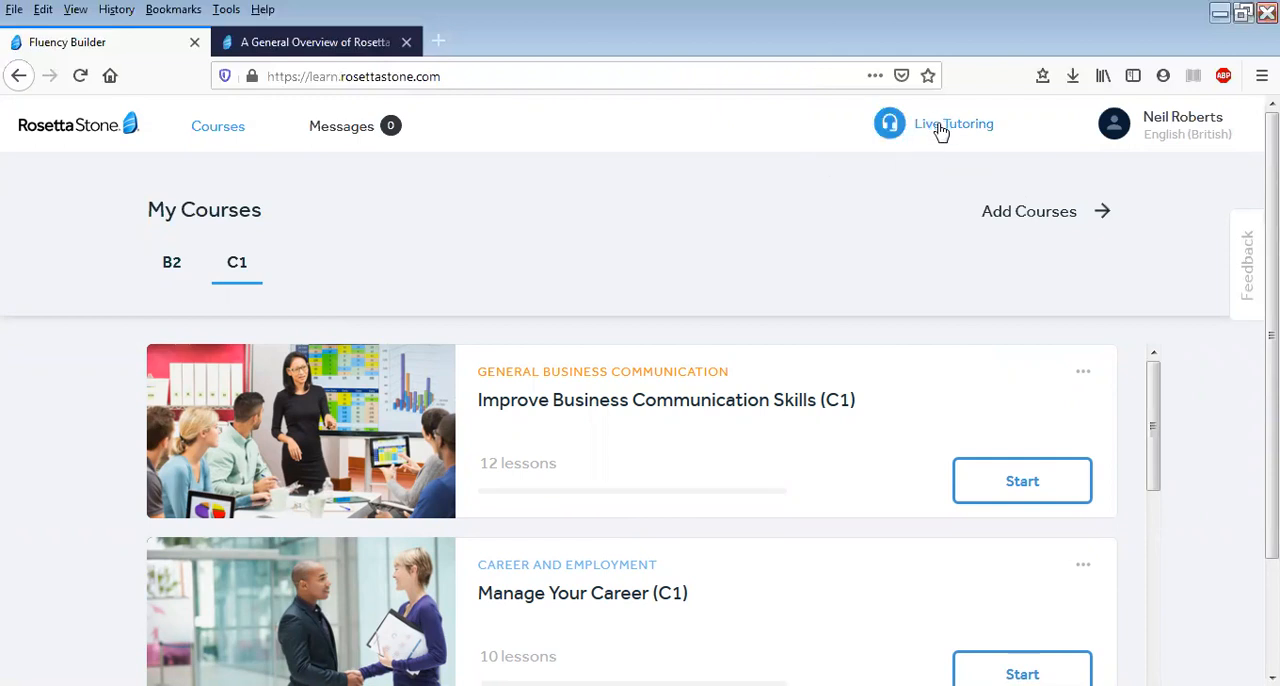
# Go to Live Tutoring and start scheduling a session on the June 2020 calendar
pyautogui.click(952, 124)
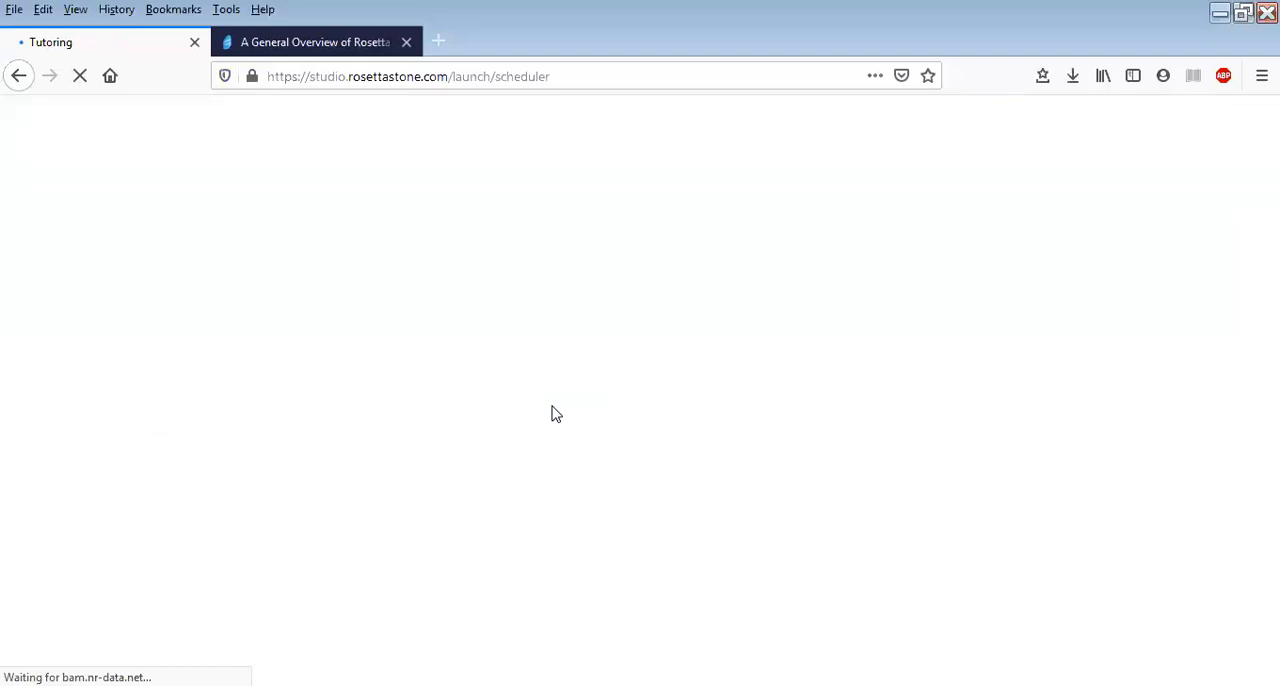
pyautogui.moveTo(760, 32)
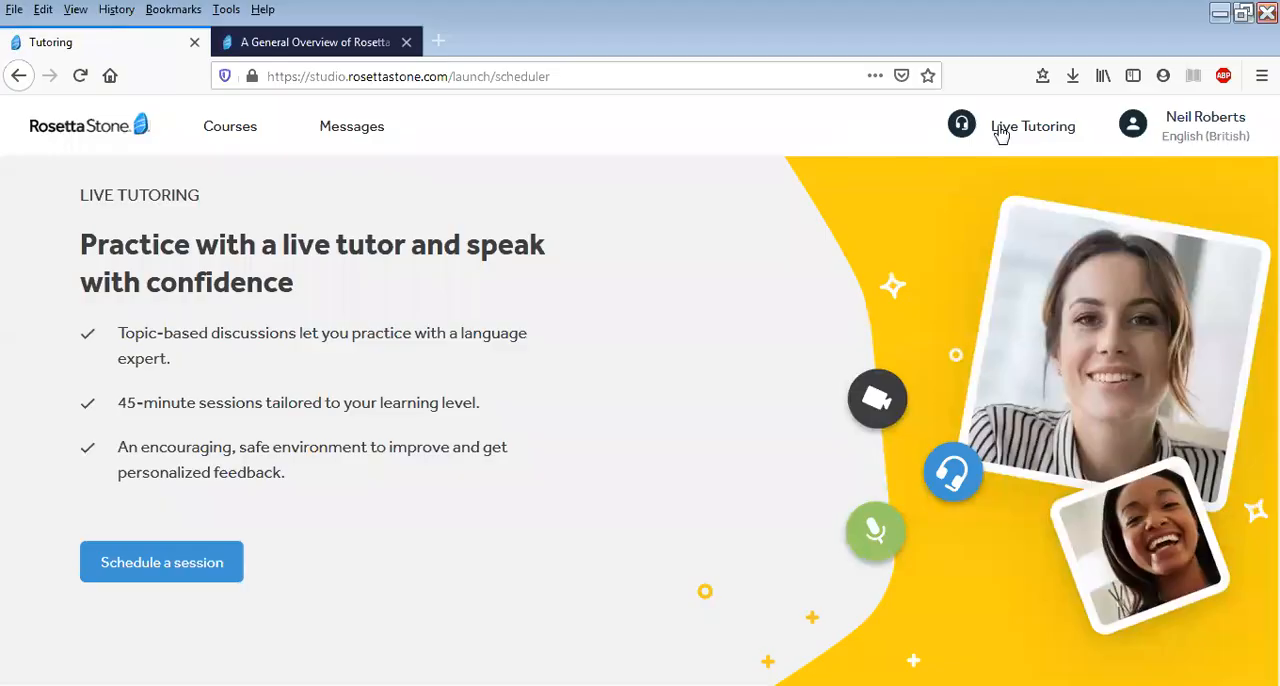
pyautogui.moveTo(380, 332)
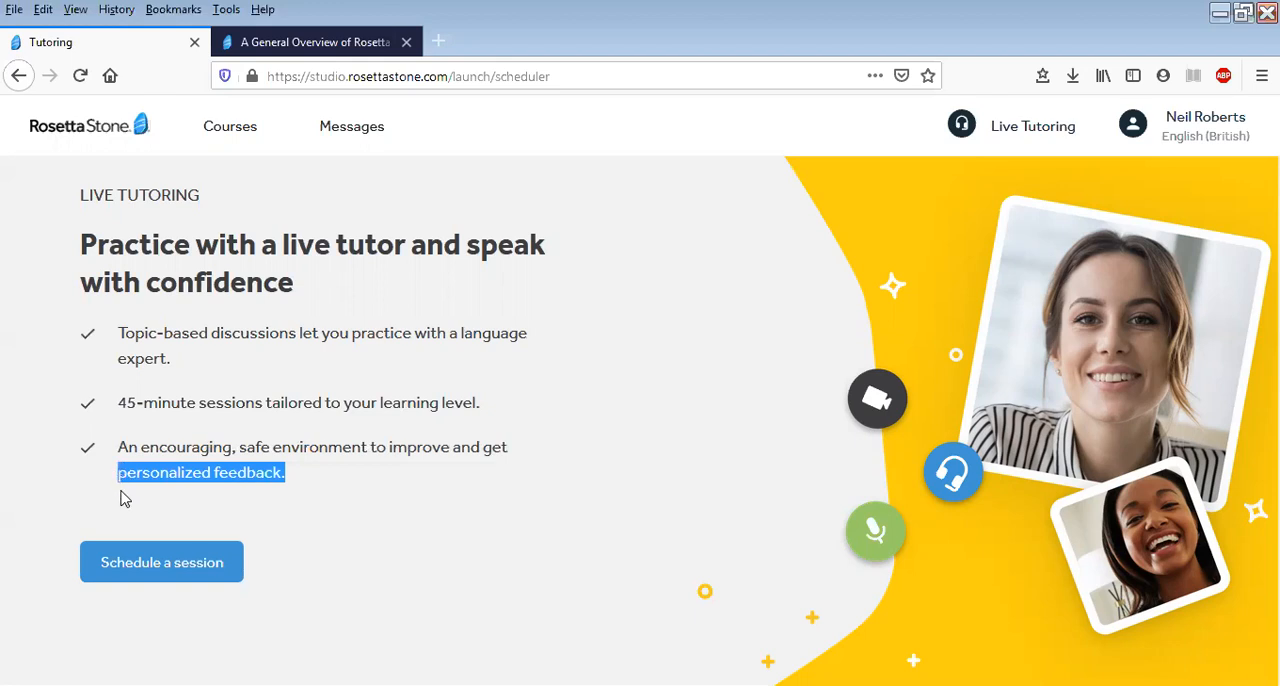
pyautogui.moveTo(160, 560)
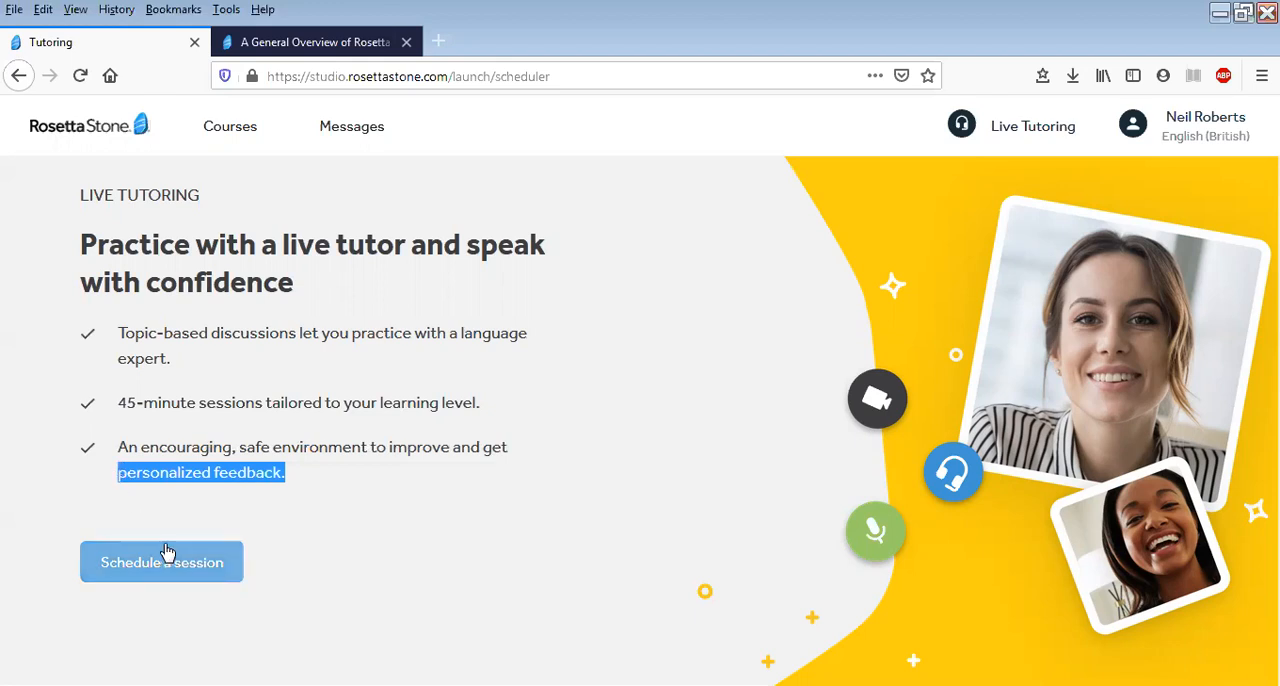
pyautogui.moveTo(216, 528)
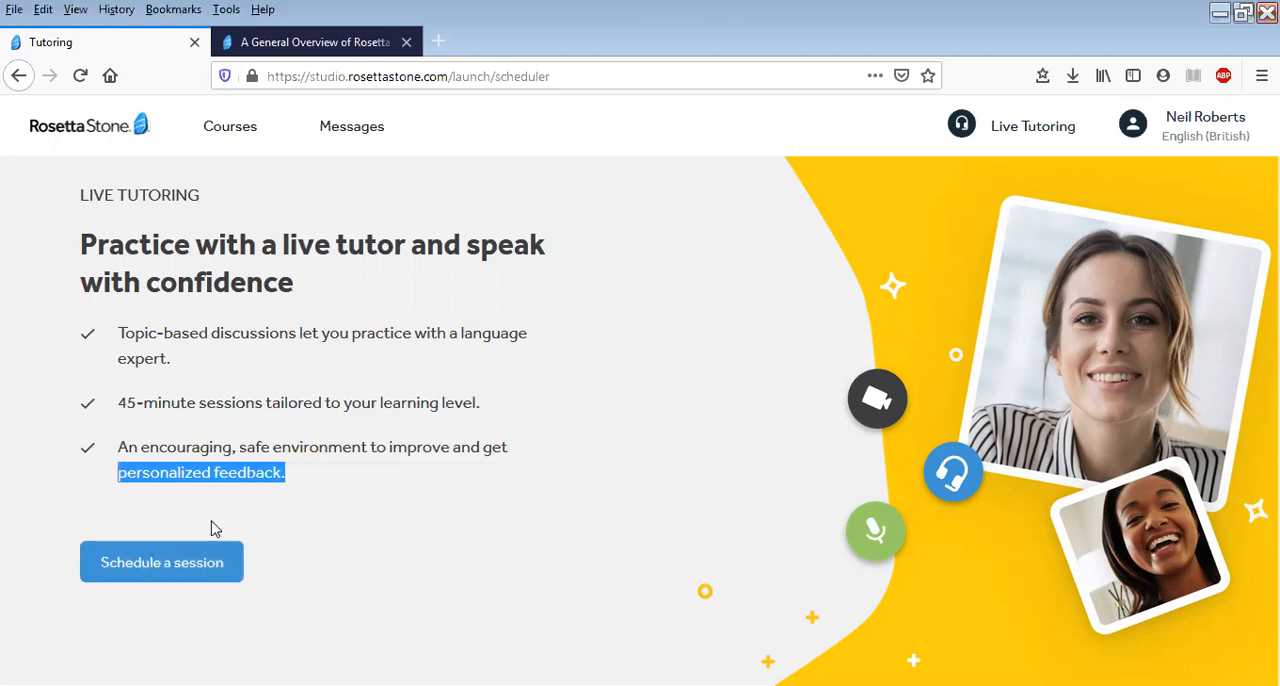
pyautogui.click(160, 560)
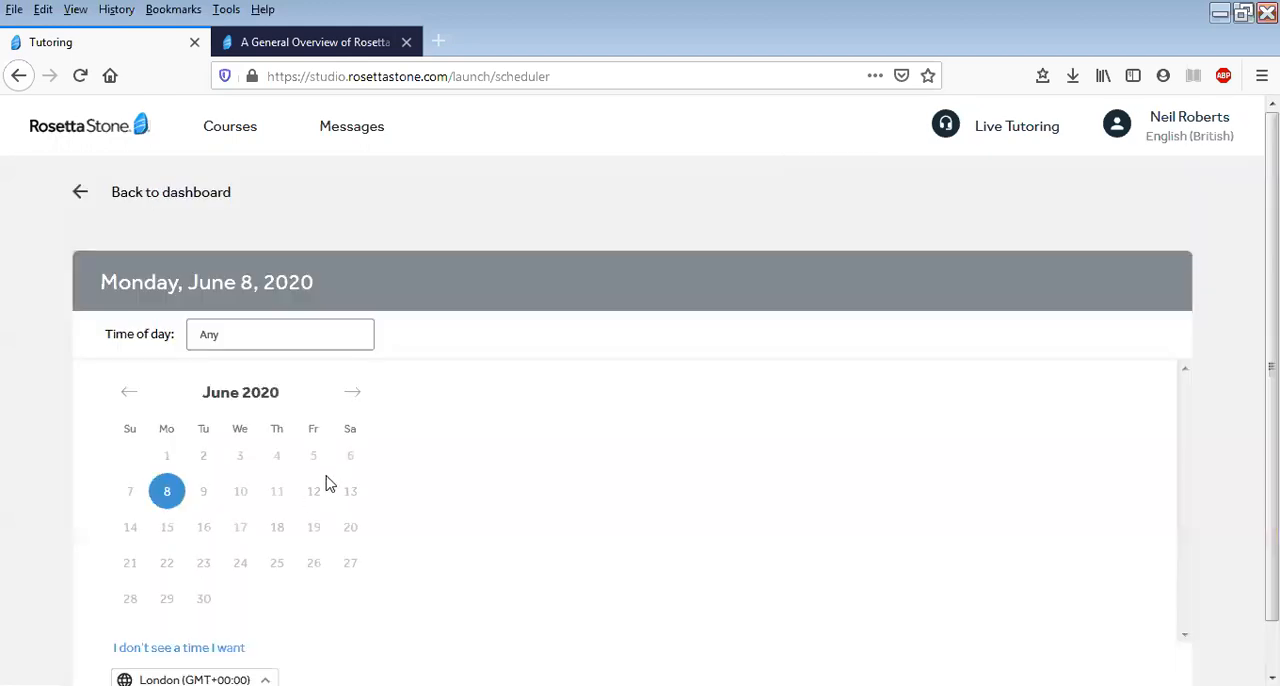
pyautogui.scroll(-3)
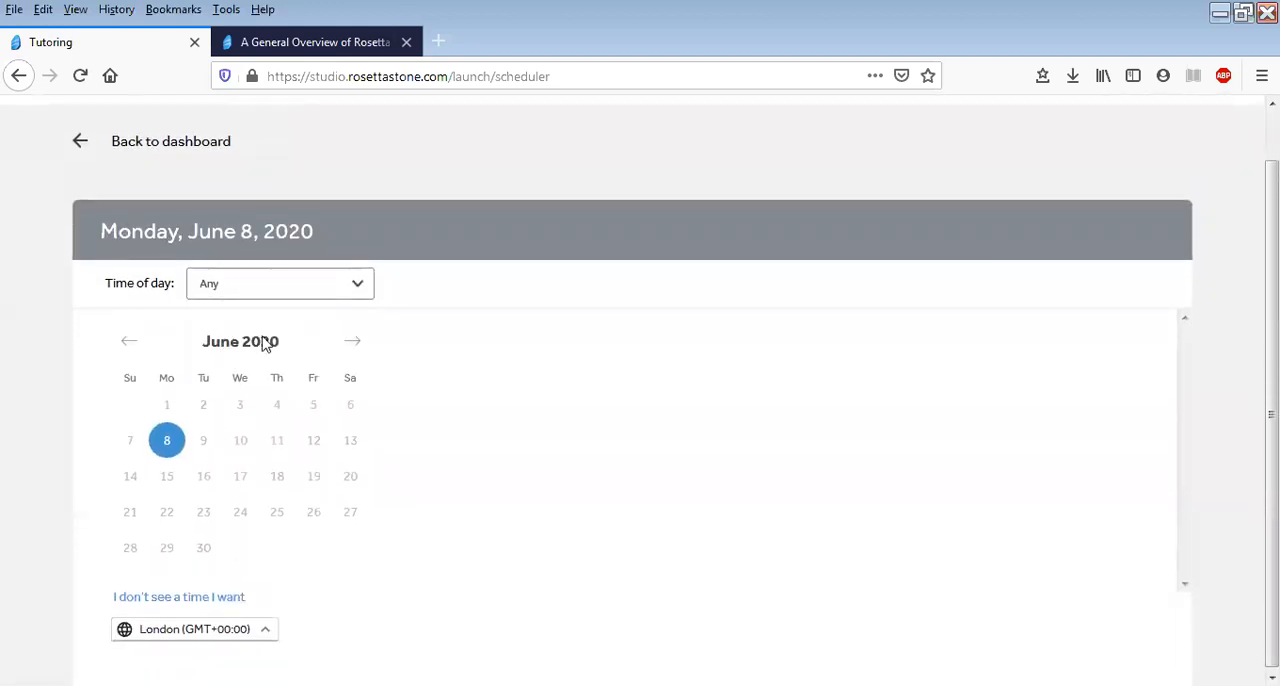